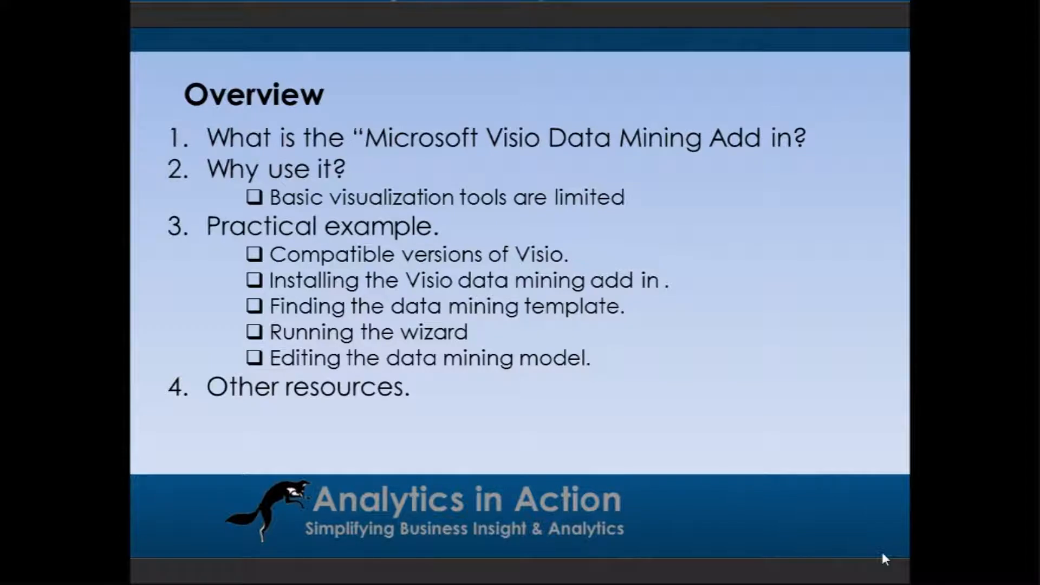
# - End the full-screen slide show so the Overview slide is back in Normal view
pyautogui.press('Escape')
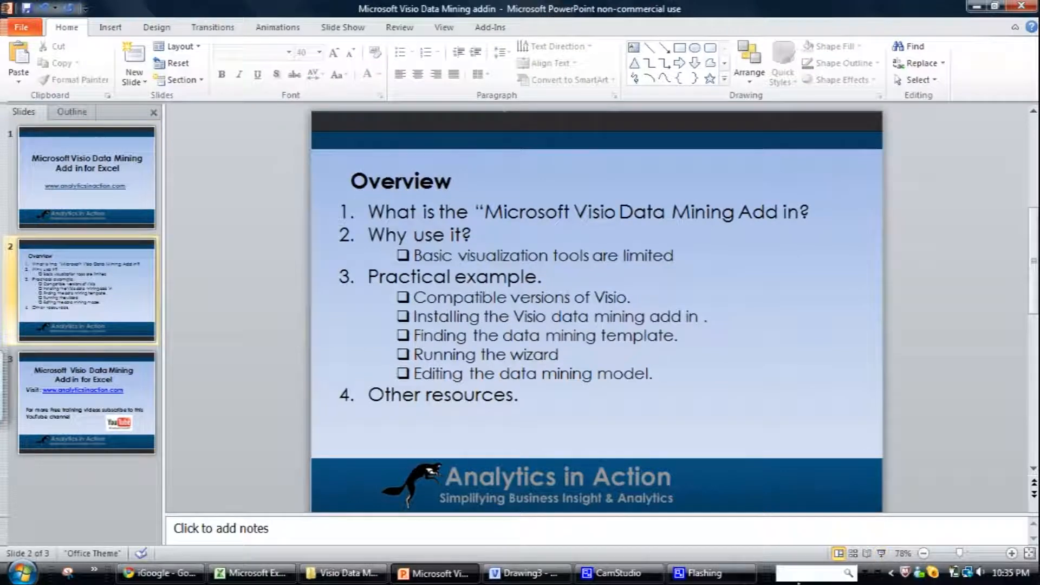
# - Bring the Key Influencers Demo workbook forward, open the Decision Tree sheet, and deselect the tree picture
pyautogui.click(252, 572)
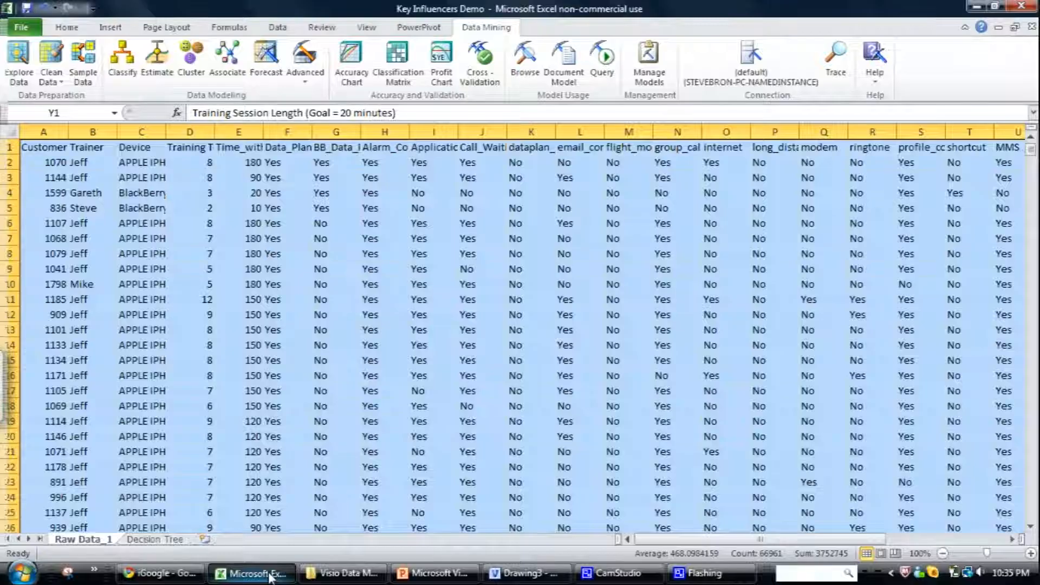
pyautogui.click(155, 538)
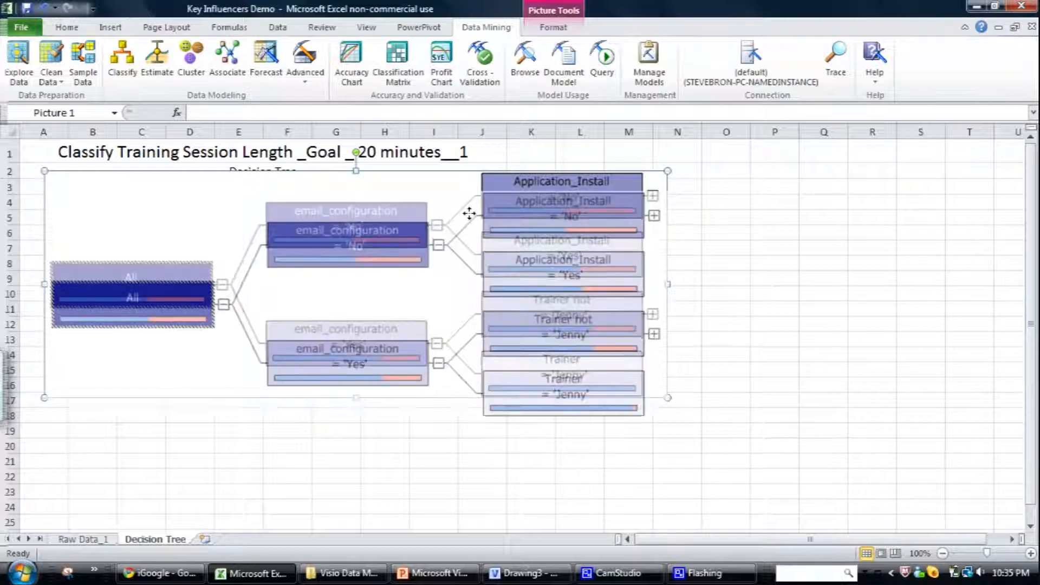
pyautogui.click(529, 169)
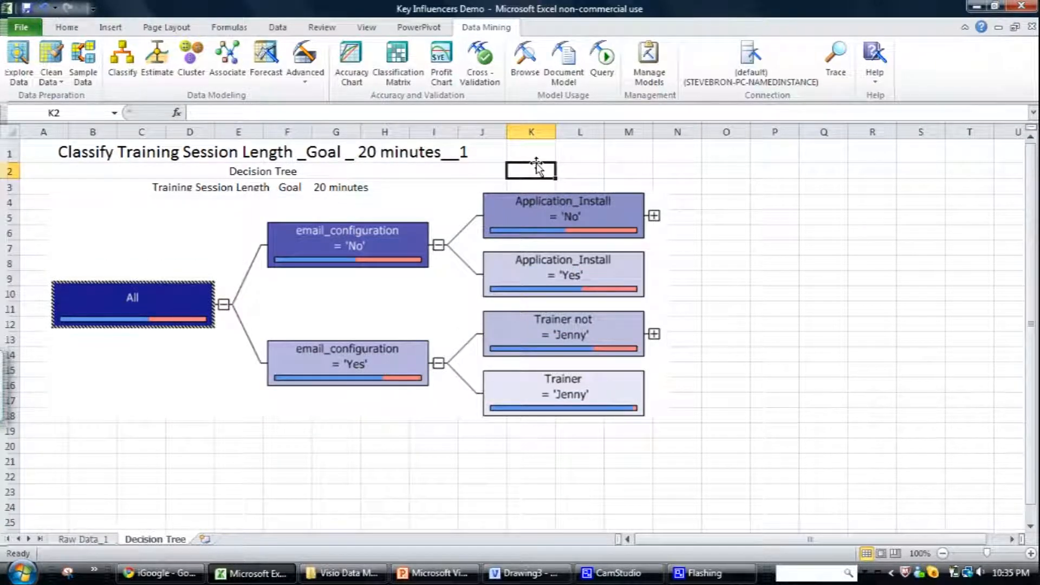
pyautogui.moveTo(432, 209)
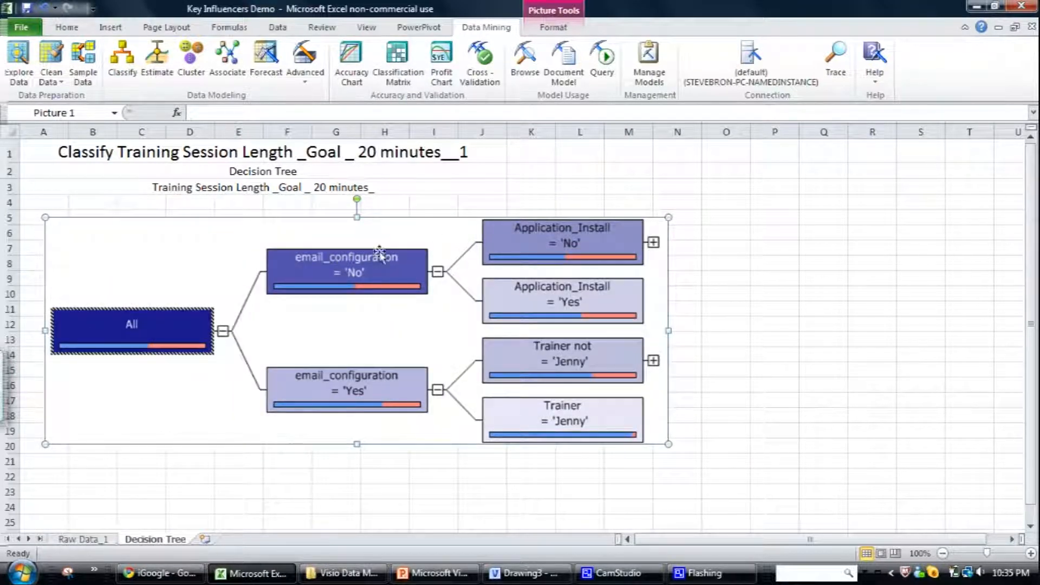
pyautogui.moveTo(444, 316)
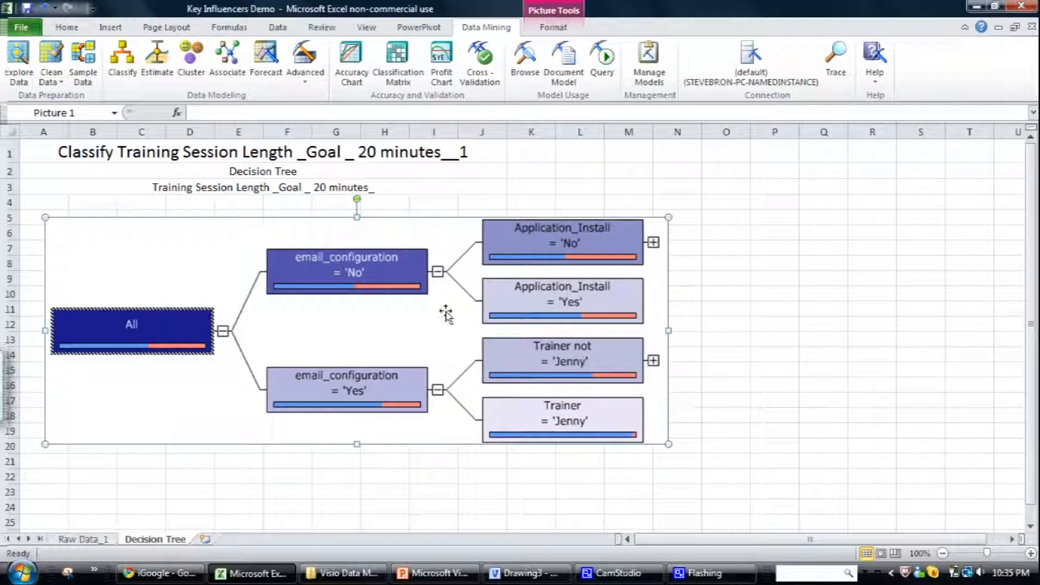
pyautogui.moveTo(497, 303)
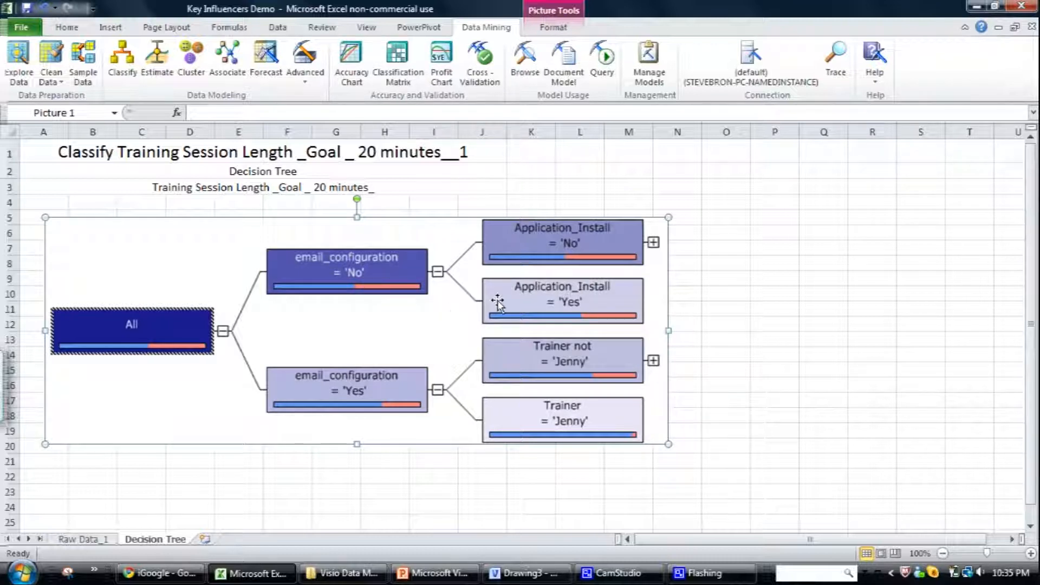
pyautogui.moveTo(464, 208)
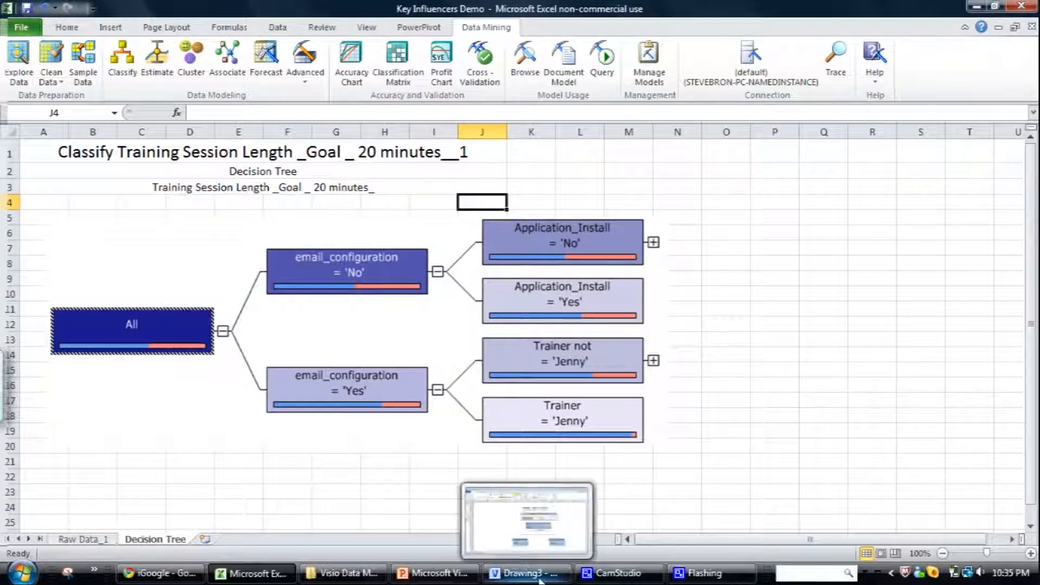
# - Bring the Drawing3 decision tree forward in Visio and scroll through it
pyautogui.click(526, 572)
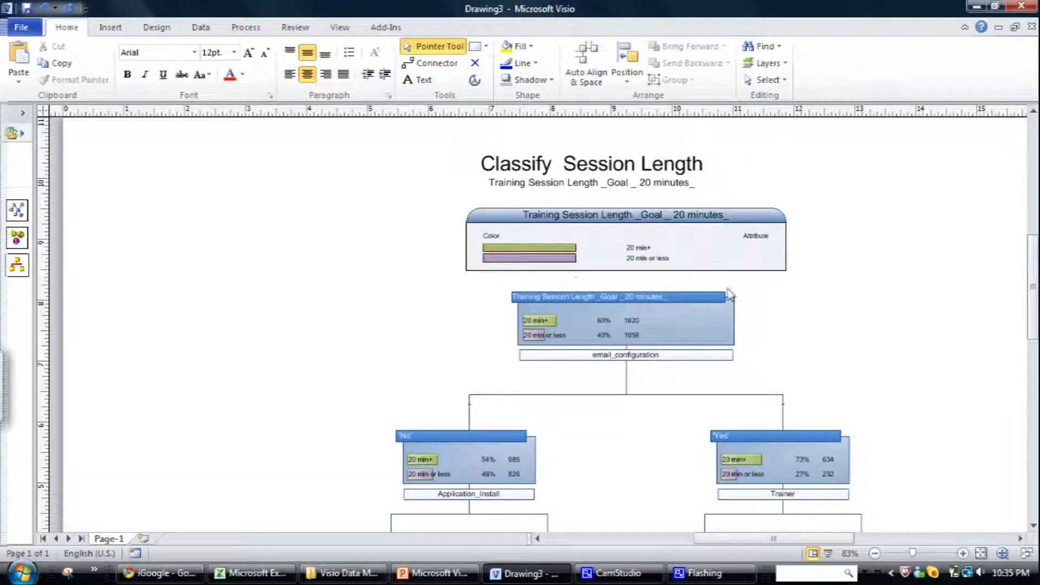
pyautogui.moveTo(1035, 317)
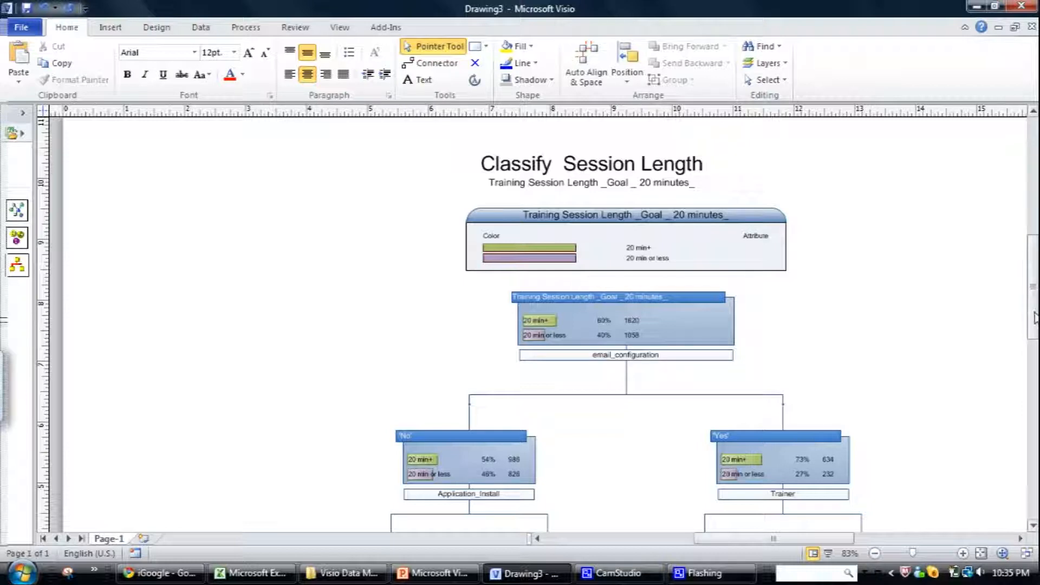
pyautogui.scroll(-3)
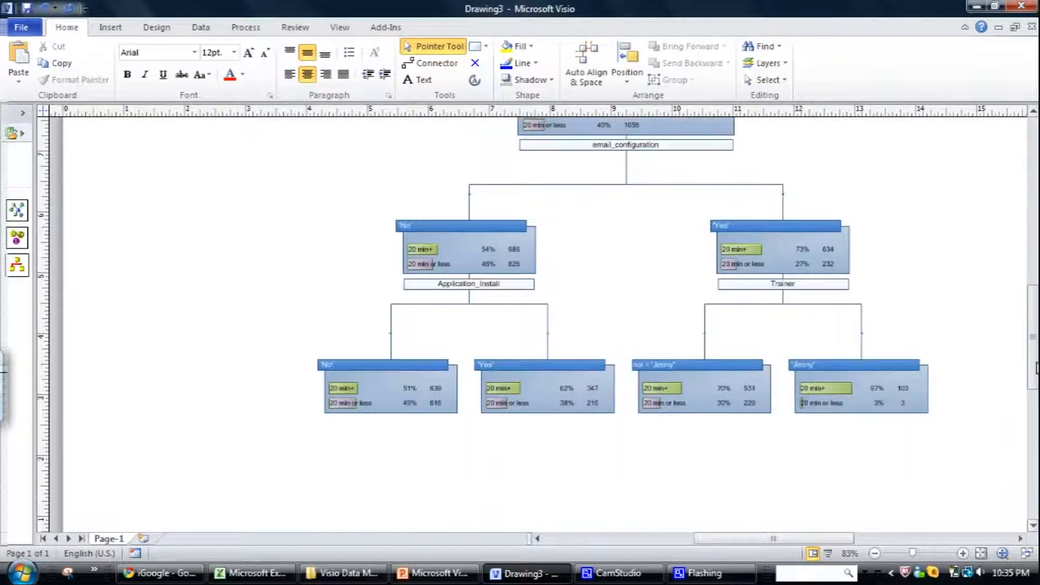
pyautogui.scroll(3)
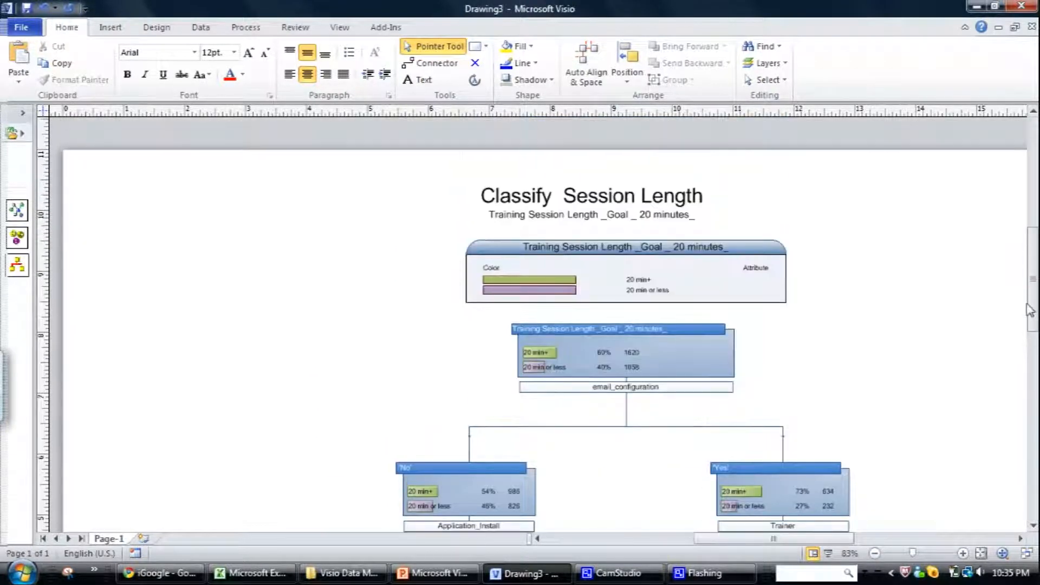
pyautogui.scroll(-3)
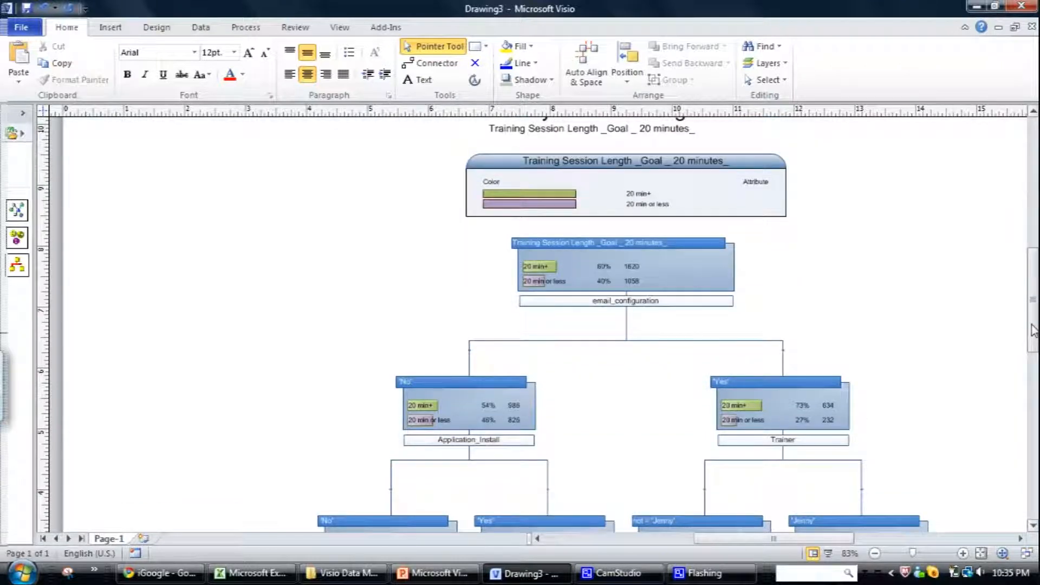
pyautogui.scroll(3)
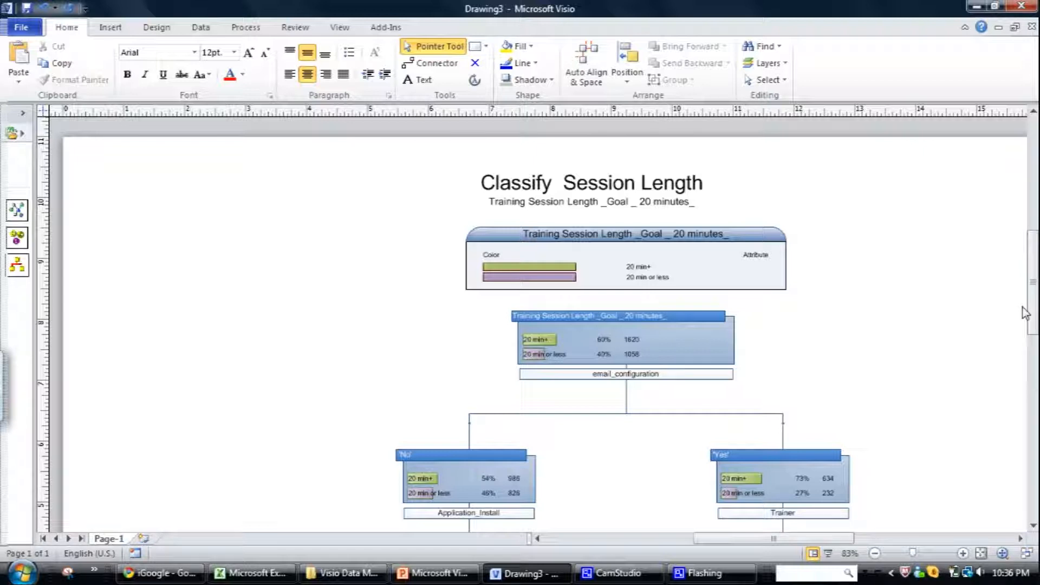
pyautogui.moveTo(764, 268)
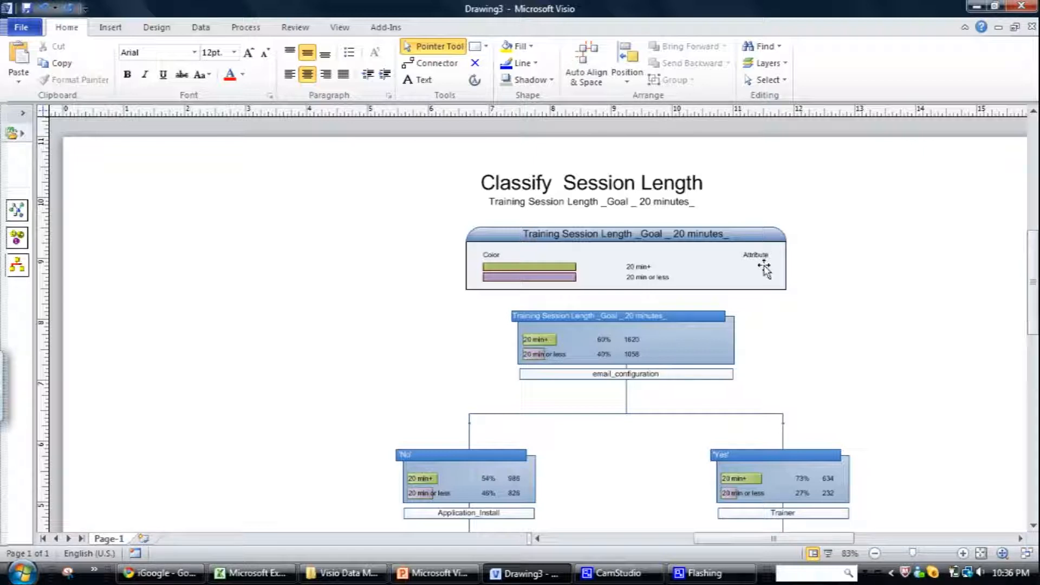
# - Select the 20 min+ row, preview the text sizes, and return to PowerPoint
pyautogui.click(626, 340)
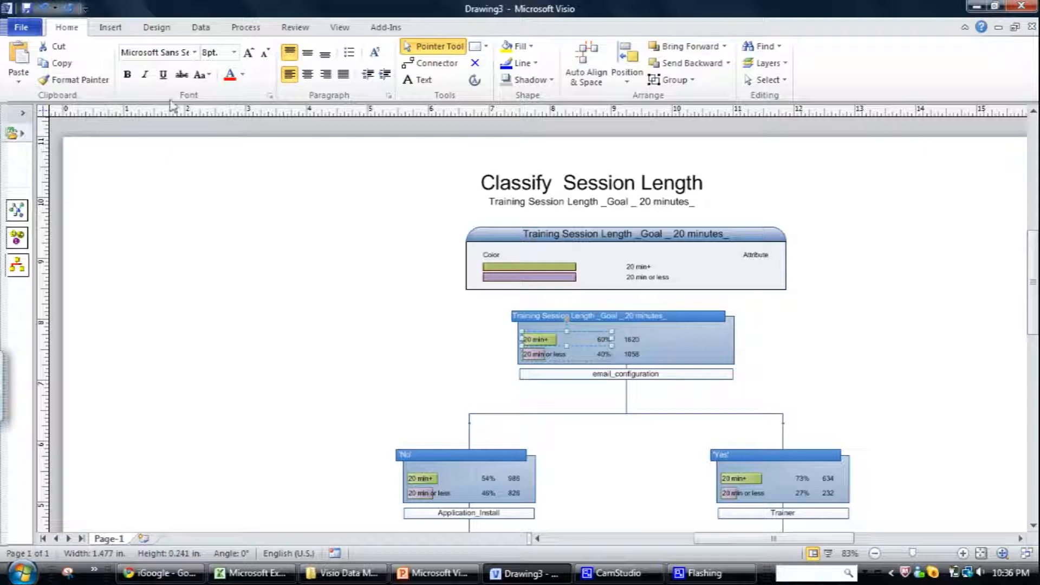
pyautogui.click(234, 53)
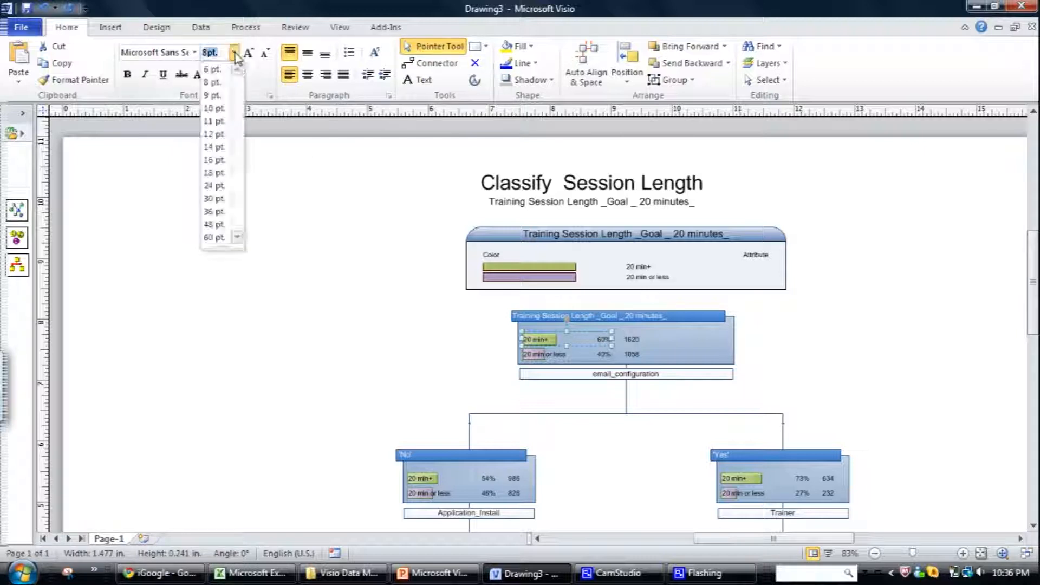
pyautogui.moveTo(213, 147)
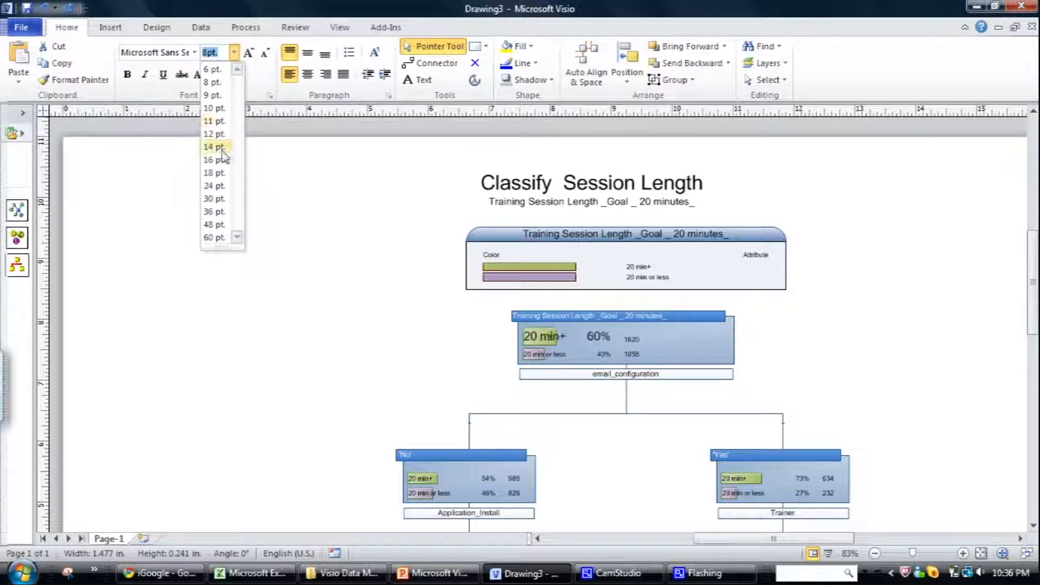
pyautogui.moveTo(214, 134)
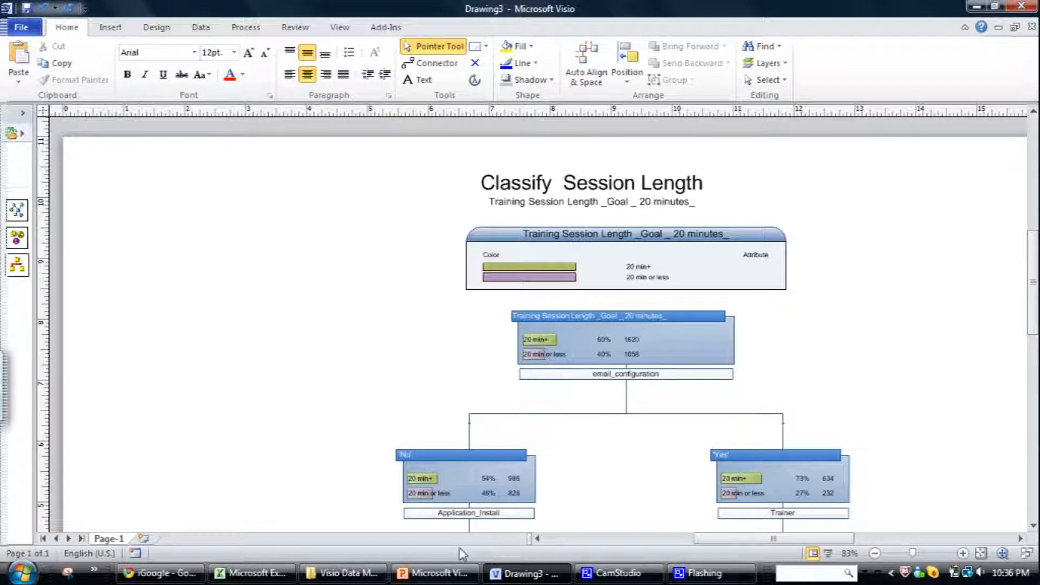
pyautogui.click(434, 572)
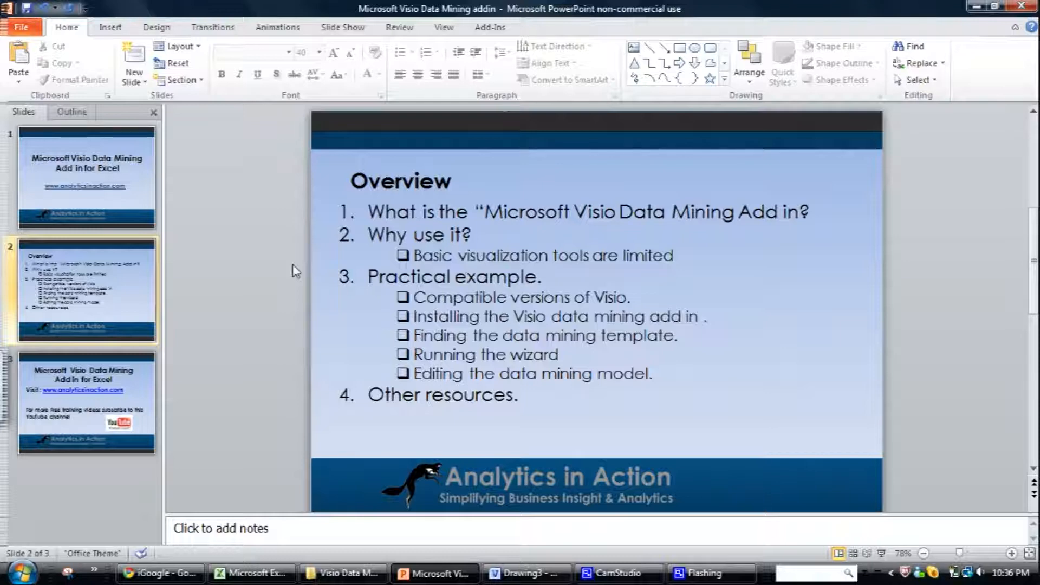
pyautogui.moveTo(418, 555)
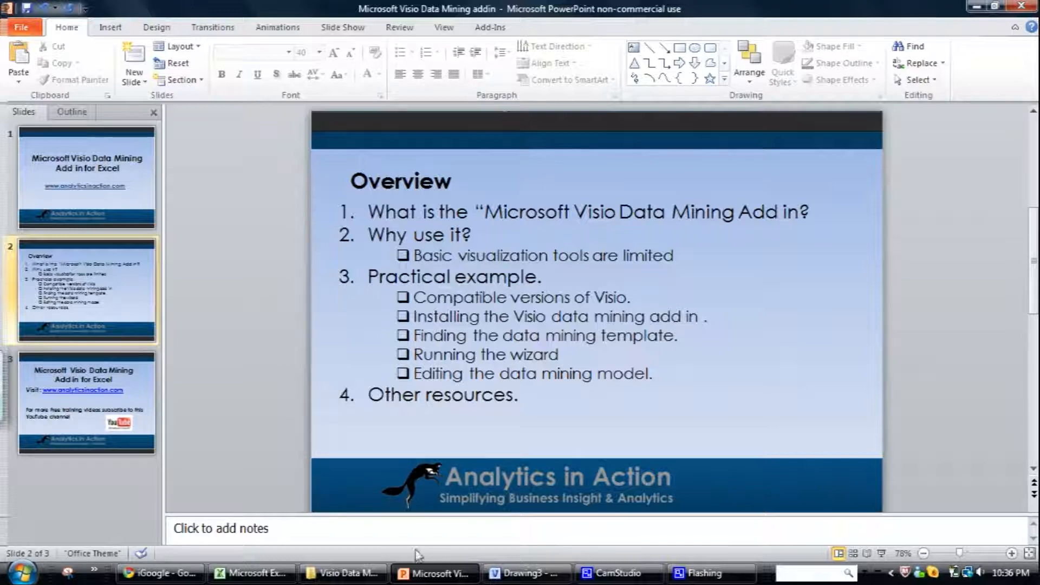
# - Switch to the Excel workbook showing the Decision Tree sheet
pyautogui.click(252, 573)
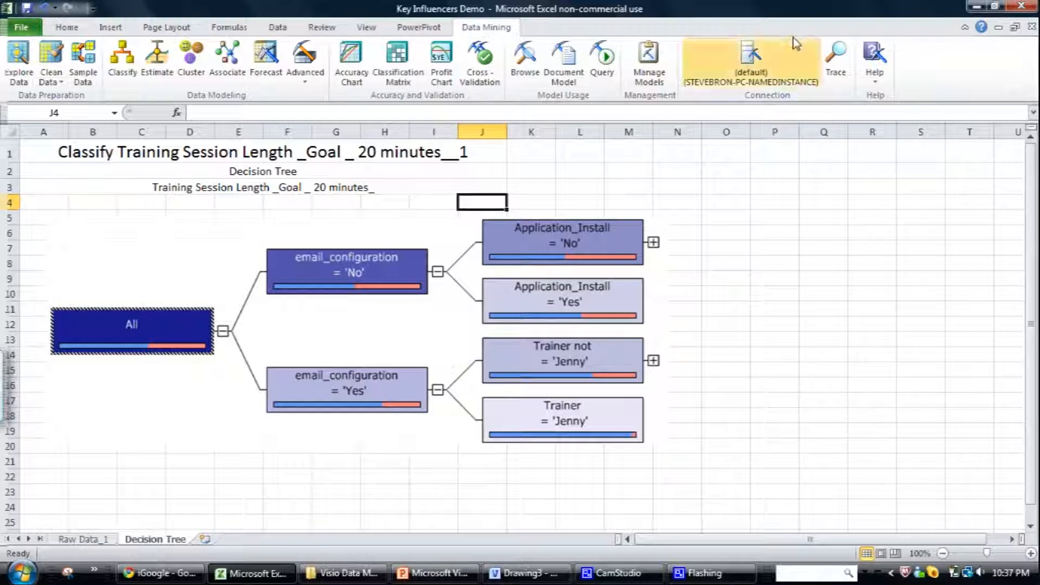
# - Open Data Mining Help, dismiss it, then reopen Help and choose Getting Started
pyautogui.click(874, 56)
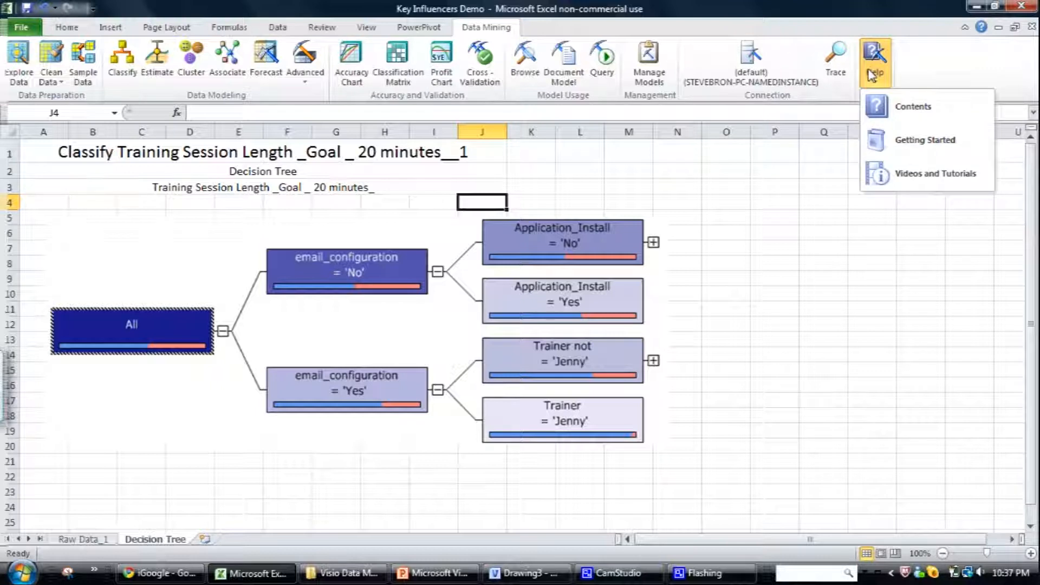
pyautogui.moveTo(913, 107)
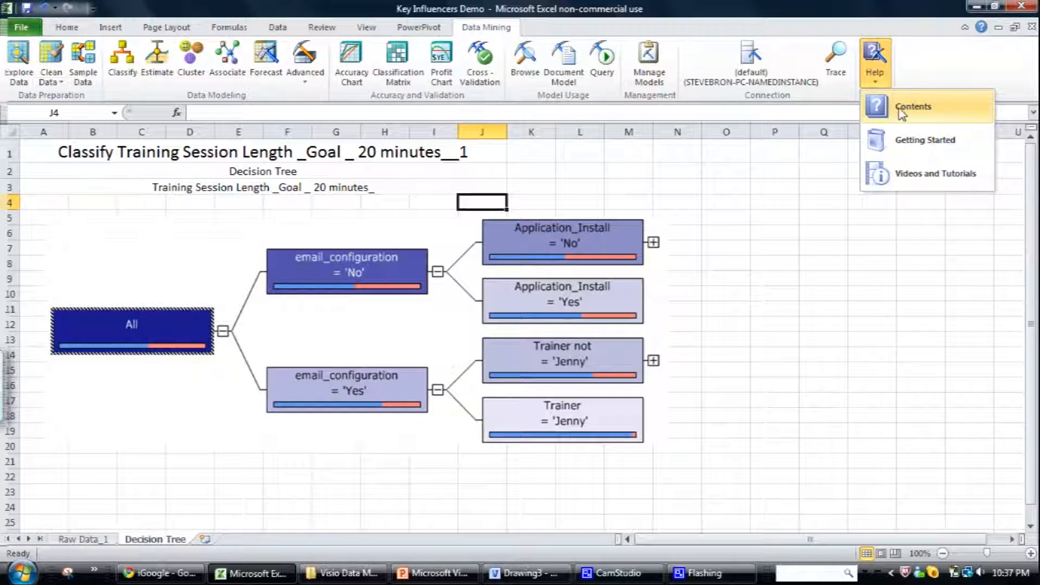
pyautogui.moveTo(790, 32)
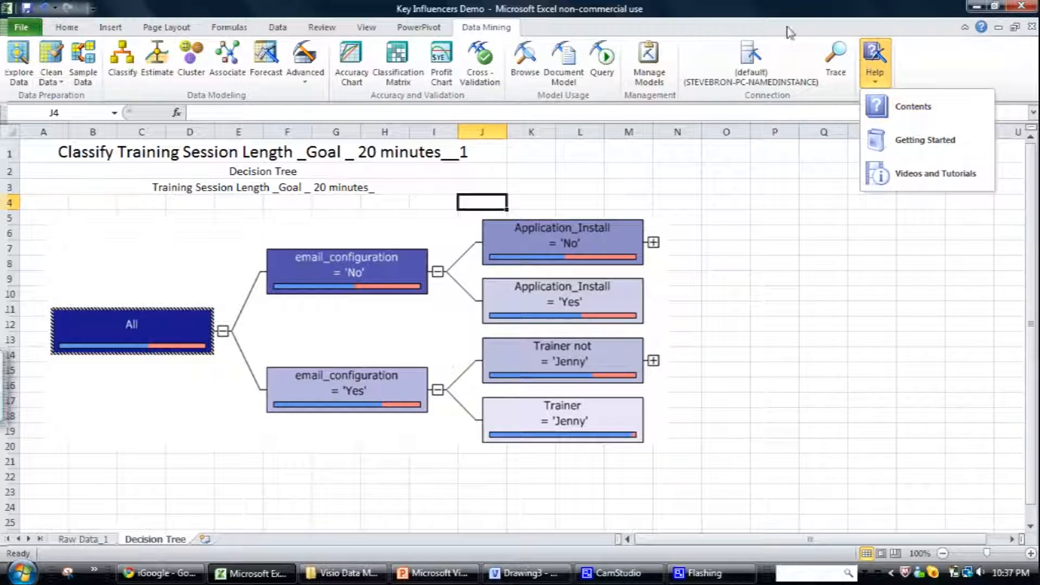
pyautogui.moveTo(727, 144)
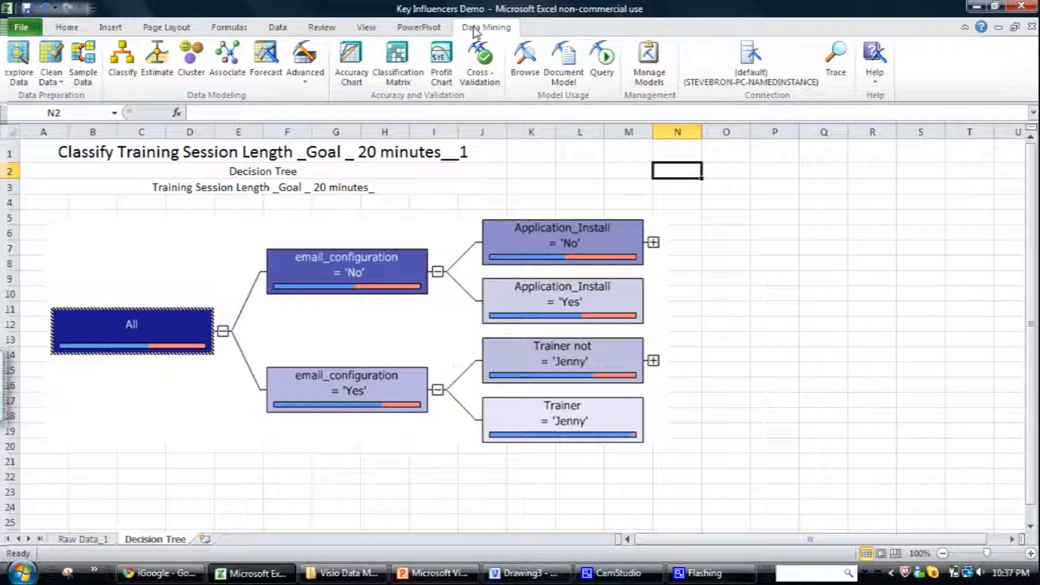
pyautogui.moveTo(517, 164)
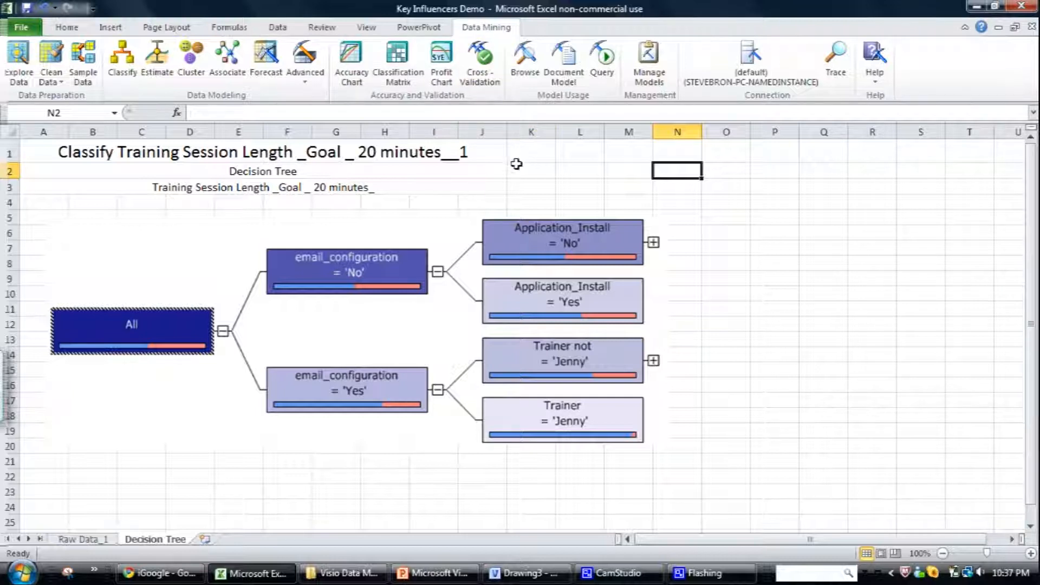
pyautogui.click(530, 172)
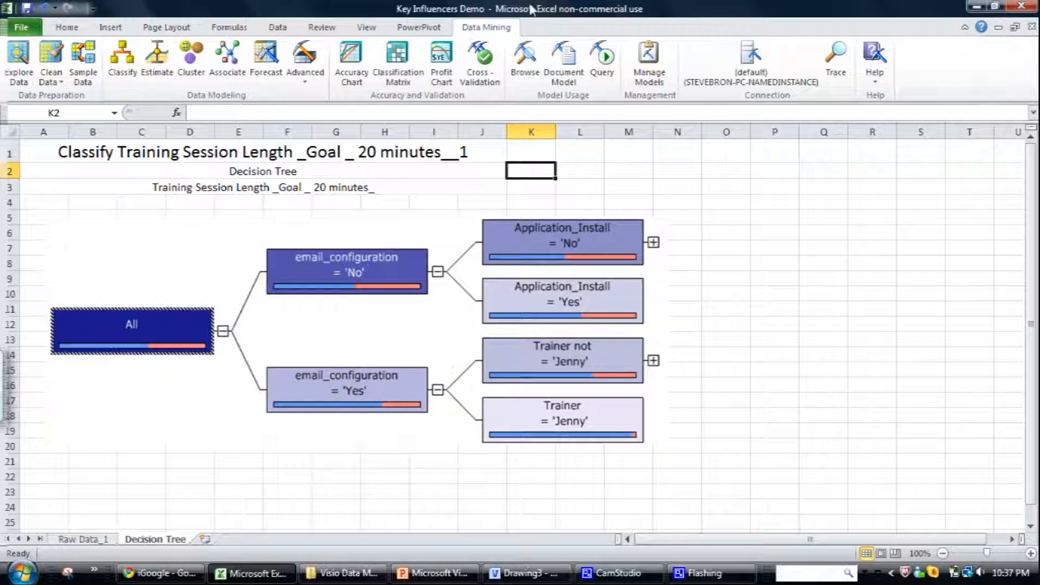
pyautogui.moveTo(554, 16)
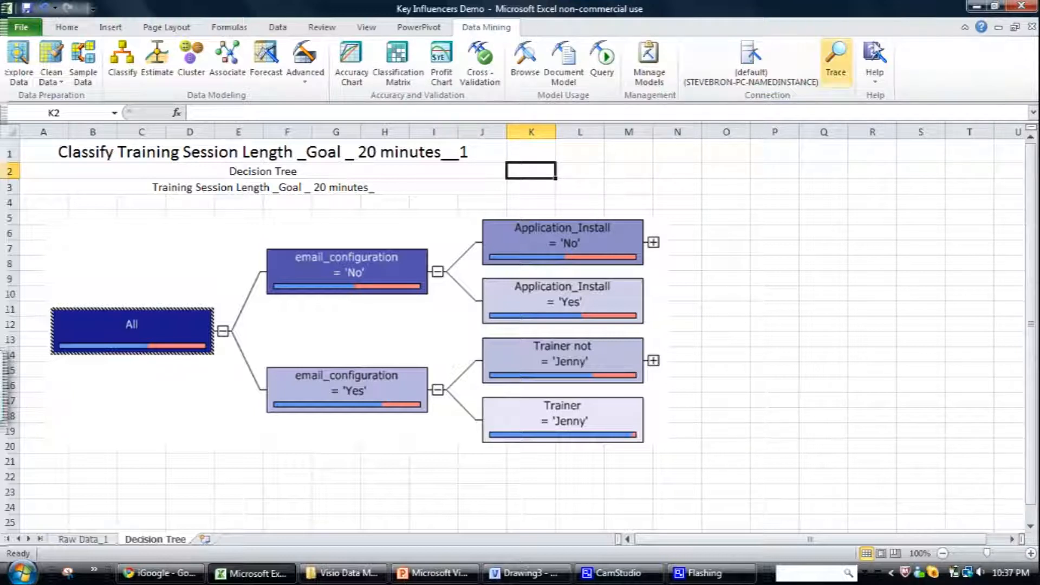
pyautogui.click(874, 59)
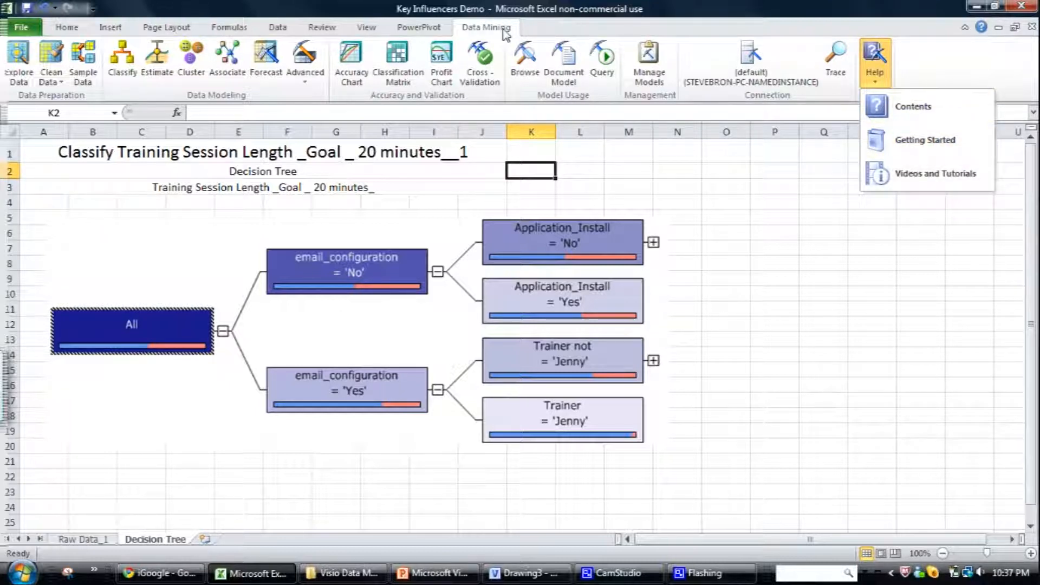
pyautogui.moveTo(925, 140)
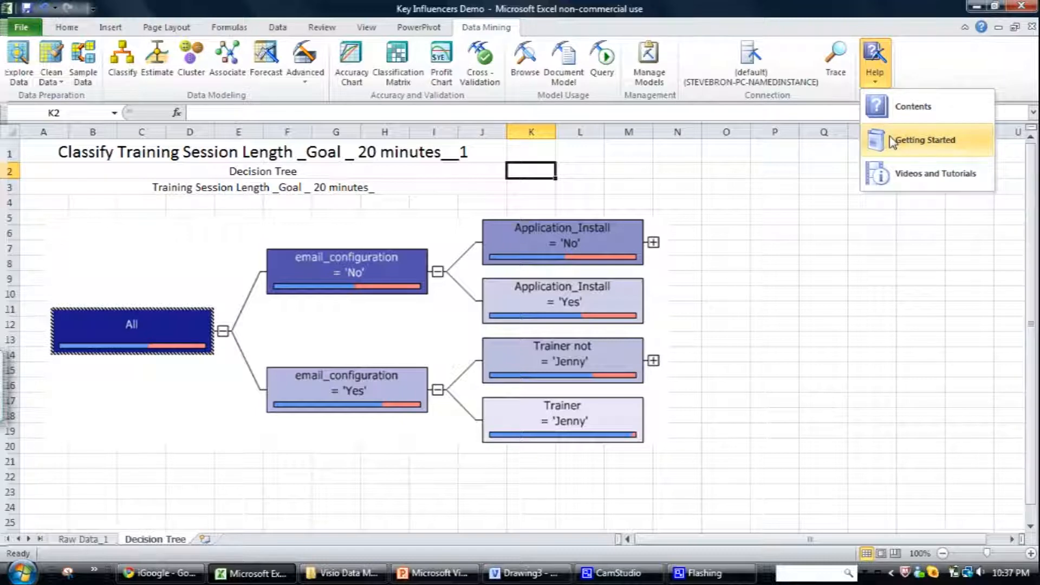
pyautogui.click(925, 140)
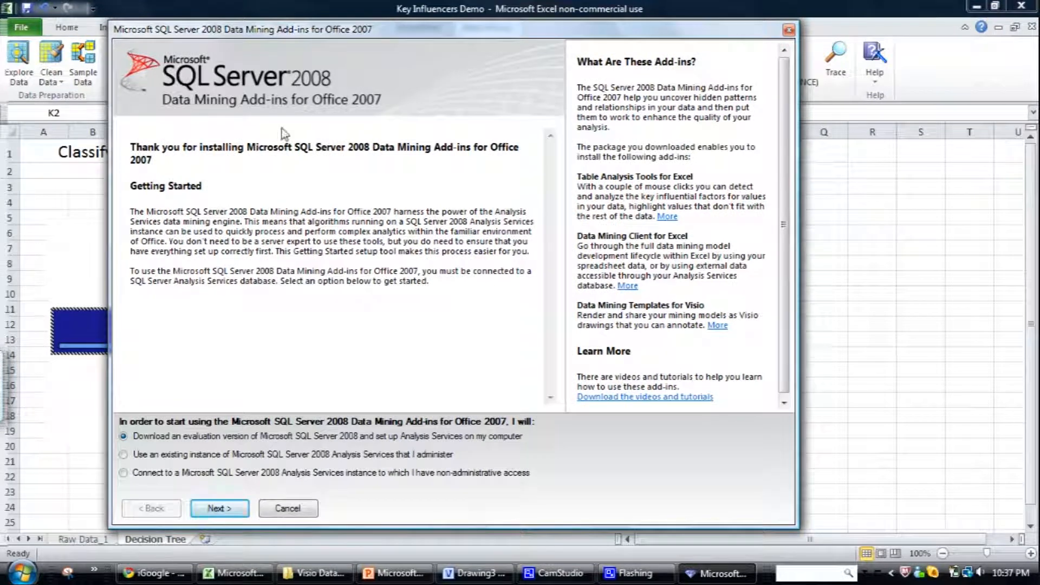
pyautogui.moveTo(219, 152)
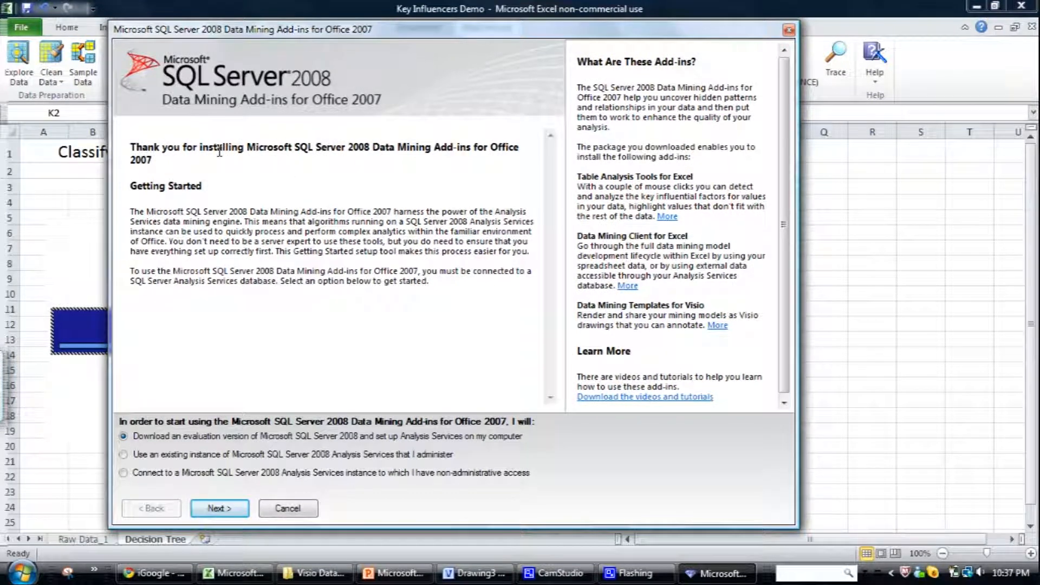
pyautogui.moveTo(226, 410)
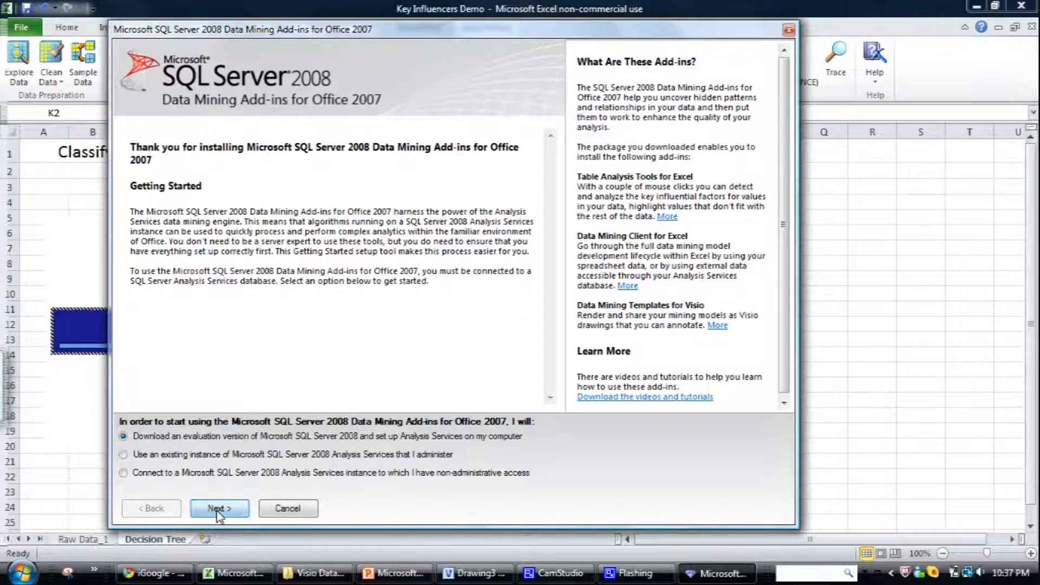
# - Advance and close the Getting Started guide, toggle the PowerPivot and Data Mining tabs, then switch to Visio
pyautogui.click(219, 508)
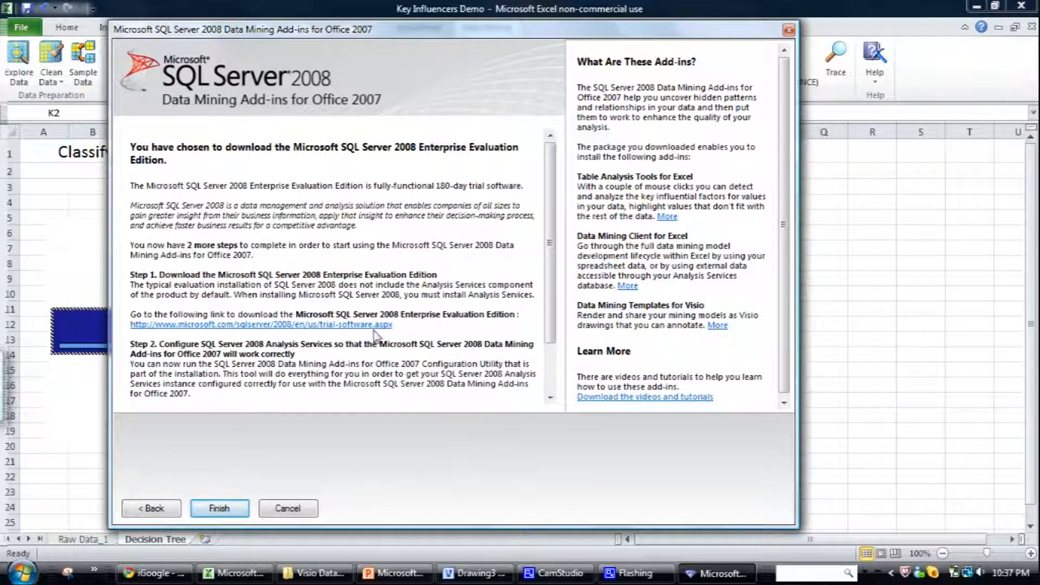
pyautogui.moveTo(325, 358)
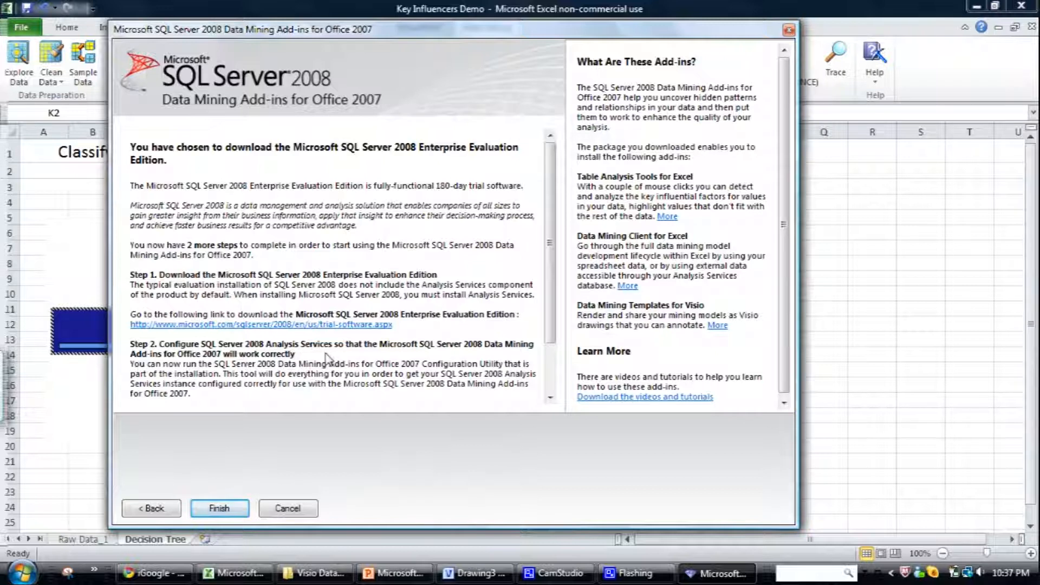
pyautogui.moveTo(265, 298)
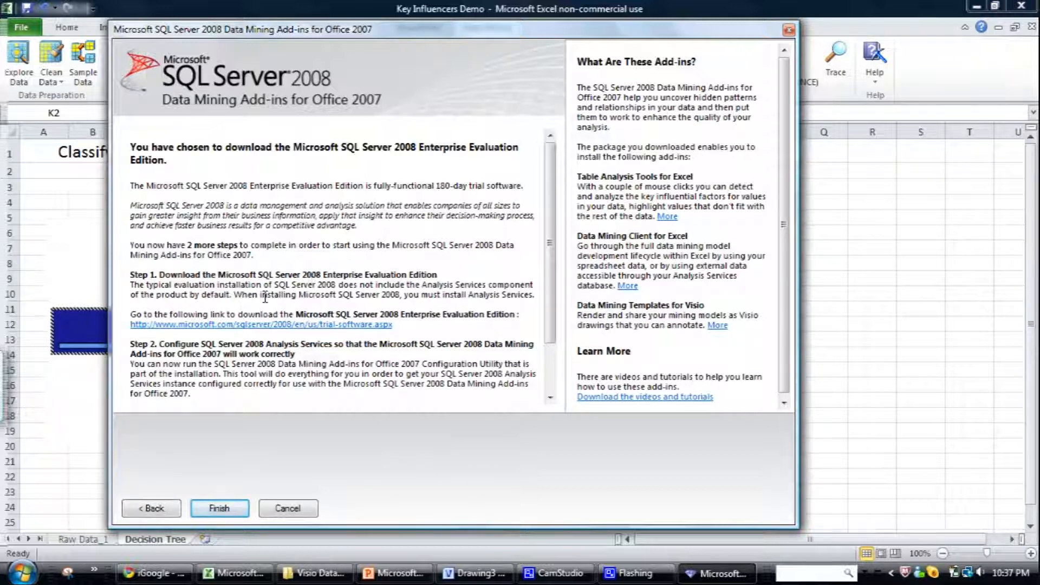
pyautogui.moveTo(219, 337)
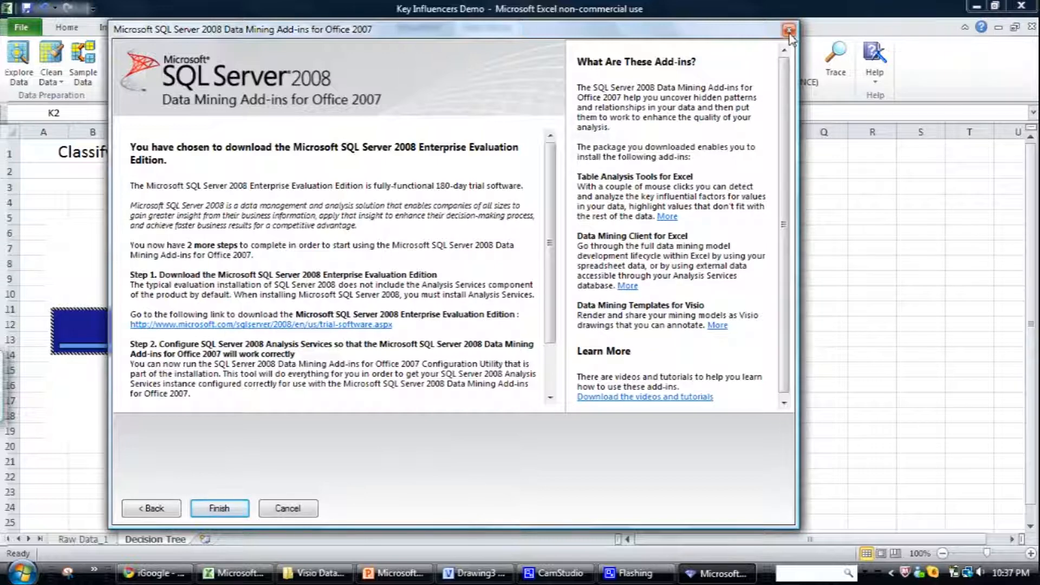
pyautogui.moveTo(788, 29)
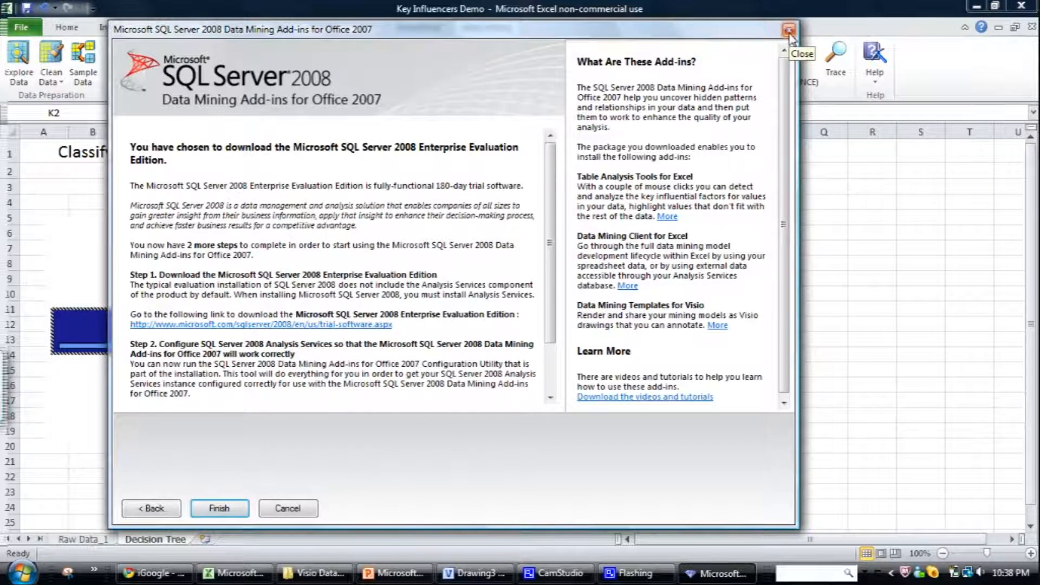
pyautogui.click(788, 30)
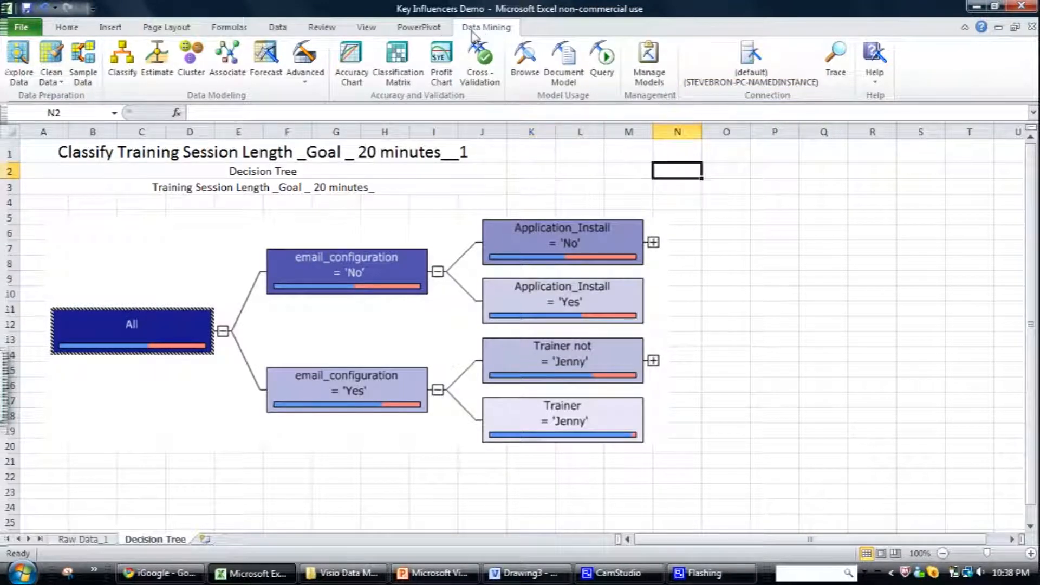
pyautogui.moveTo(422, 27)
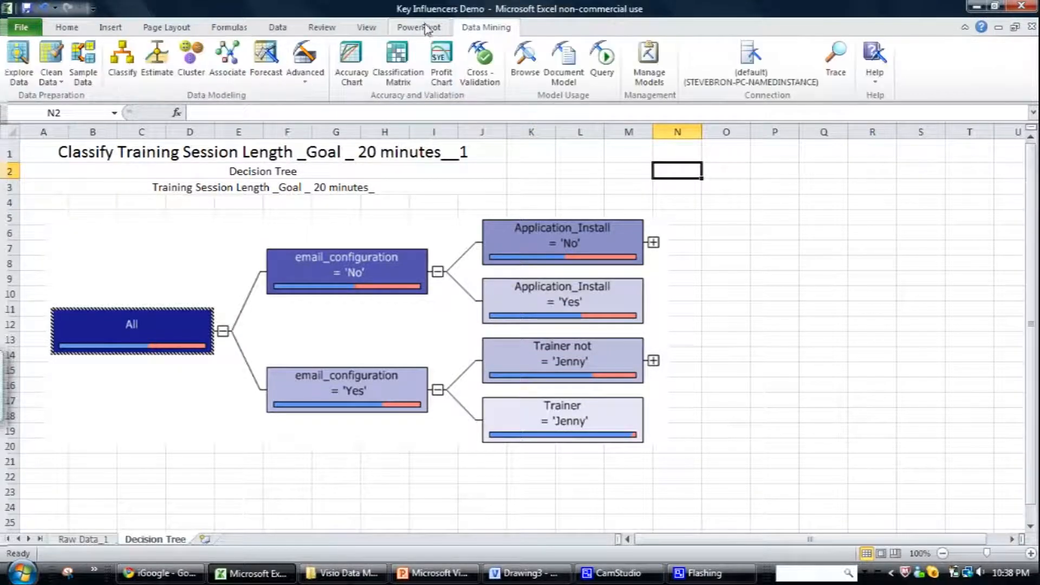
pyautogui.click(418, 27)
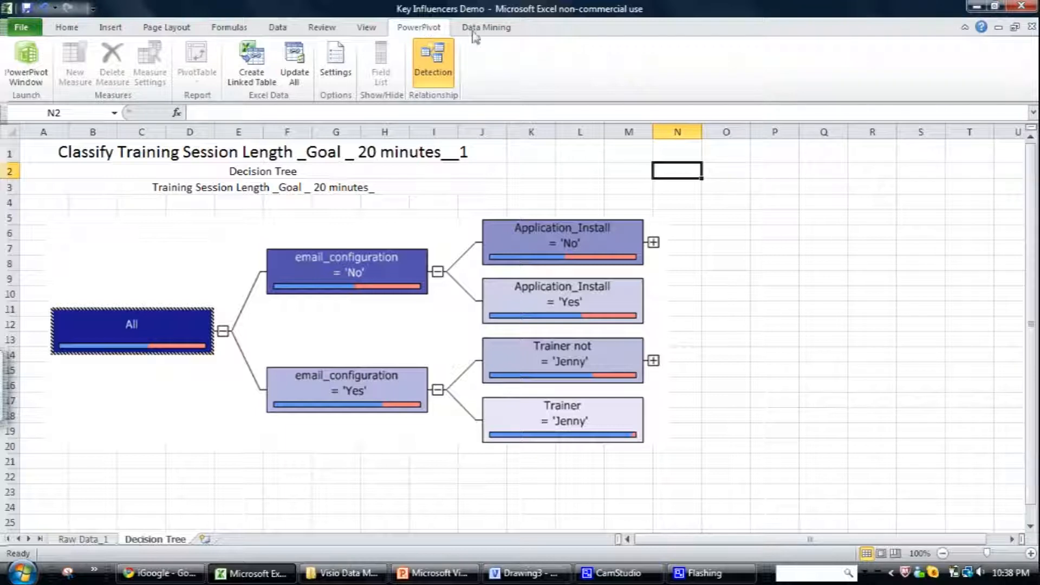
pyautogui.click(485, 27)
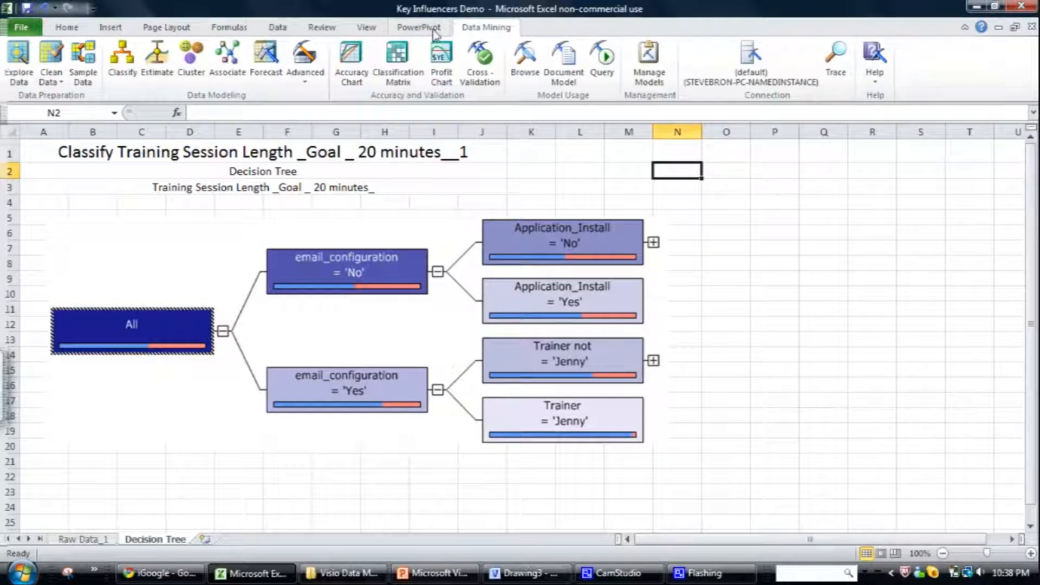
pyautogui.click(418, 27)
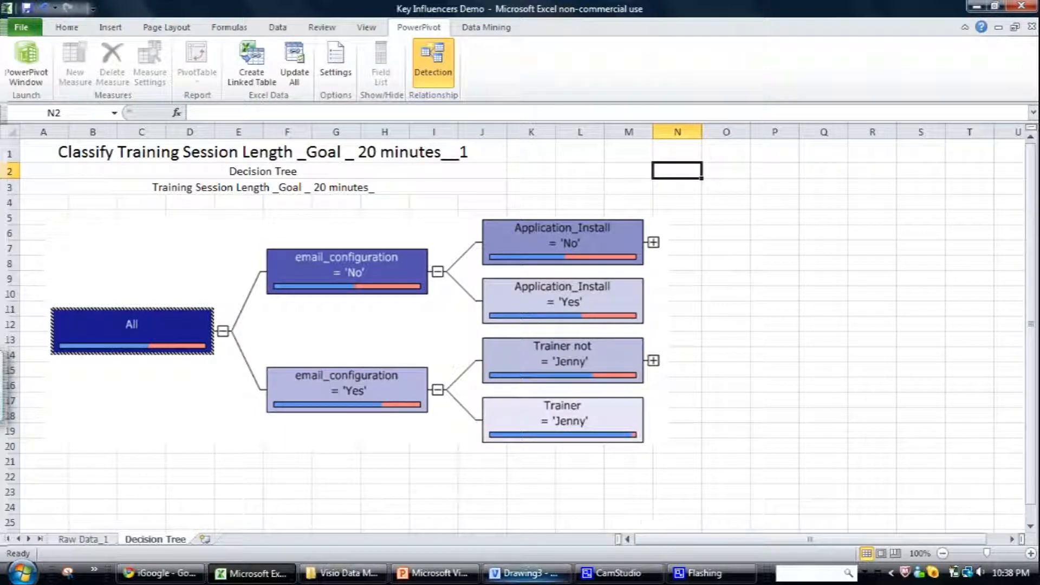
pyautogui.click(526, 572)
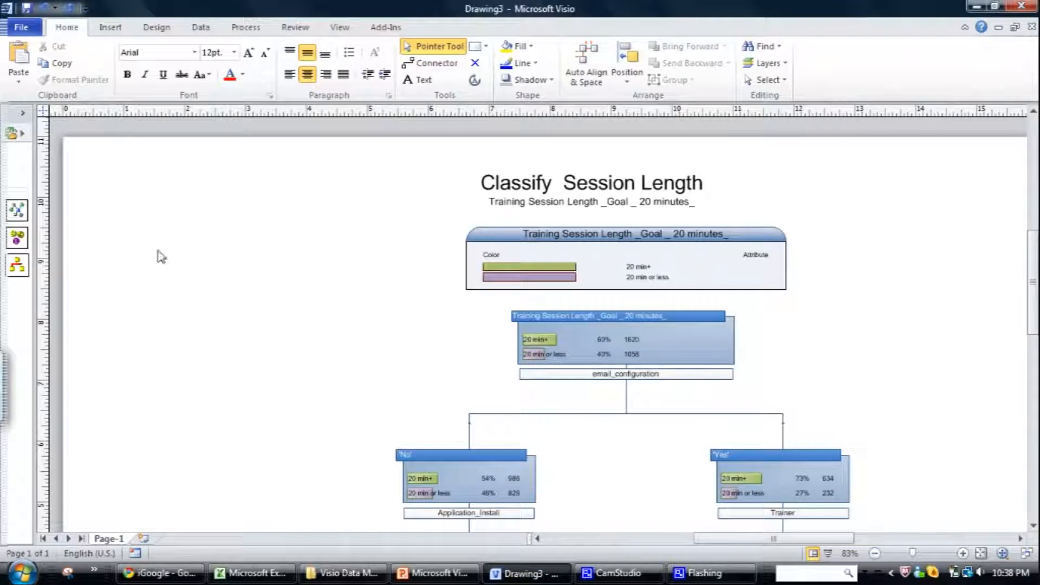
pyautogui.moveTo(112, 331)
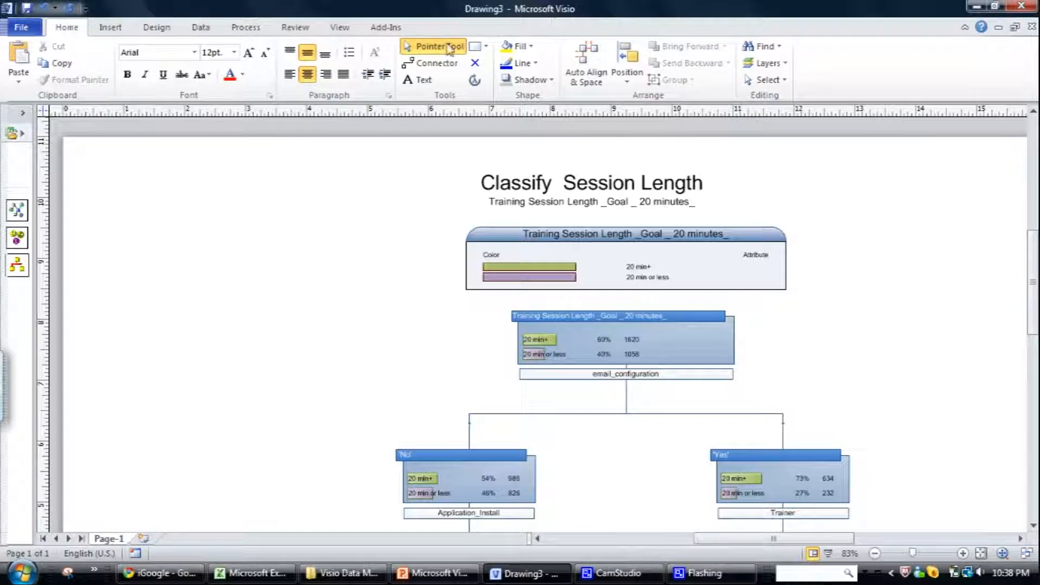
pyautogui.moveTo(119, 177)
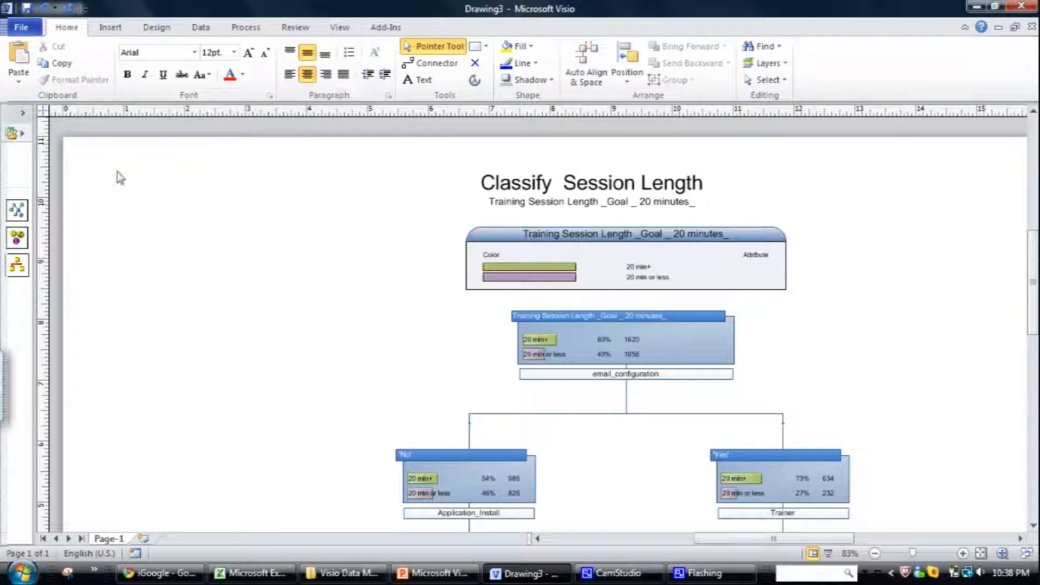
# - Close Drawing3 with Don't Save and show the File tab's new-drawing templates
pyautogui.click(1020, 7)
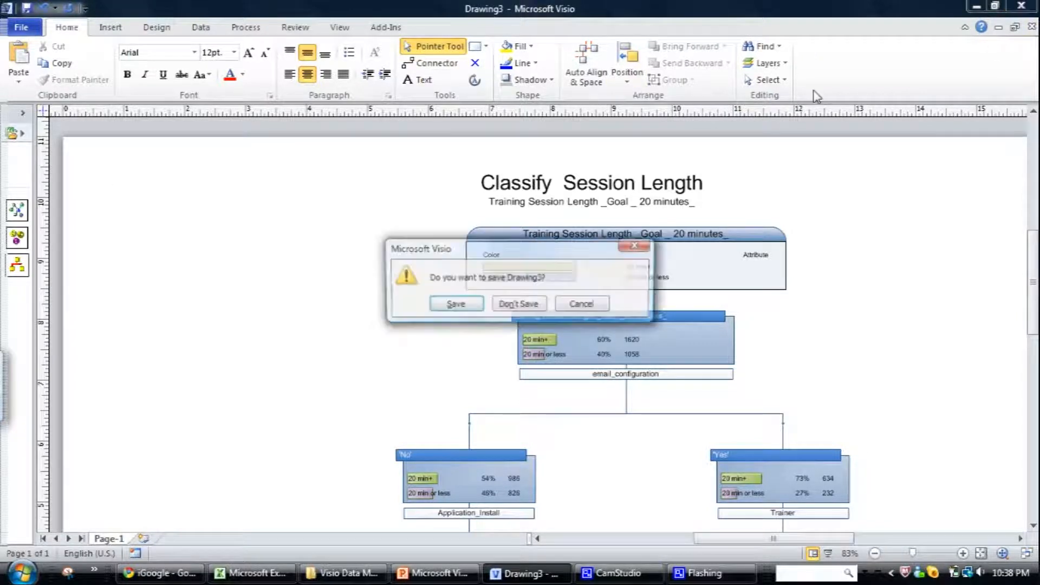
pyautogui.click(518, 303)
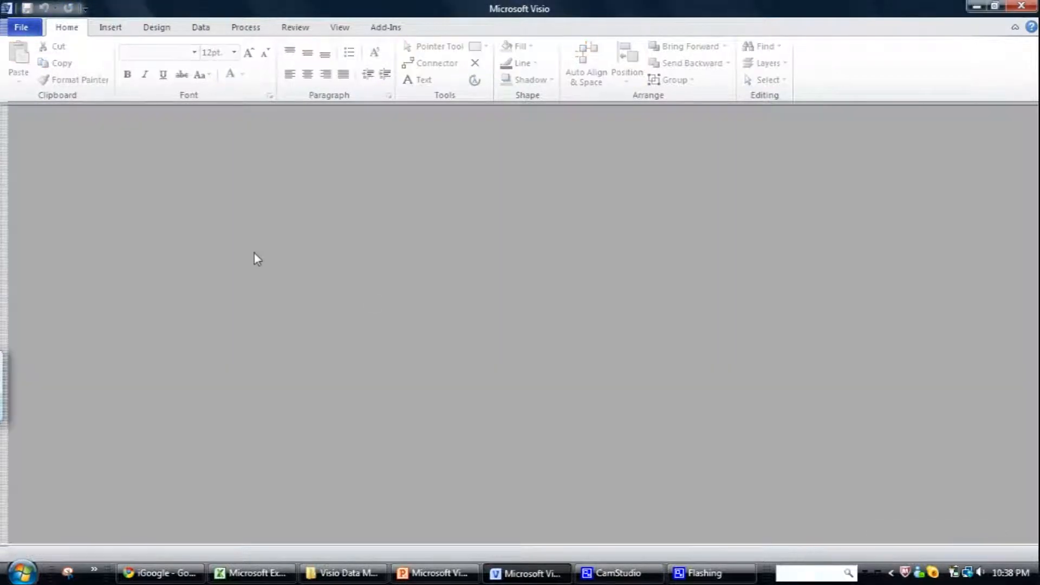
pyautogui.click(21, 27)
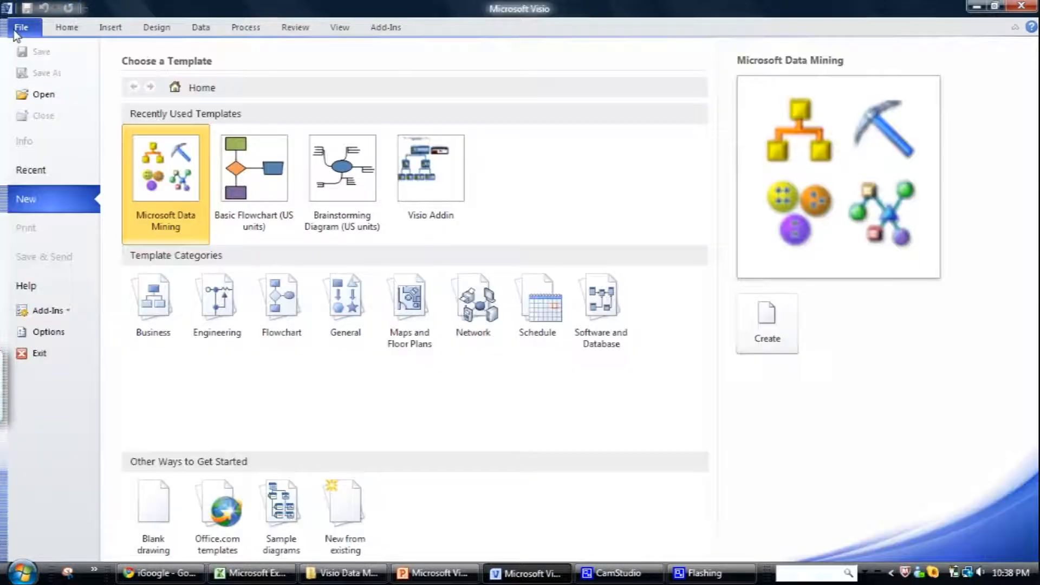
pyautogui.moveTo(157, 209)
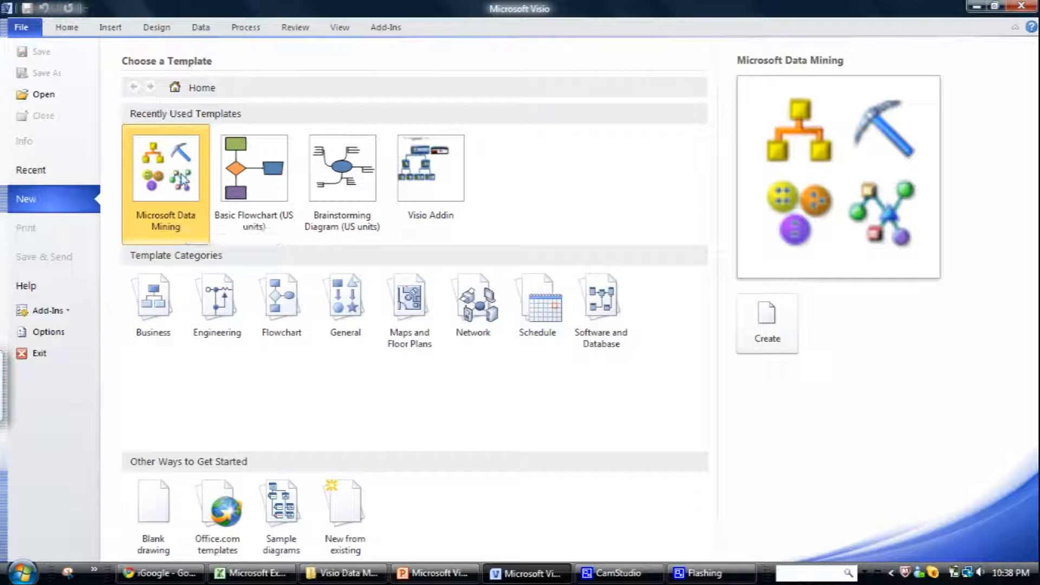
pyautogui.moveTo(166, 169)
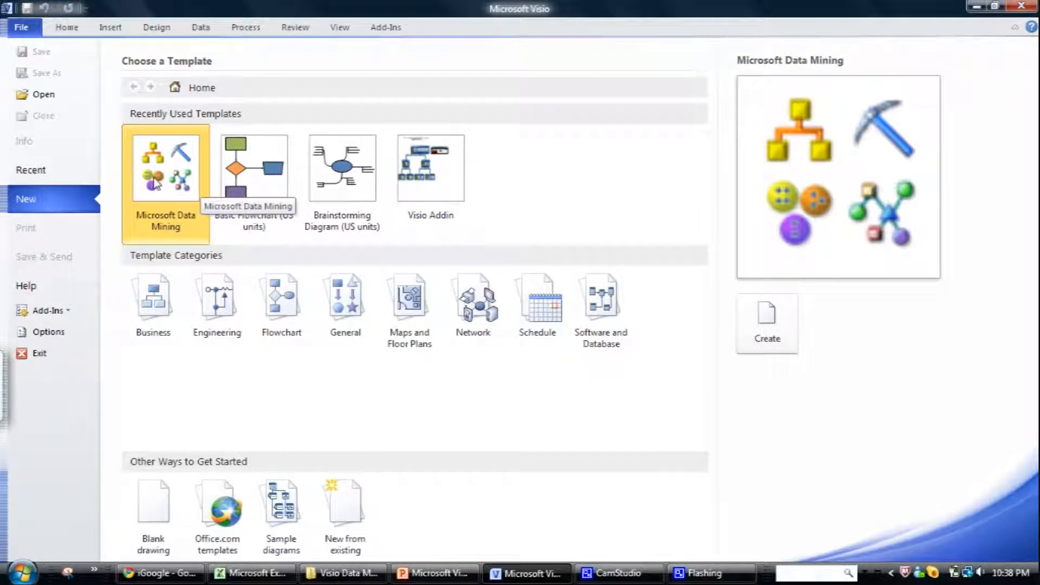
pyautogui.moveTo(38, 112)
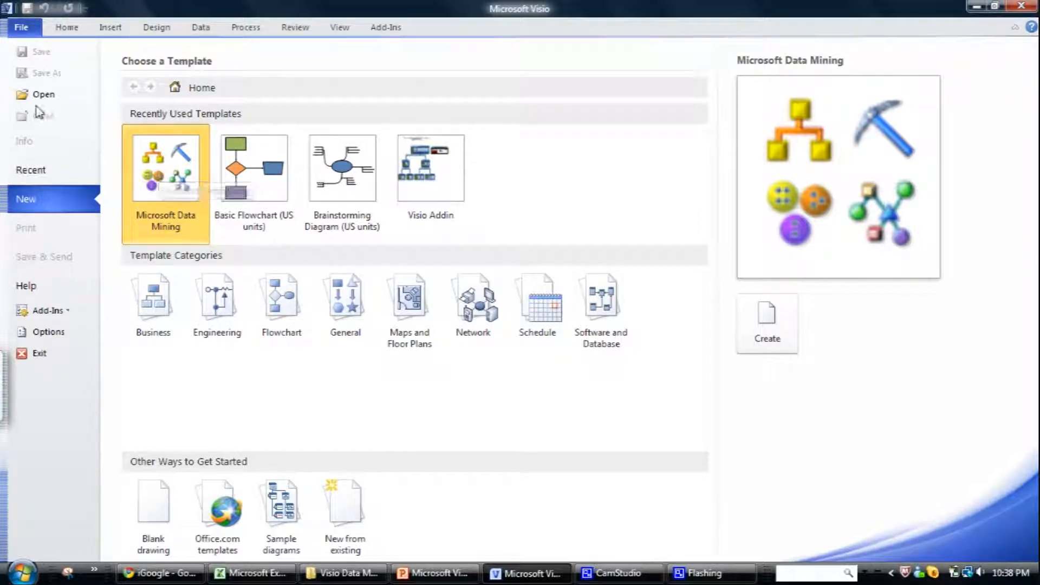
pyautogui.moveTo(44, 95)
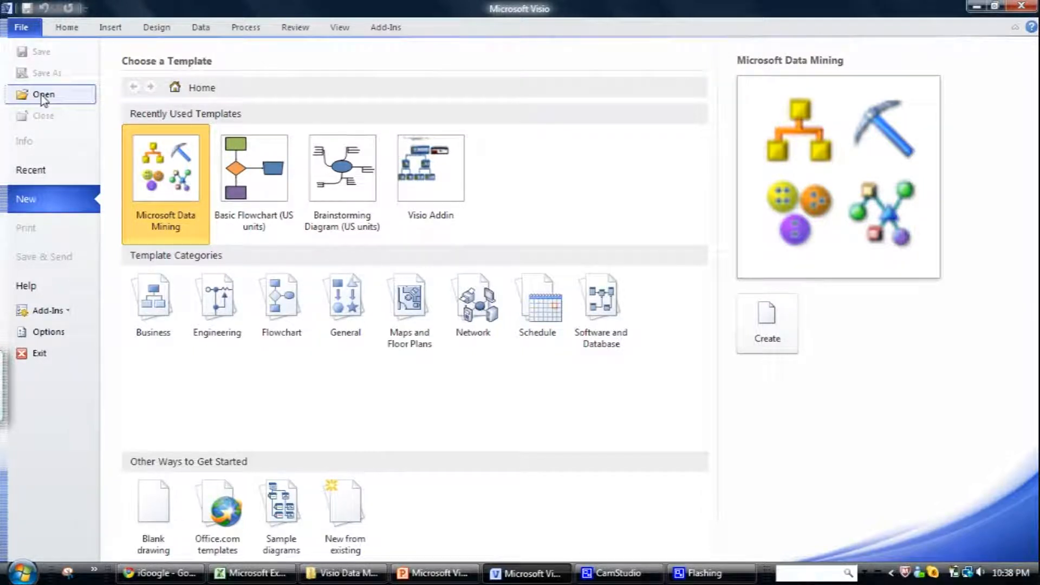
# - Launch the Open dialog from the File backstage
pyautogui.click(44, 94)
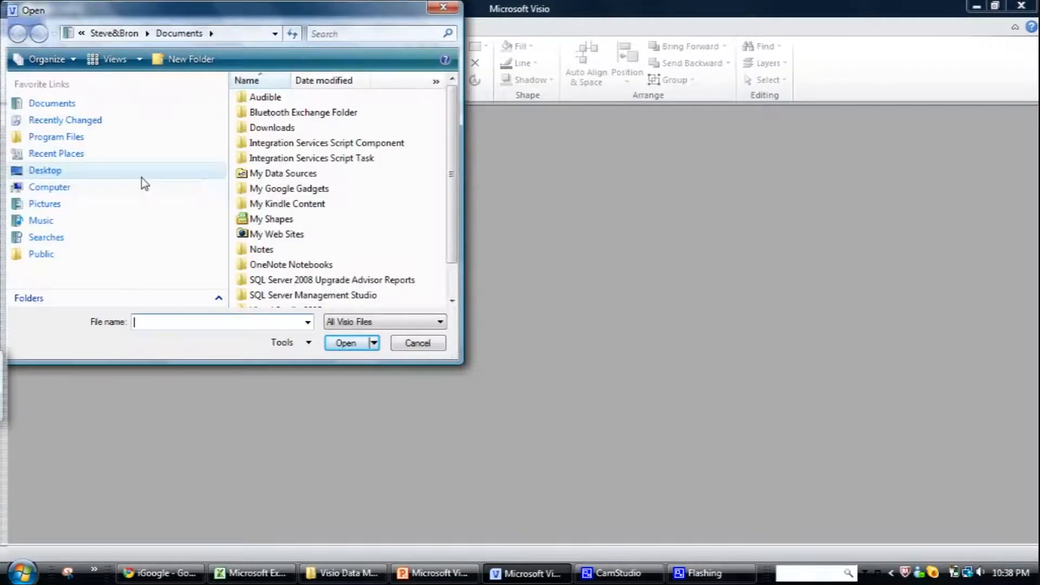
pyautogui.moveTo(63, 181)
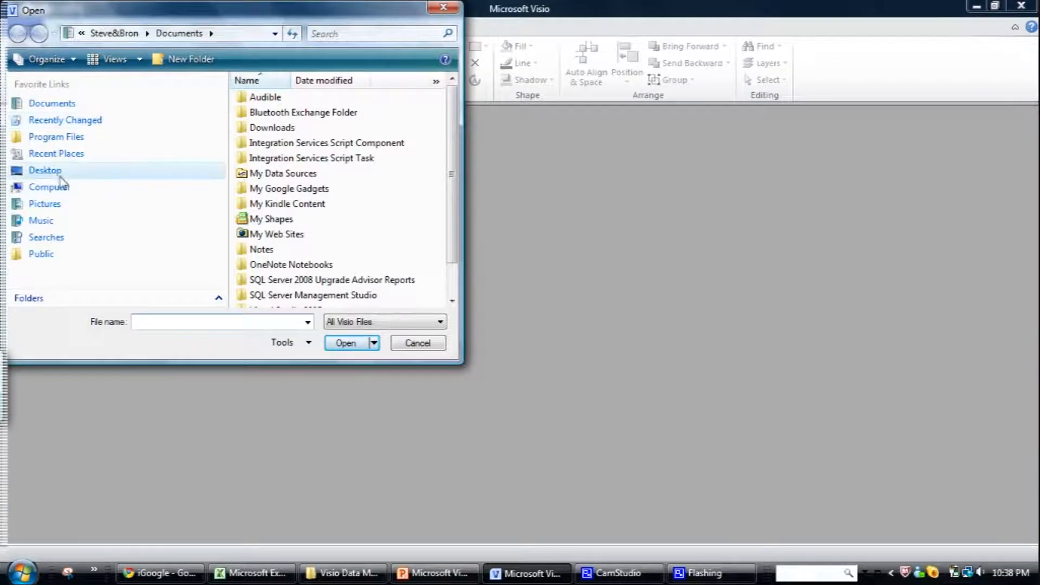
# - Browse C:\Program Files to the SQL Server 2008 DM Add-Ins templates, then cancel the dialog
pyautogui.click(49, 186)
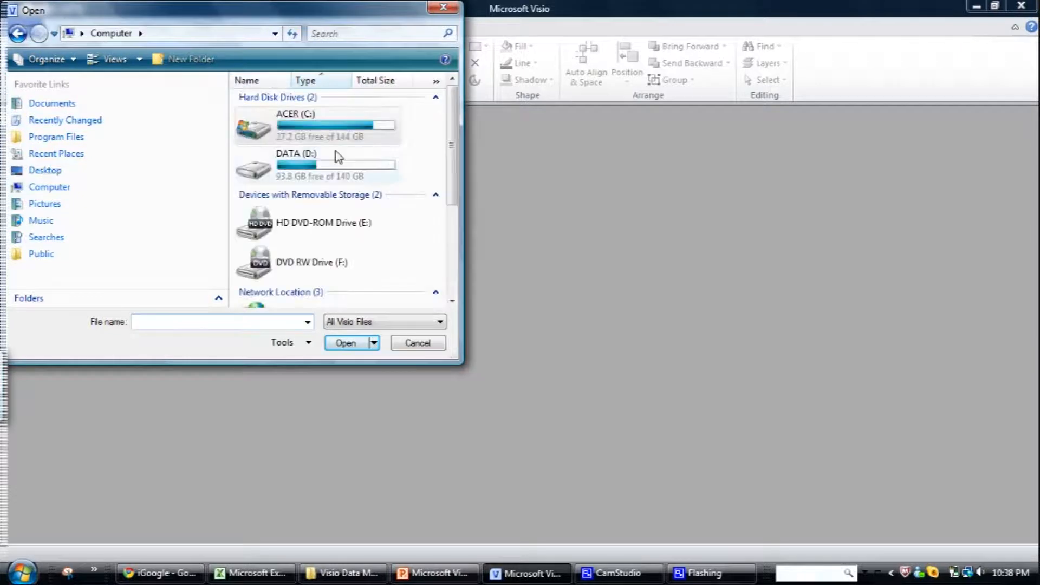
pyautogui.doubleClick(295, 124)
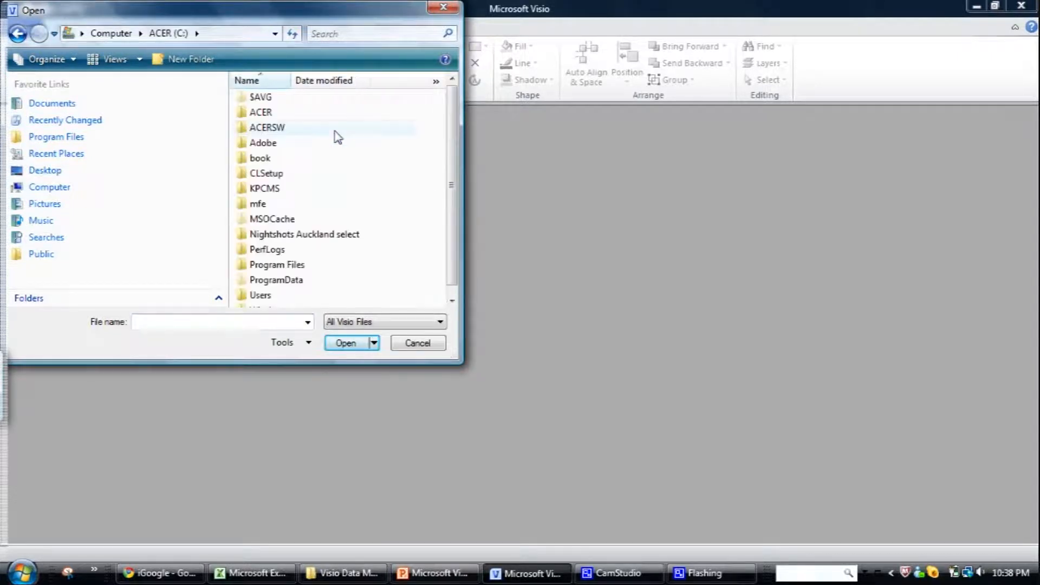
pyautogui.moveTo(282, 285)
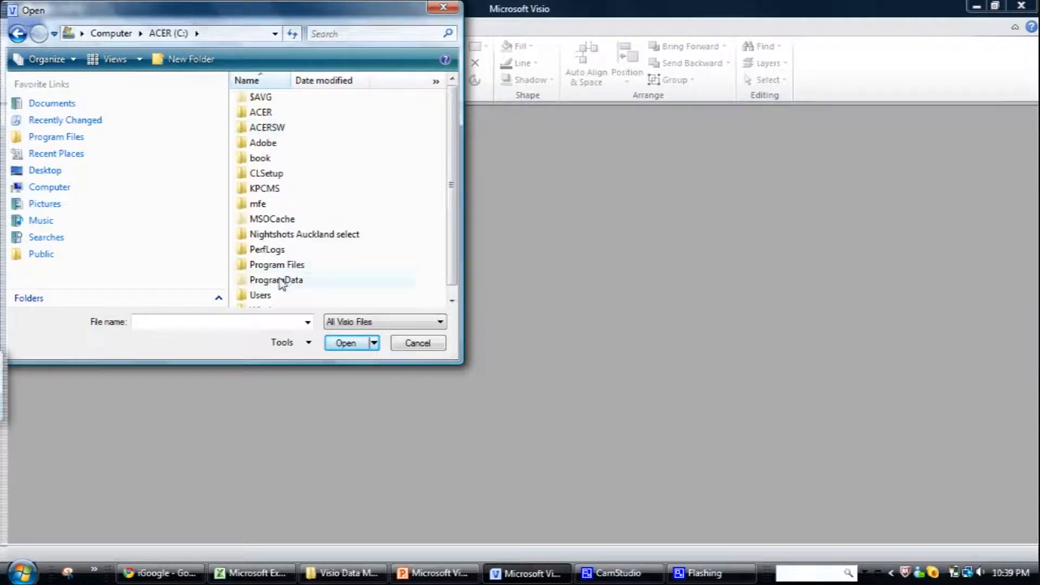
pyautogui.doubleClick(277, 264)
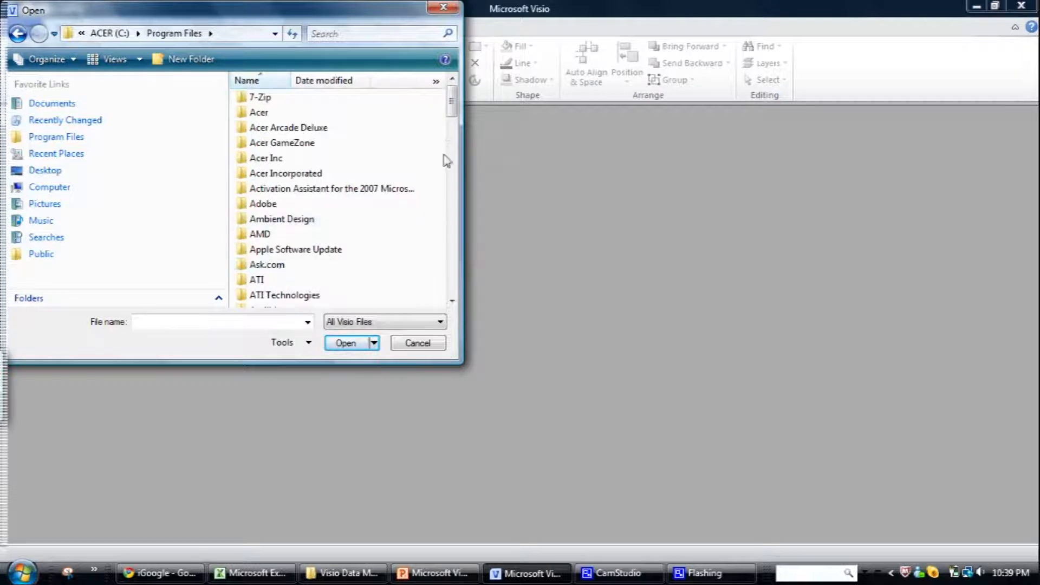
pyautogui.scroll(-3)
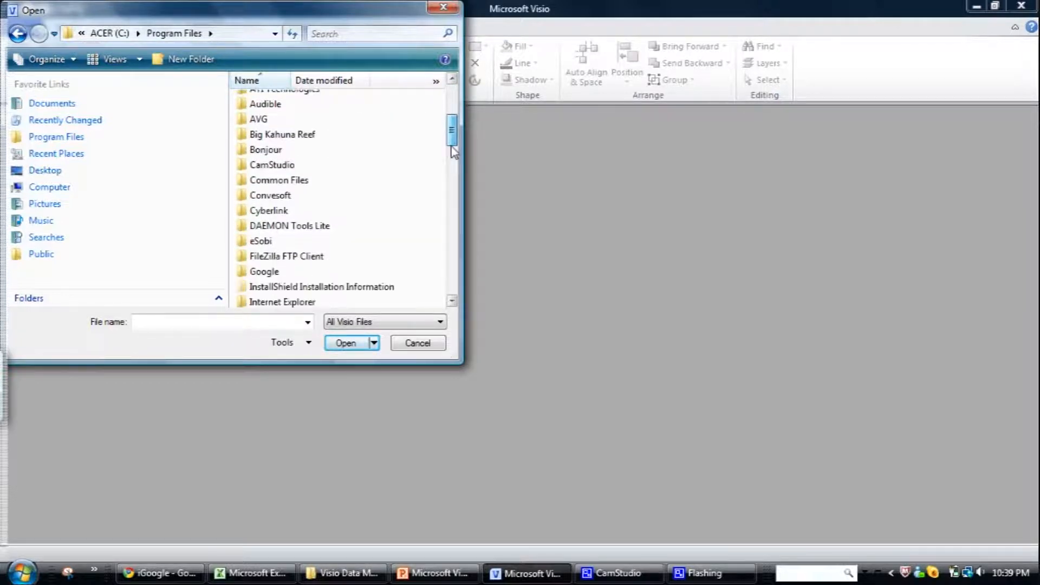
pyautogui.scroll(-3)
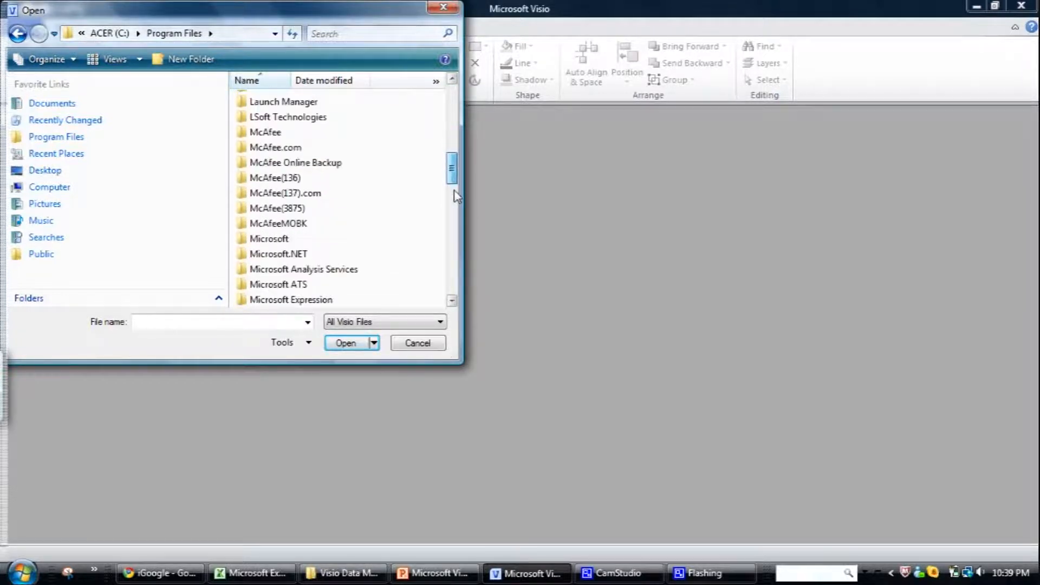
pyautogui.scroll(-3)
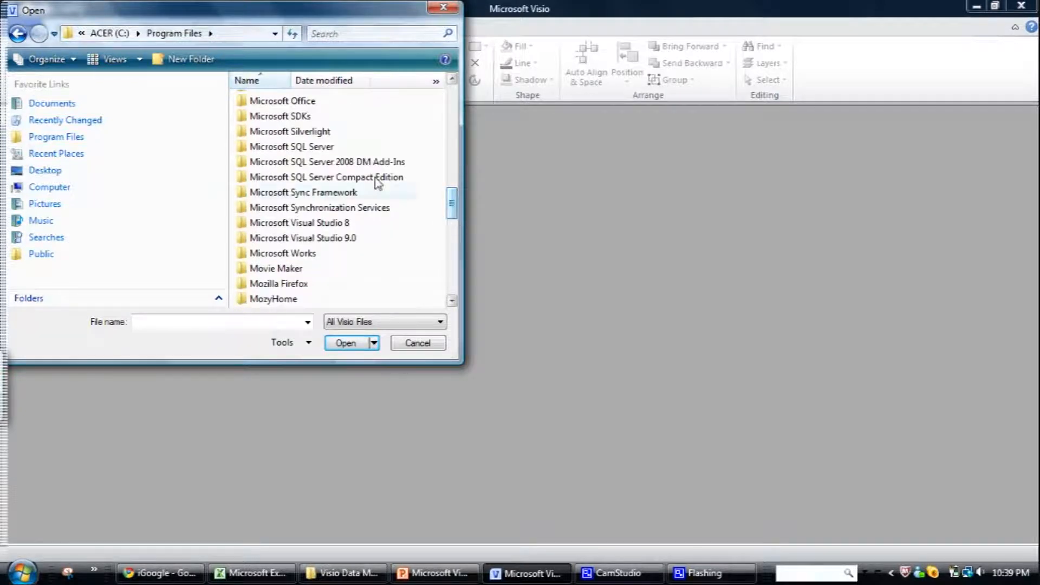
pyautogui.moveTo(325, 174)
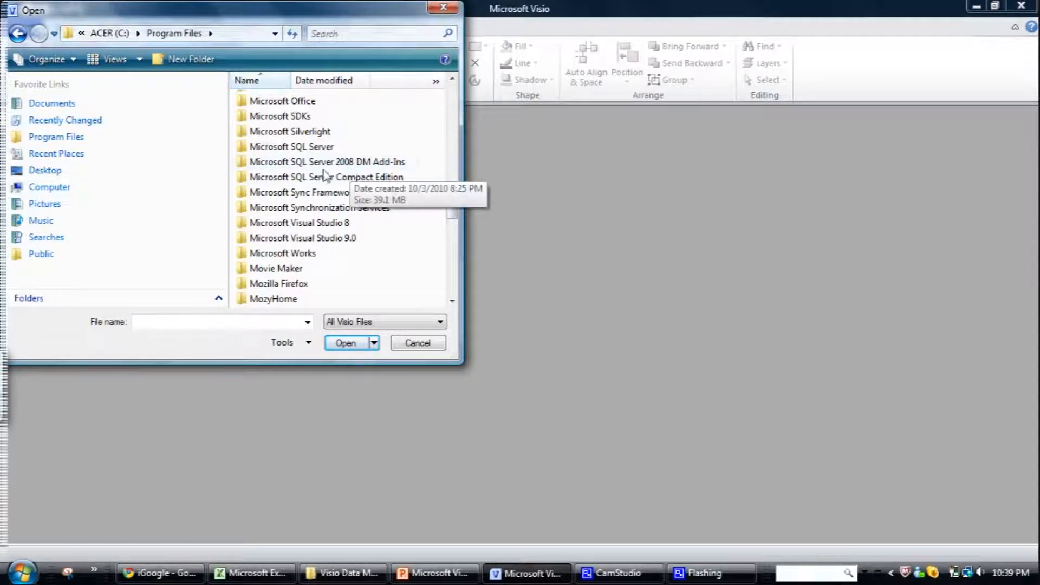
pyautogui.moveTo(320, 169)
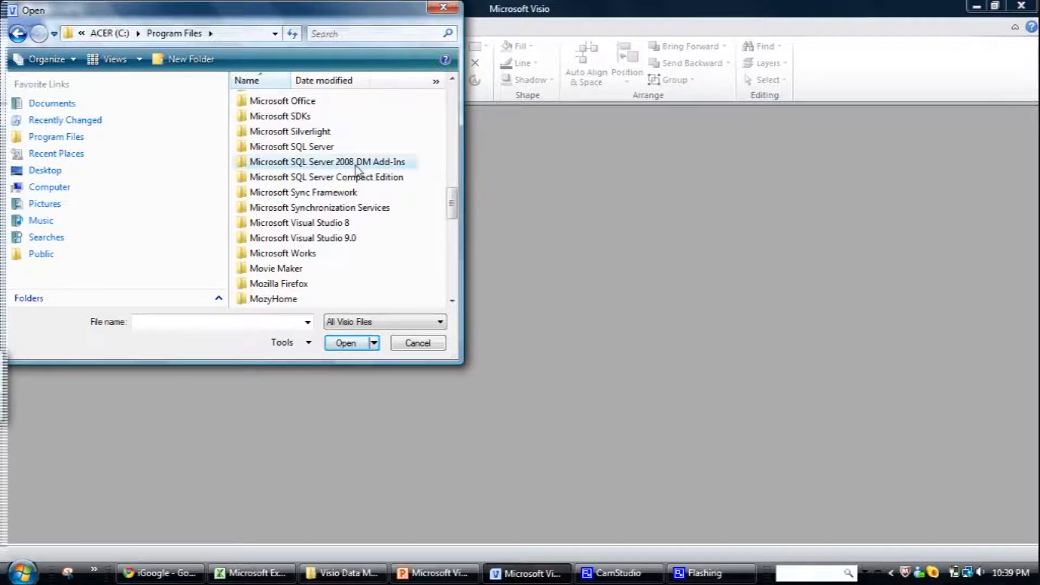
pyautogui.doubleClick(327, 162)
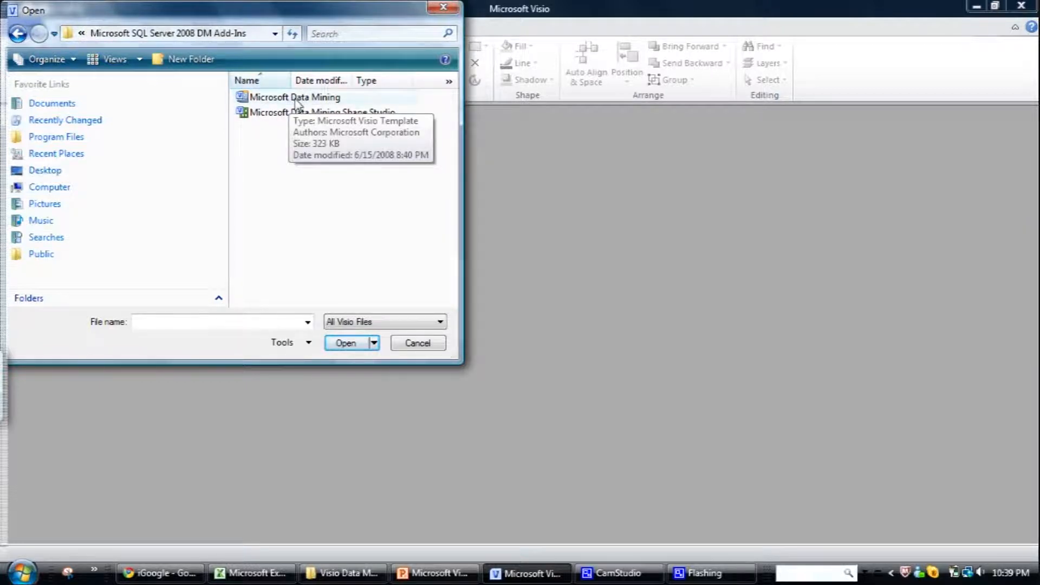
pyautogui.moveTo(299, 109)
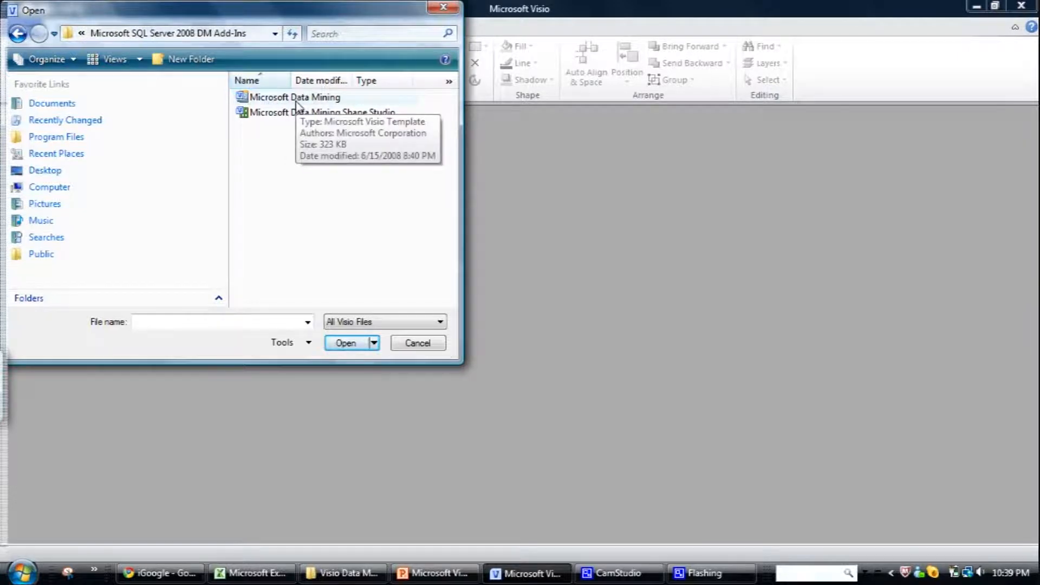
pyautogui.moveTo(332, 263)
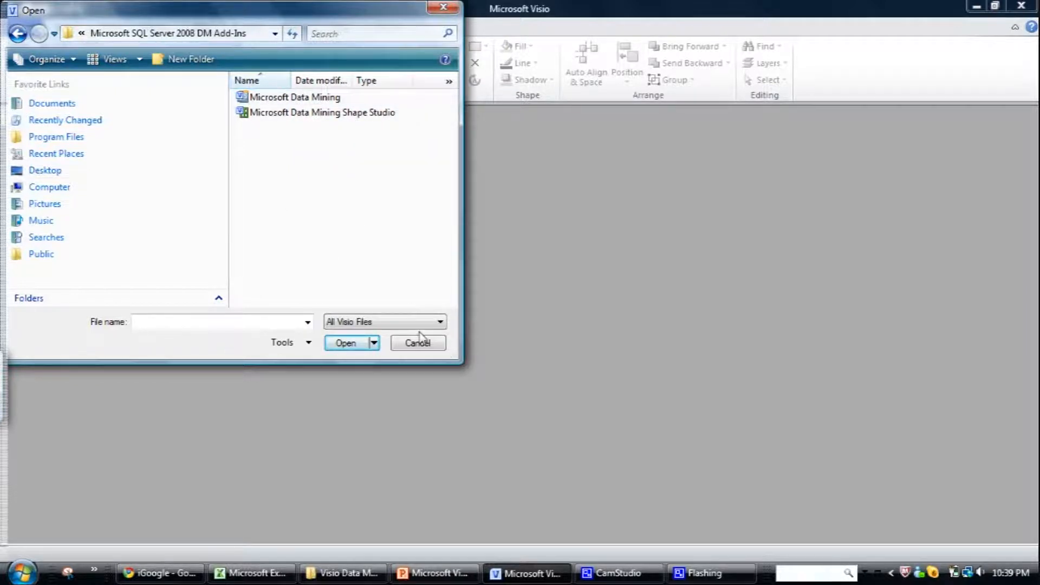
pyautogui.click(417, 343)
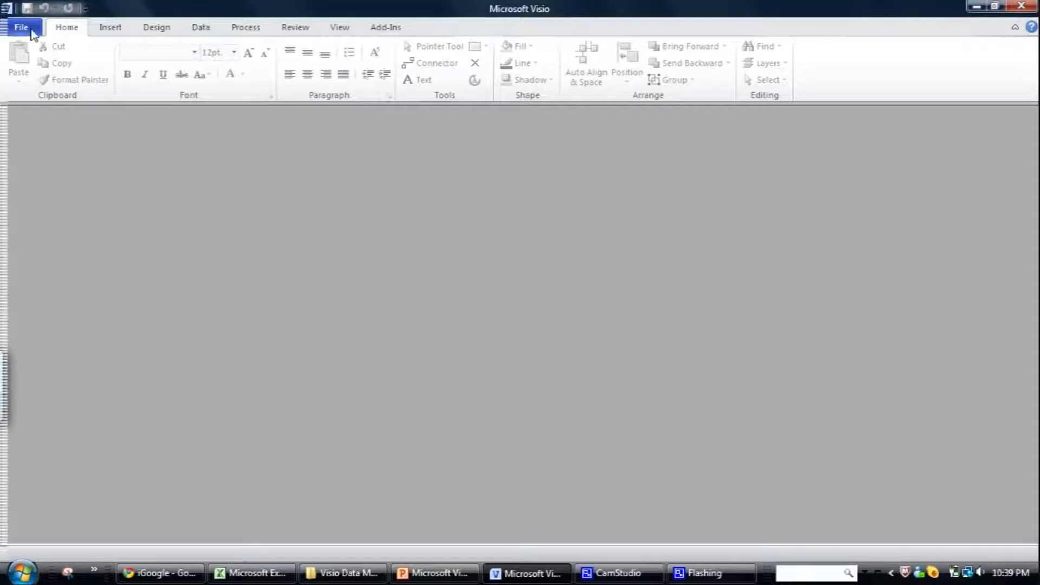
# - Show Visio's new-drawing templates with Microsoft Data Mining, then switch to Excel's Raw Data_1 sheet
pyautogui.click(21, 27)
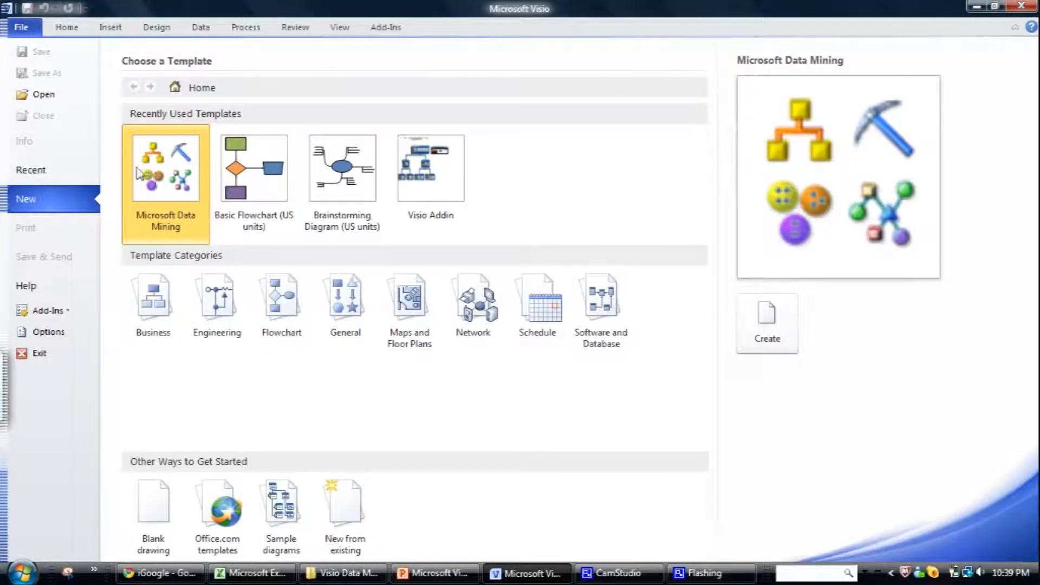
pyautogui.moveTo(179, 178)
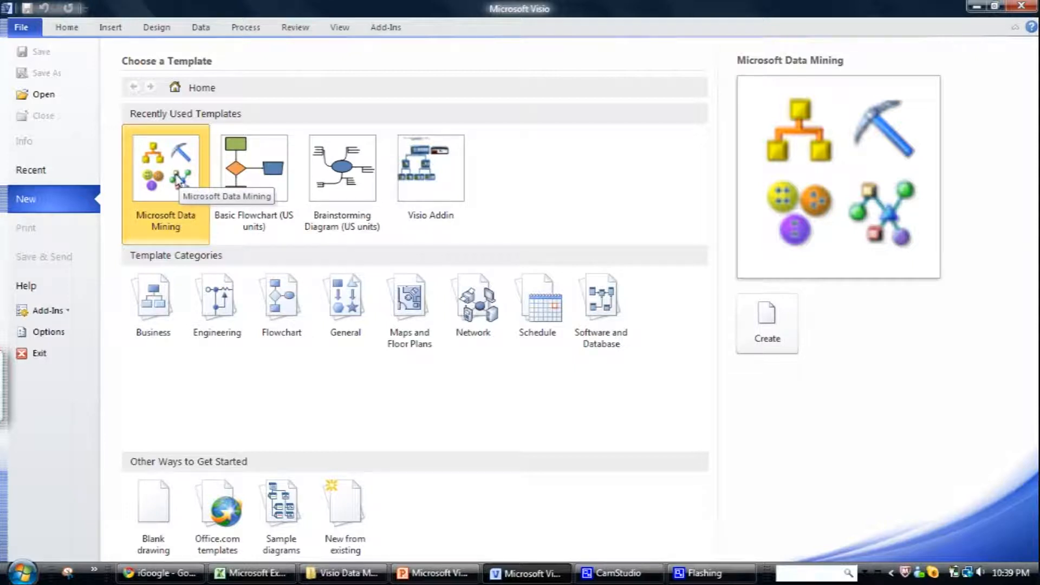
pyautogui.click(250, 572)
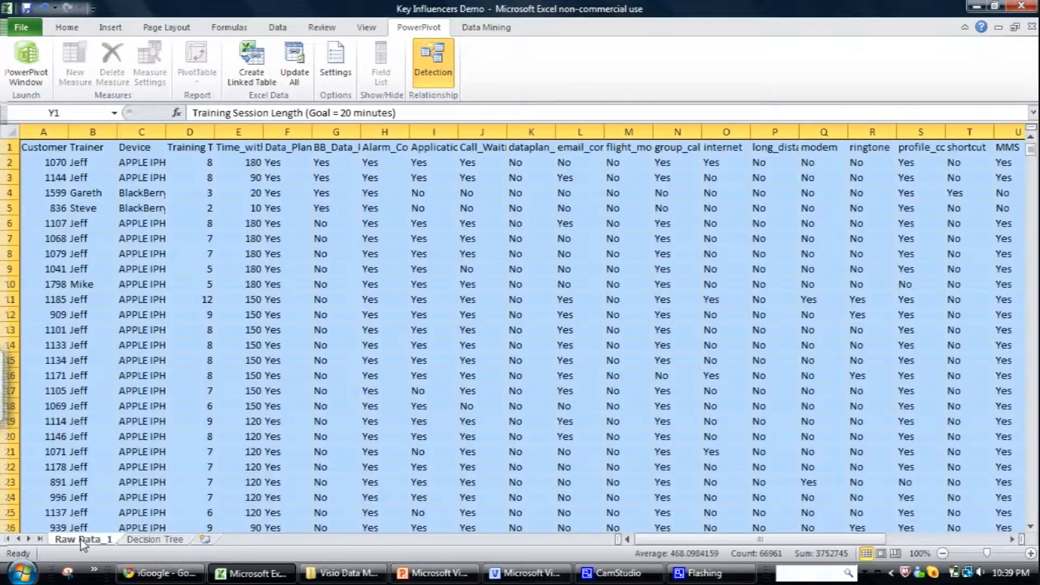
pyautogui.moveTo(212, 126)
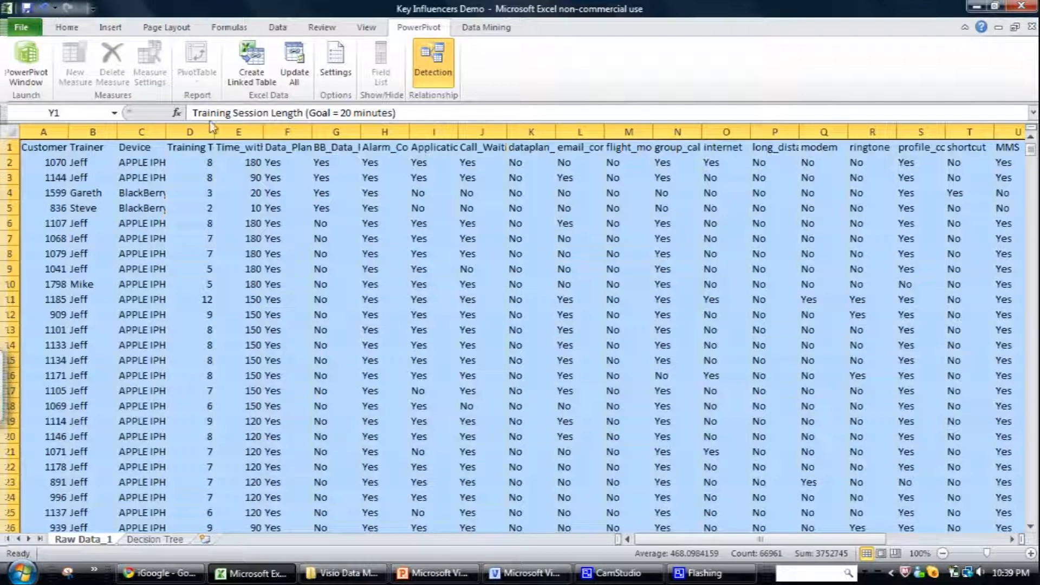
# - Select a cell in the Raw Data_1 table and launch Classify from the Data Mining tab
pyautogui.click(141, 162)
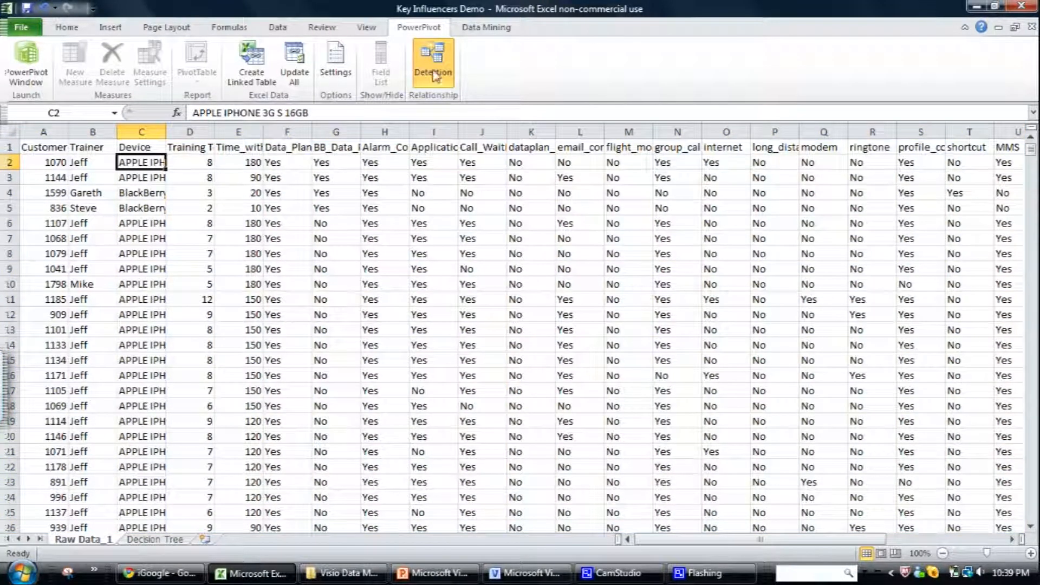
pyautogui.moveTo(488, 30)
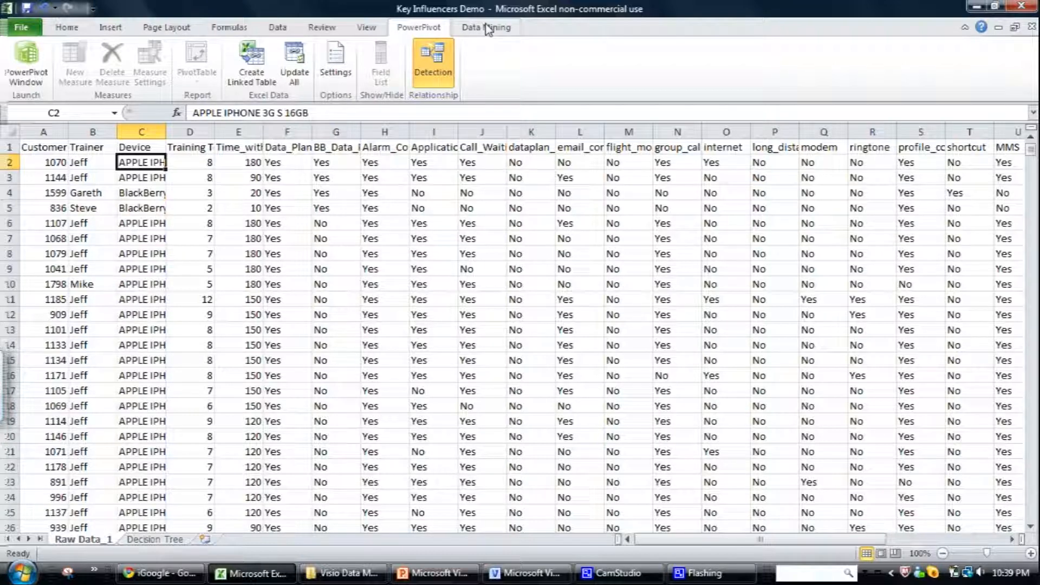
pyautogui.click(486, 27)
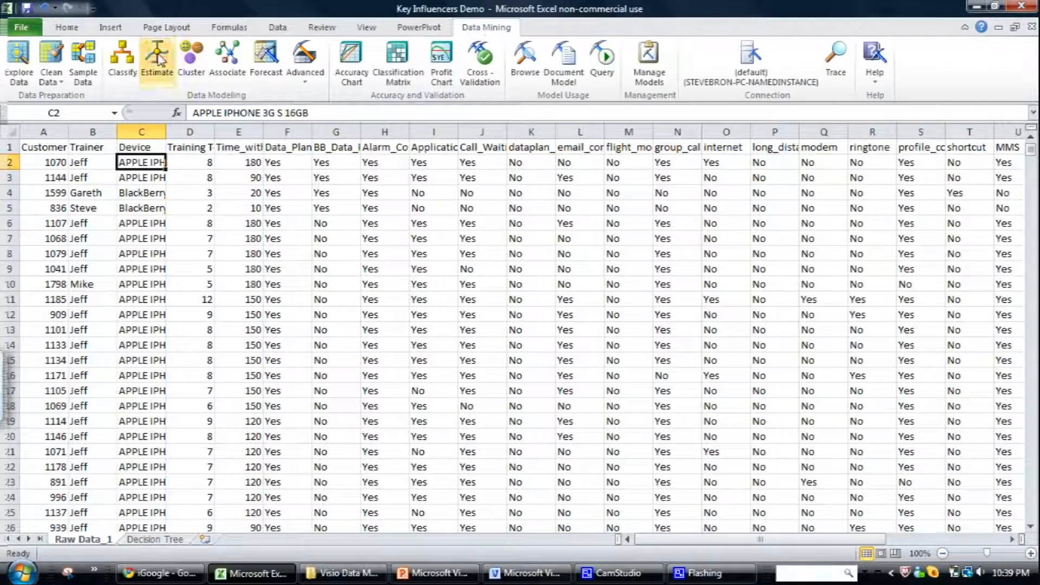
pyautogui.click(93, 148)
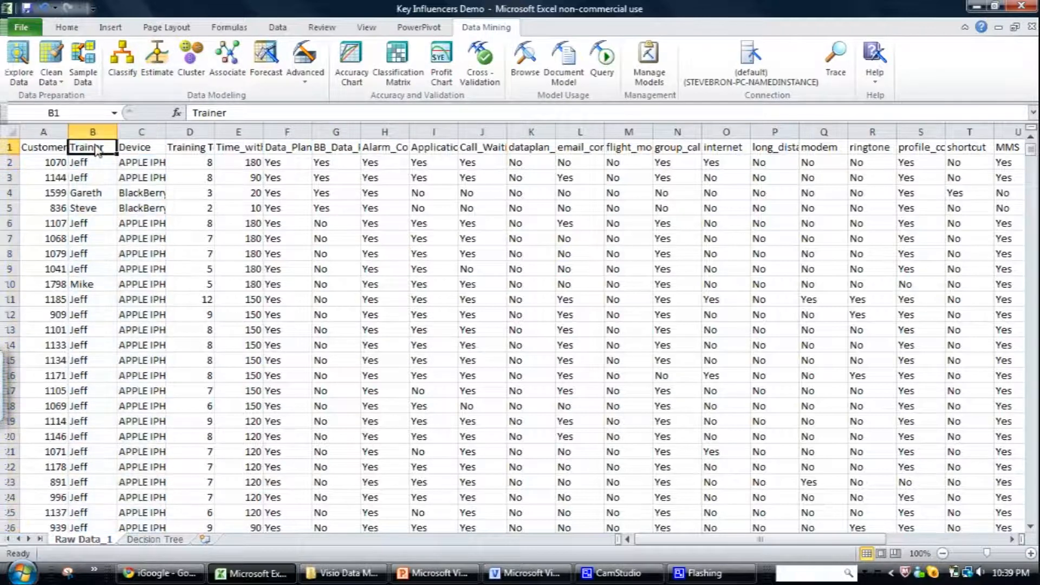
pyautogui.click(43, 146)
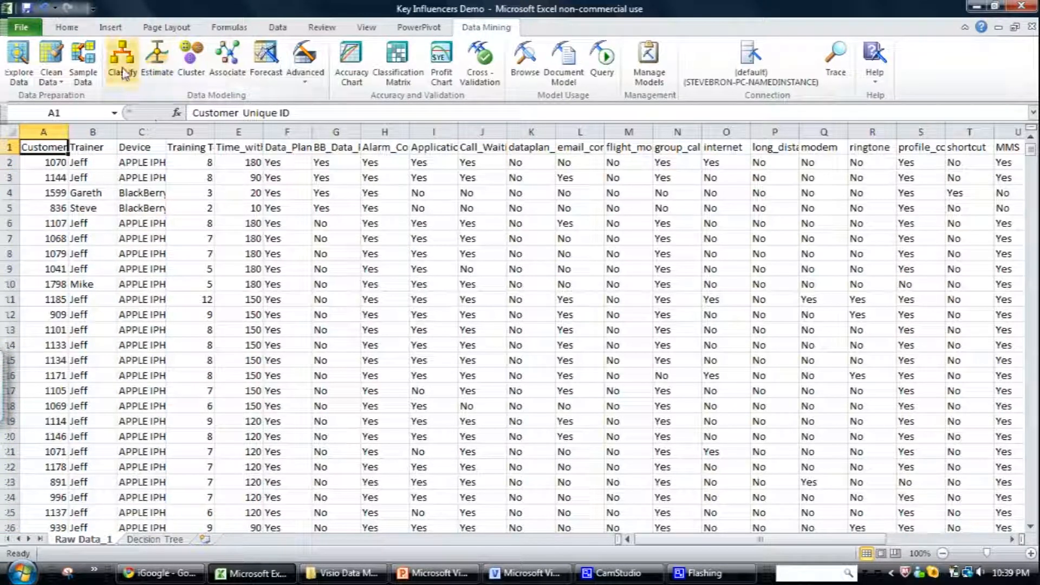
pyautogui.doubleClick(44, 146)
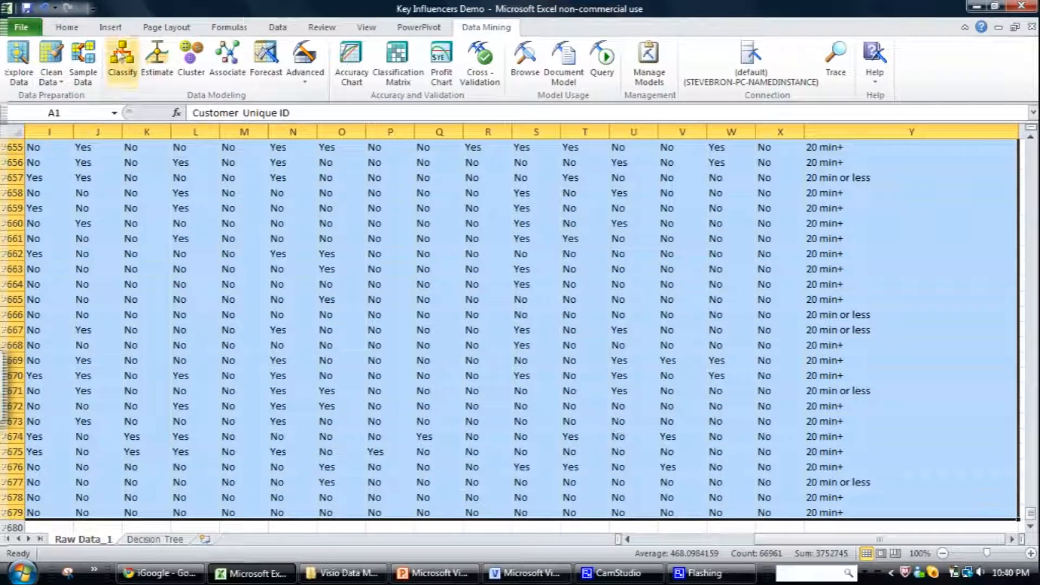
pyautogui.click(121, 58)
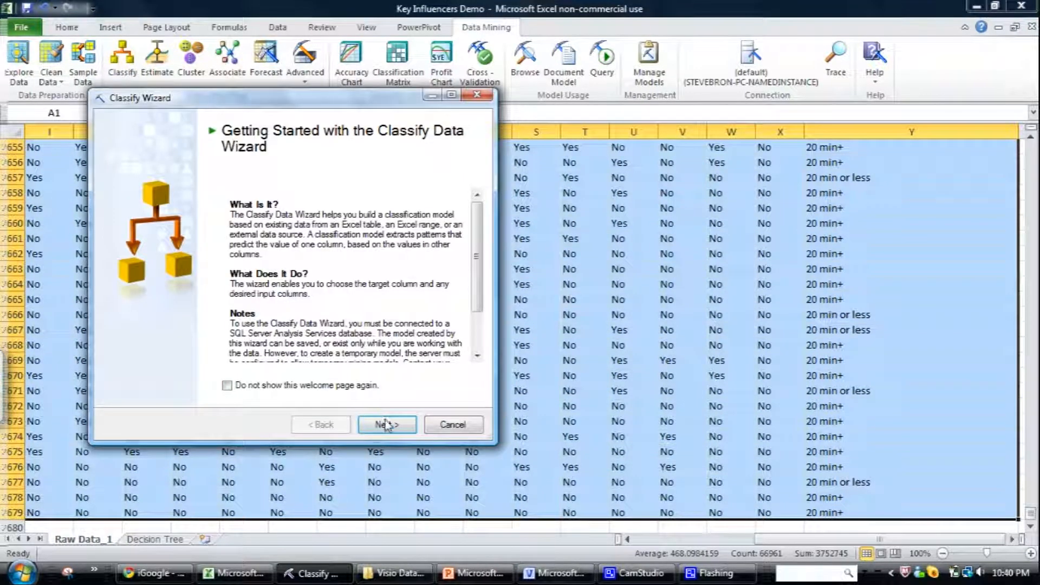
# - Predict Training Session Length, excluded from inputs, with the default test split, and train the model
pyautogui.click(387, 424)
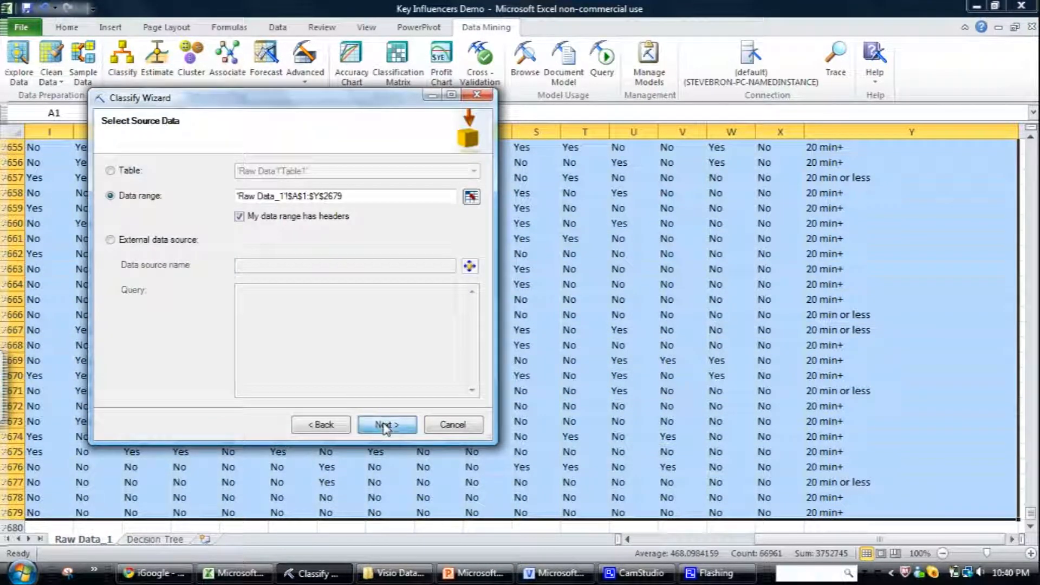
pyautogui.click(387, 425)
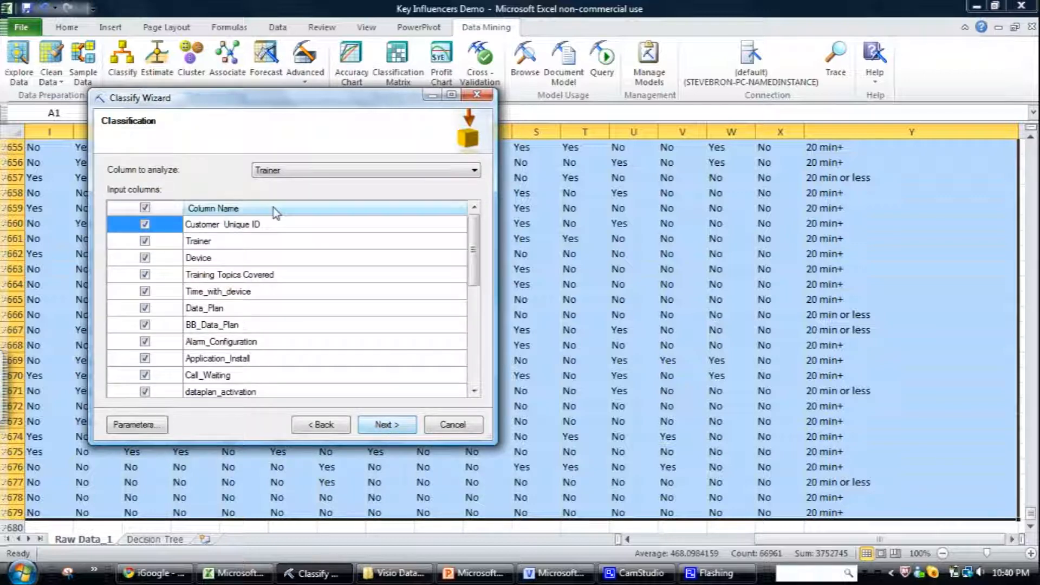
pyautogui.click(474, 169)
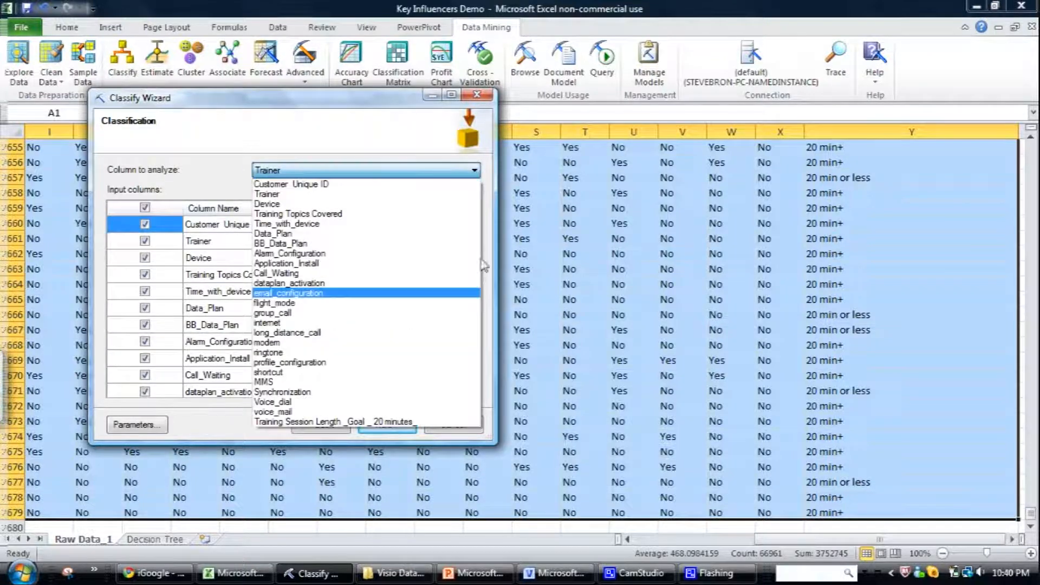
pyautogui.click(335, 422)
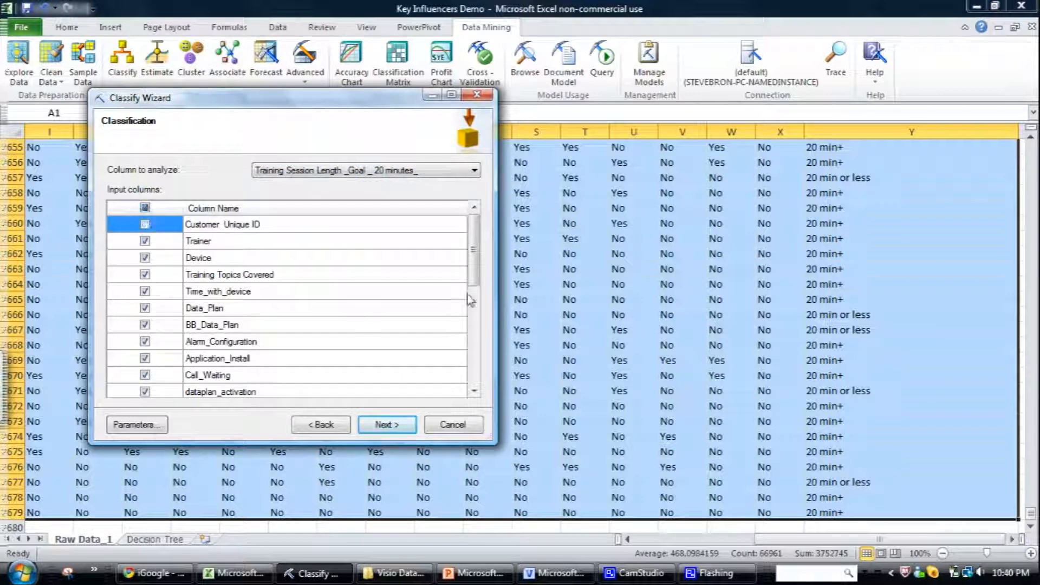
pyautogui.scroll(-3)
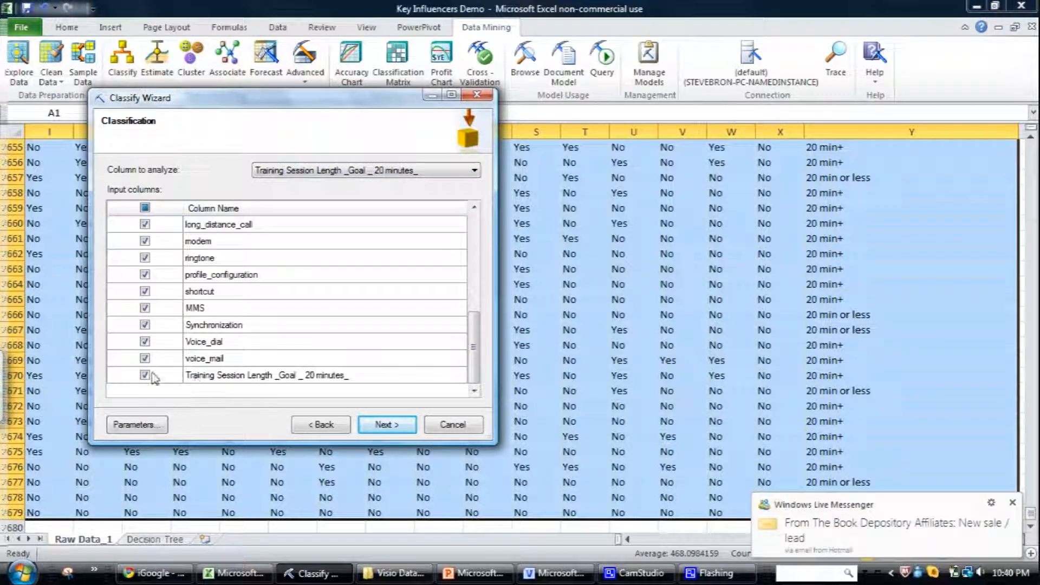
pyautogui.click(144, 375)
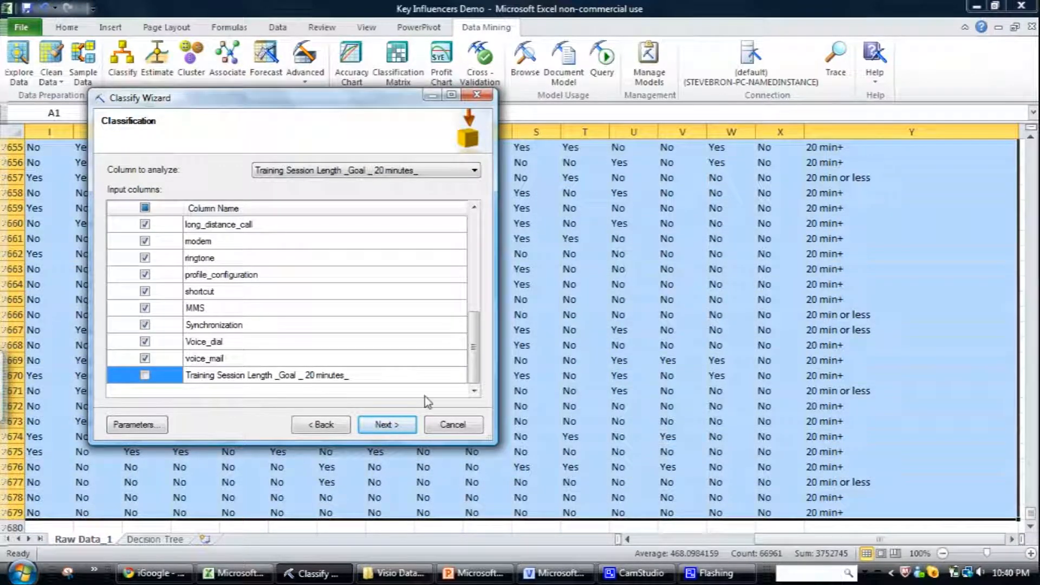
pyautogui.click(387, 424)
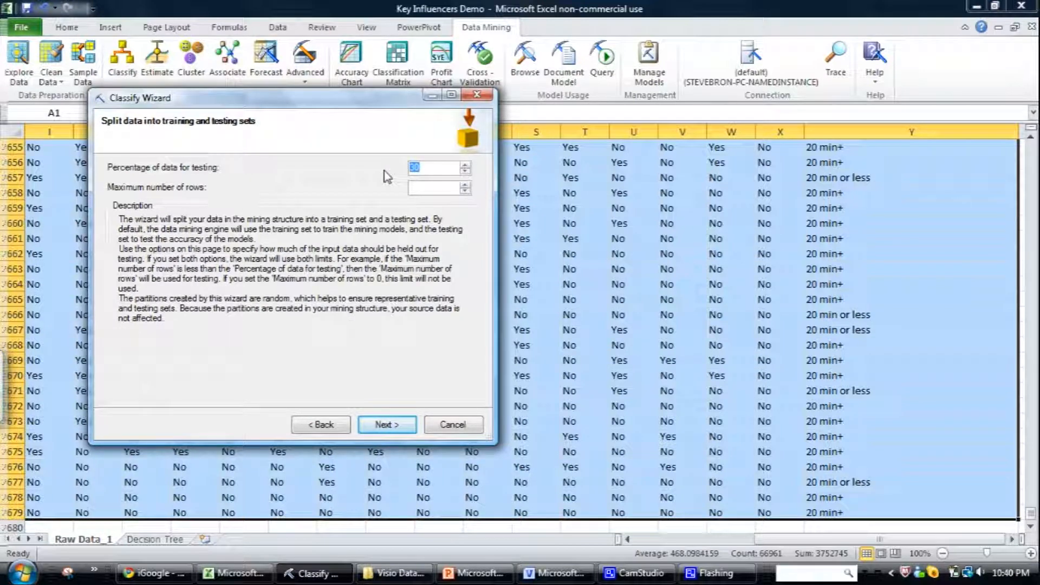
pyautogui.click(386, 425)
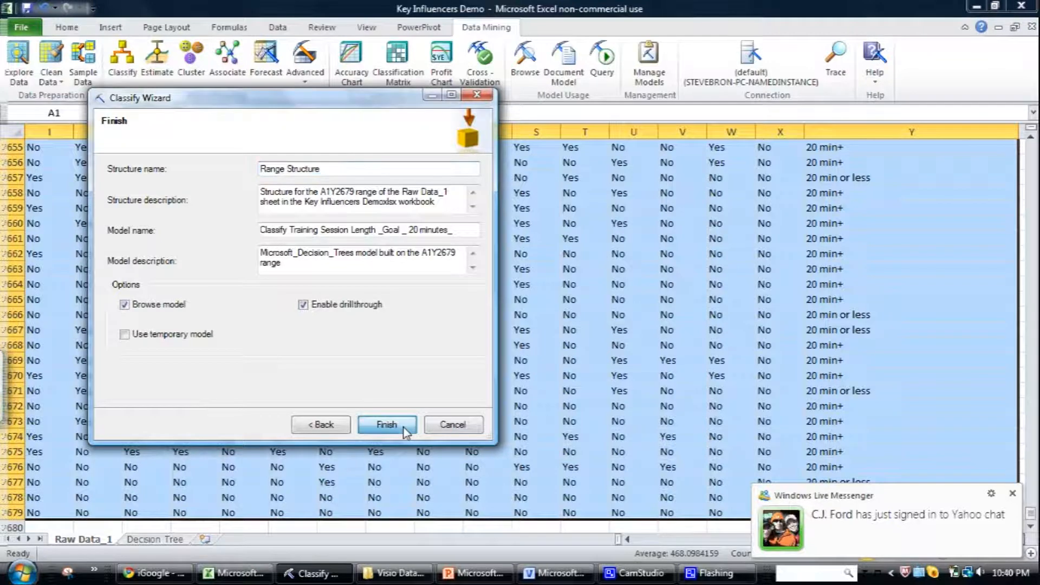
pyautogui.click(387, 425)
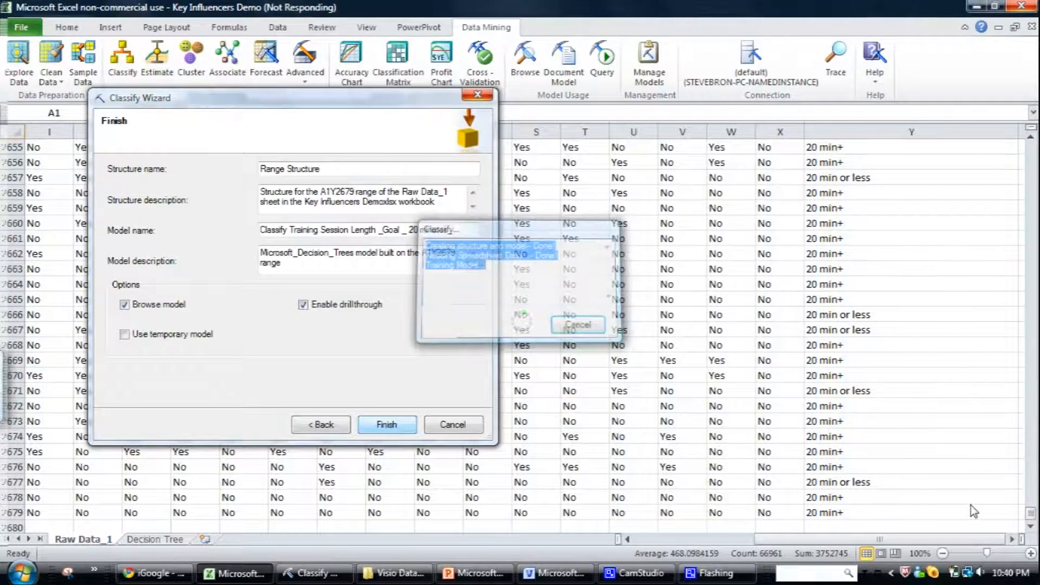
# - Maximize the decision tree browser and copy the tree into Excel on a new sheet
pyautogui.click(386, 425)
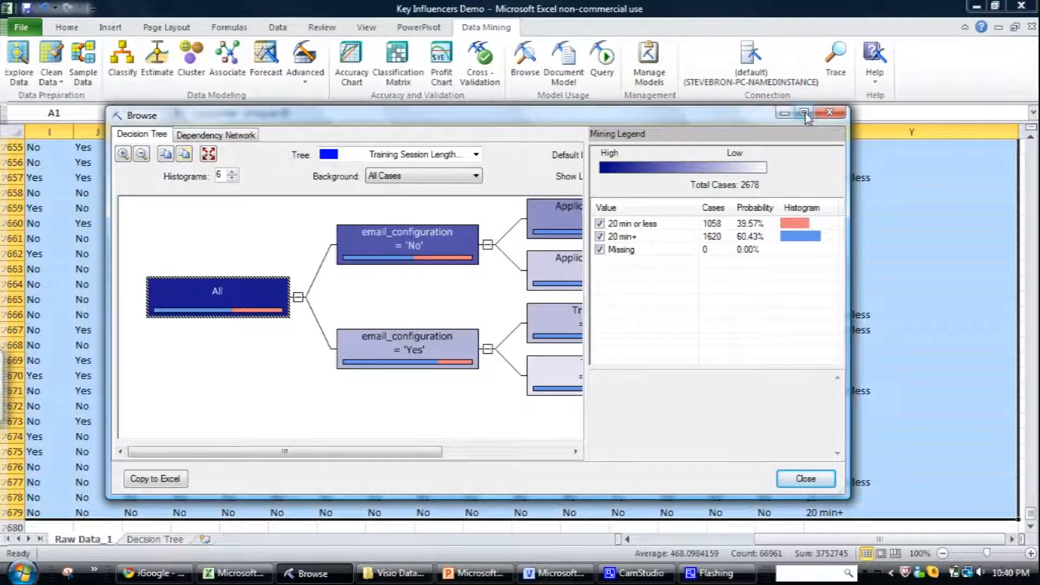
pyautogui.click(805, 113)
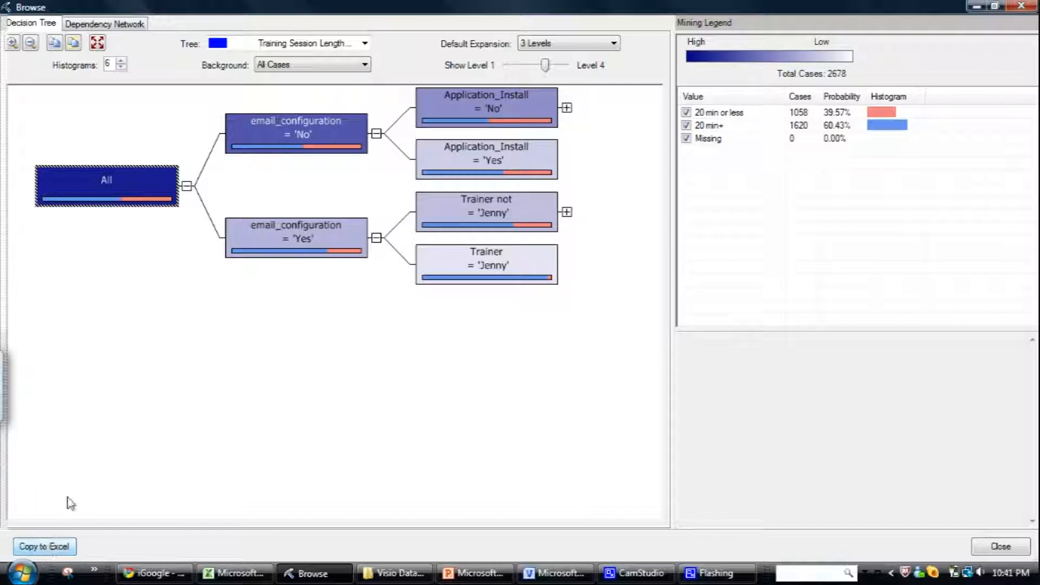
pyautogui.click(44, 546)
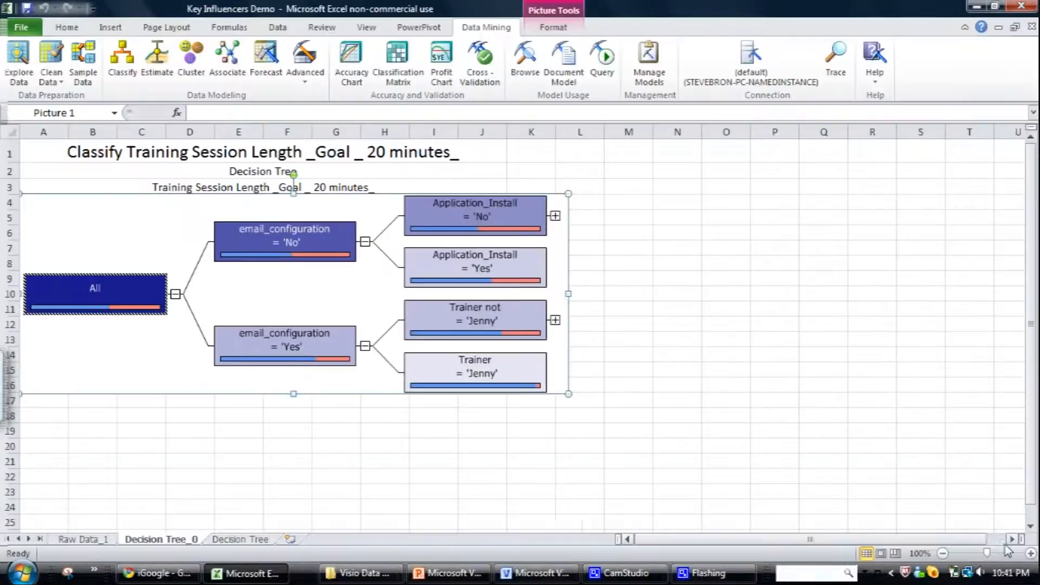
pyautogui.moveTo(241, 399)
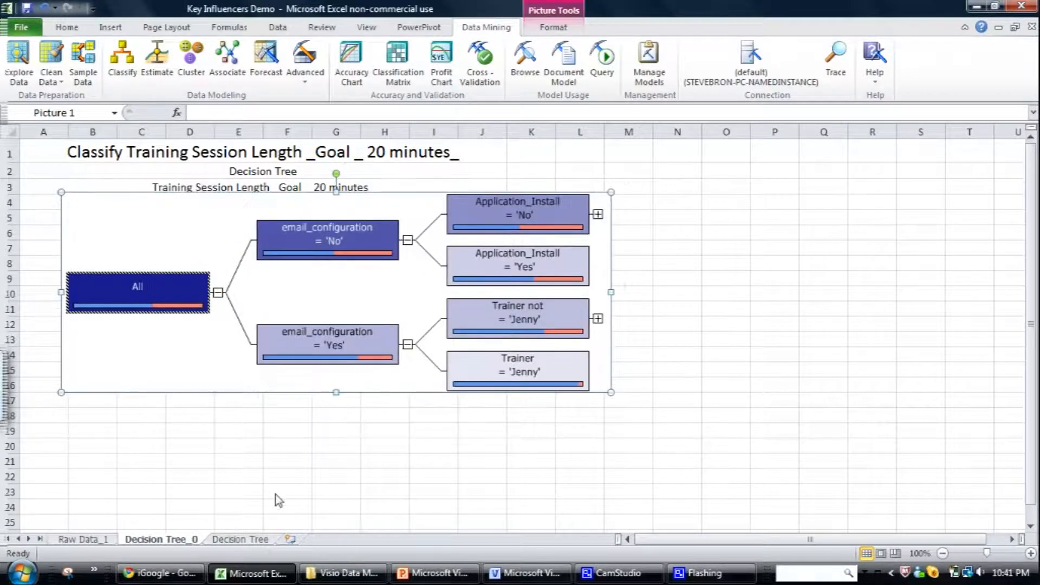
pyautogui.click(287, 461)
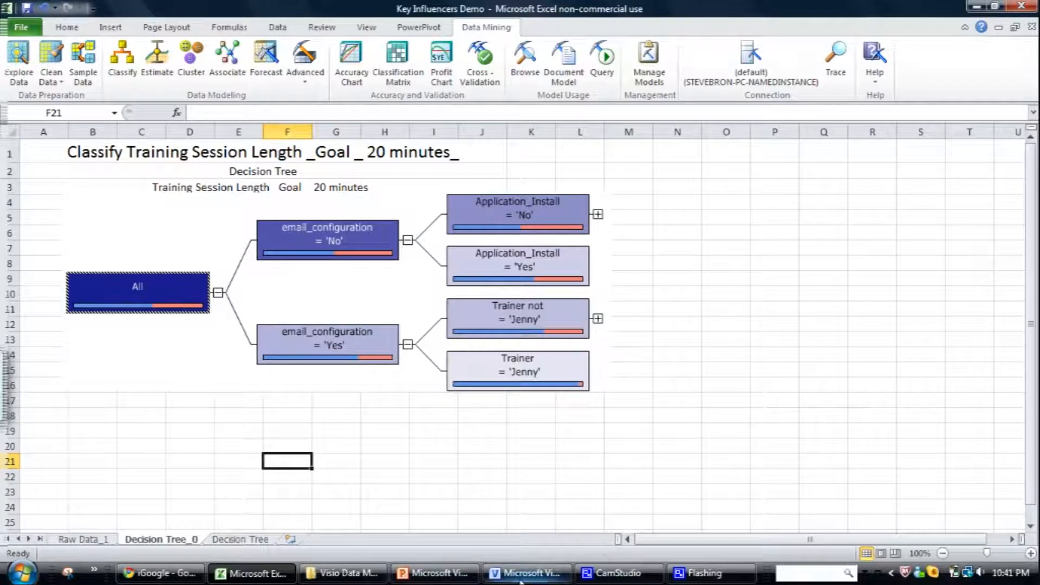
# - Switch to Visio and start a drawing from the Microsoft Data Mining template
pyautogui.click(527, 572)
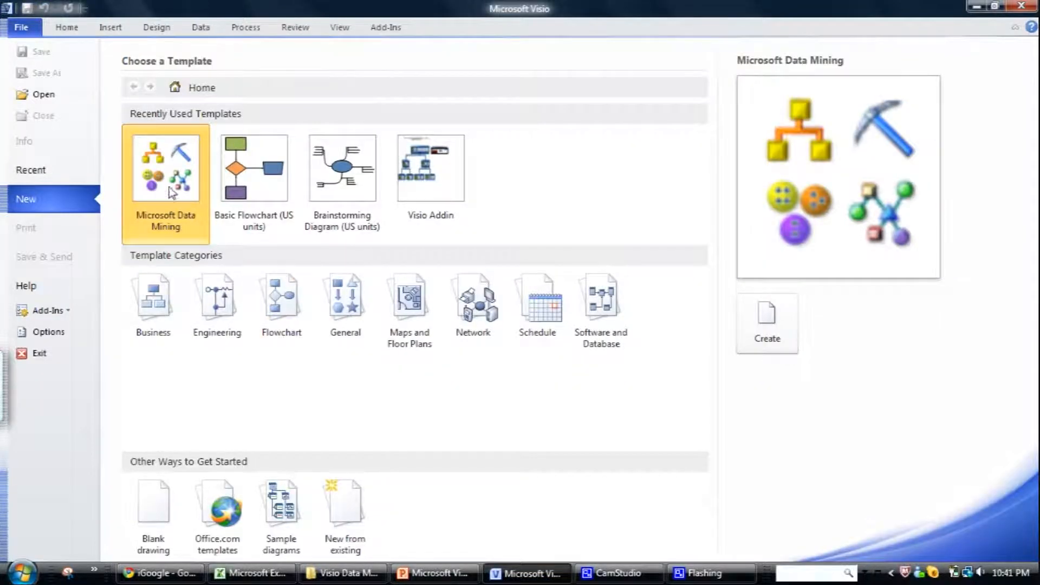
pyautogui.click(765, 317)
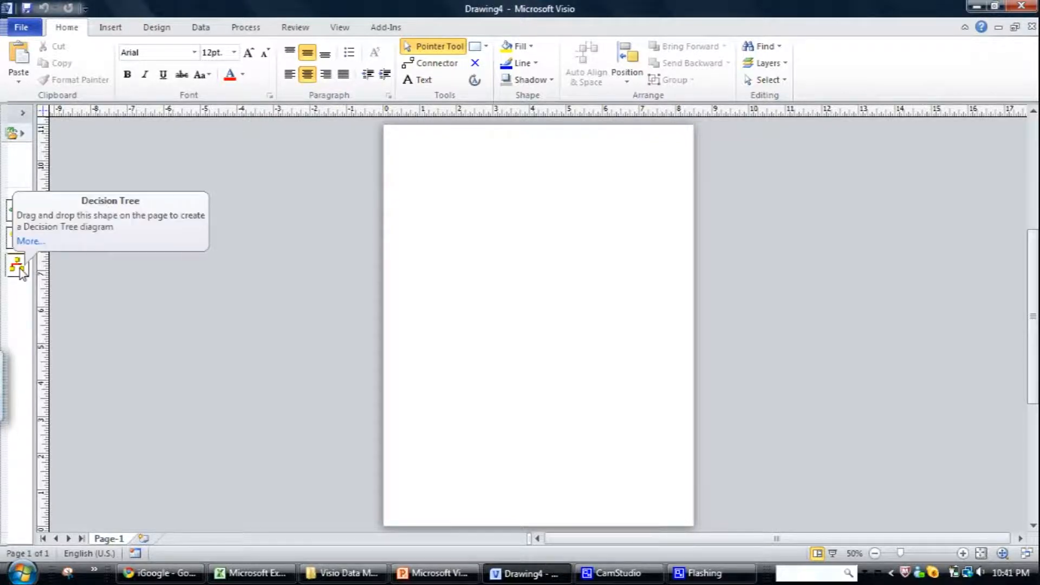
pyautogui.moveTo(18, 189)
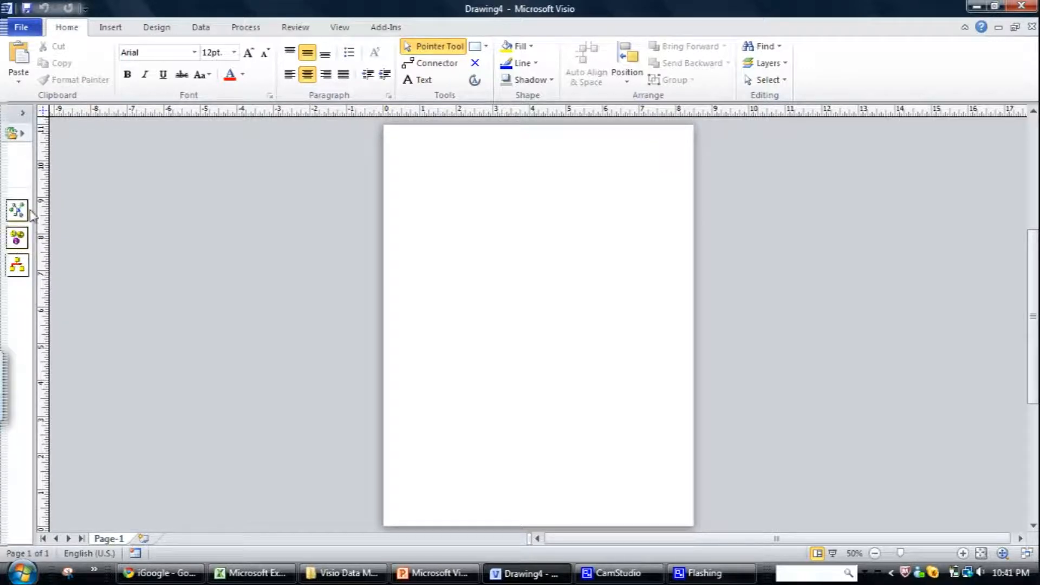
pyautogui.moveTo(109, 225)
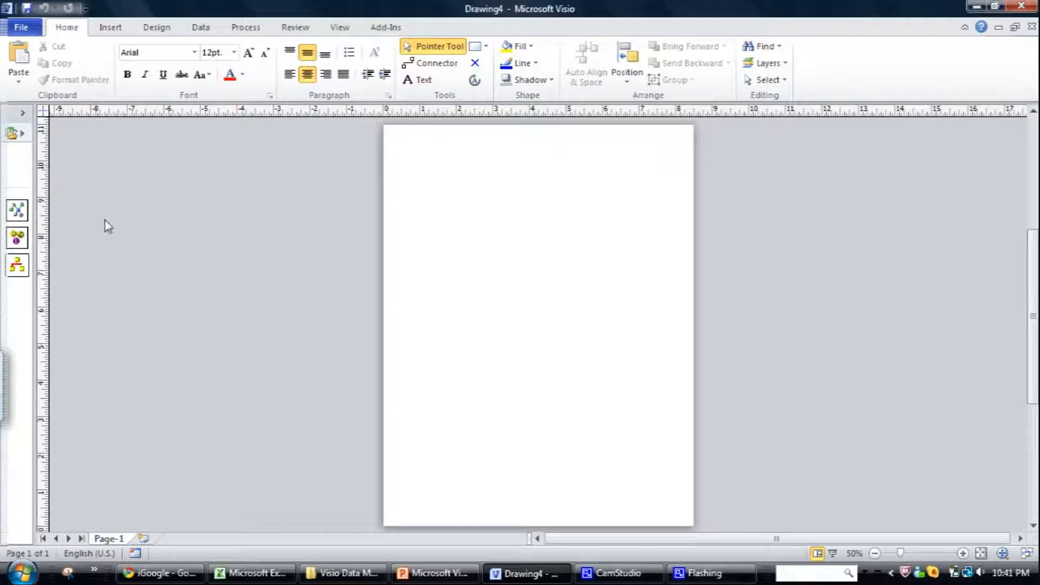
pyautogui.moveTo(20, 272)
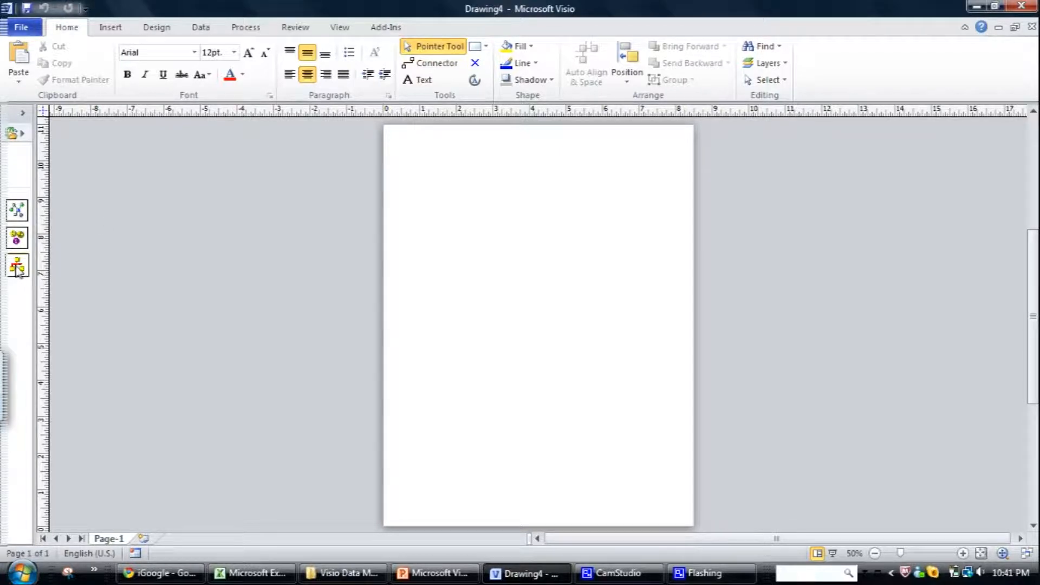
pyautogui.moveTo(24, 222)
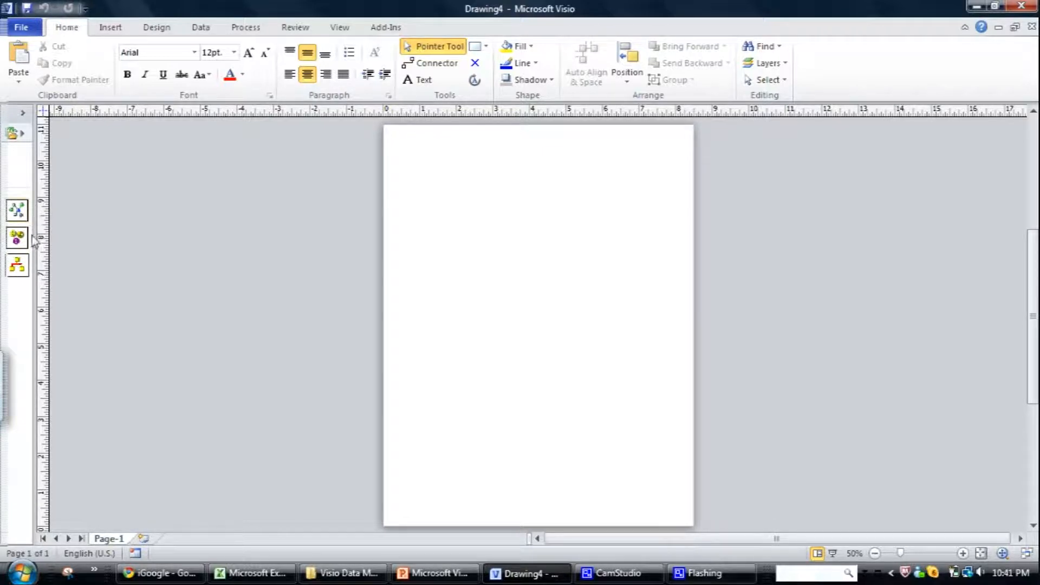
pyautogui.moveTo(15, 238)
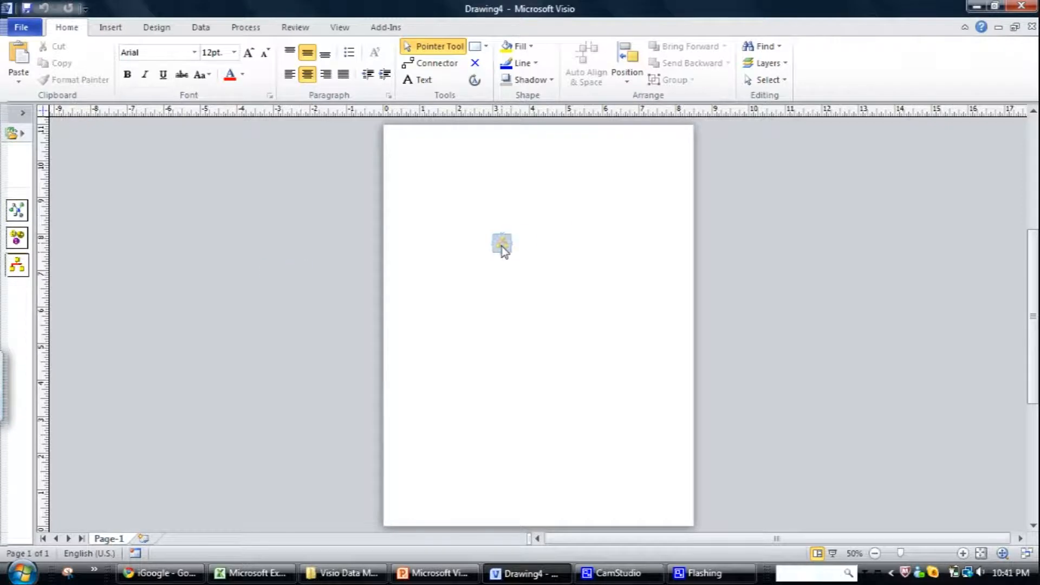
# - Drop the Decision Tree shape and choose the Classify Session Length model in the wizard
pyautogui.click(501, 245)
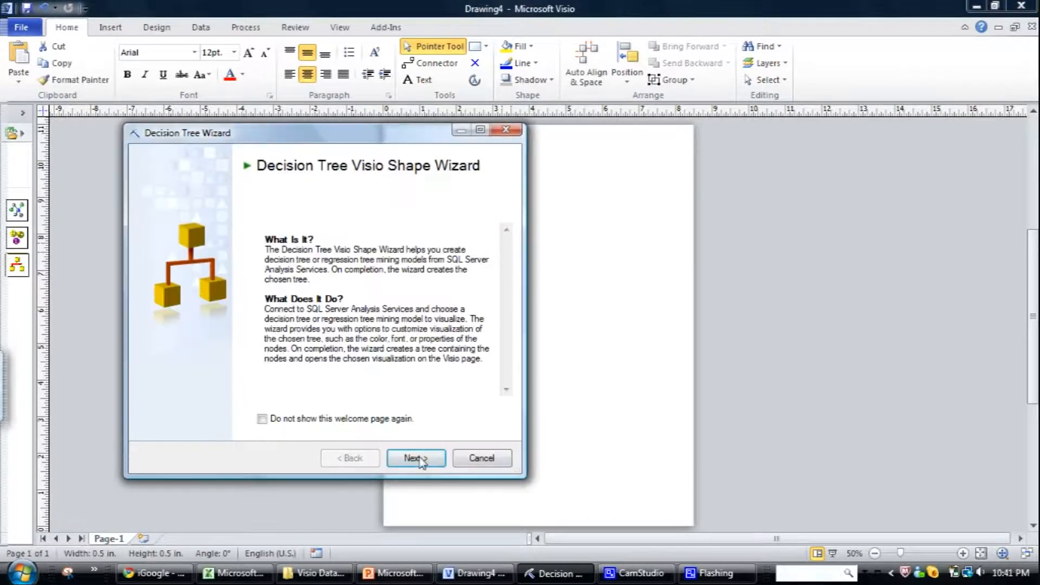
pyautogui.click(416, 458)
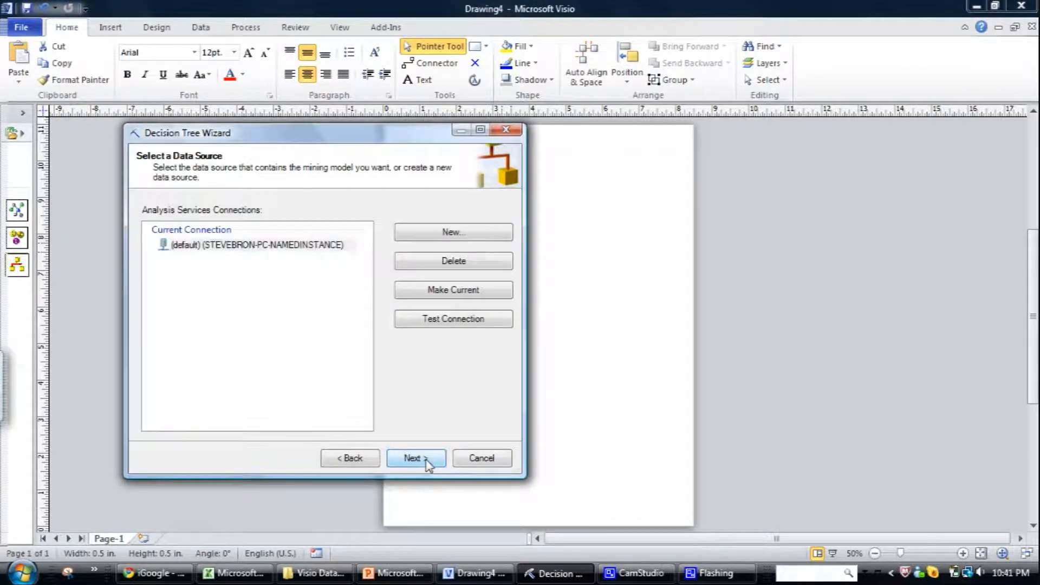
pyautogui.click(415, 457)
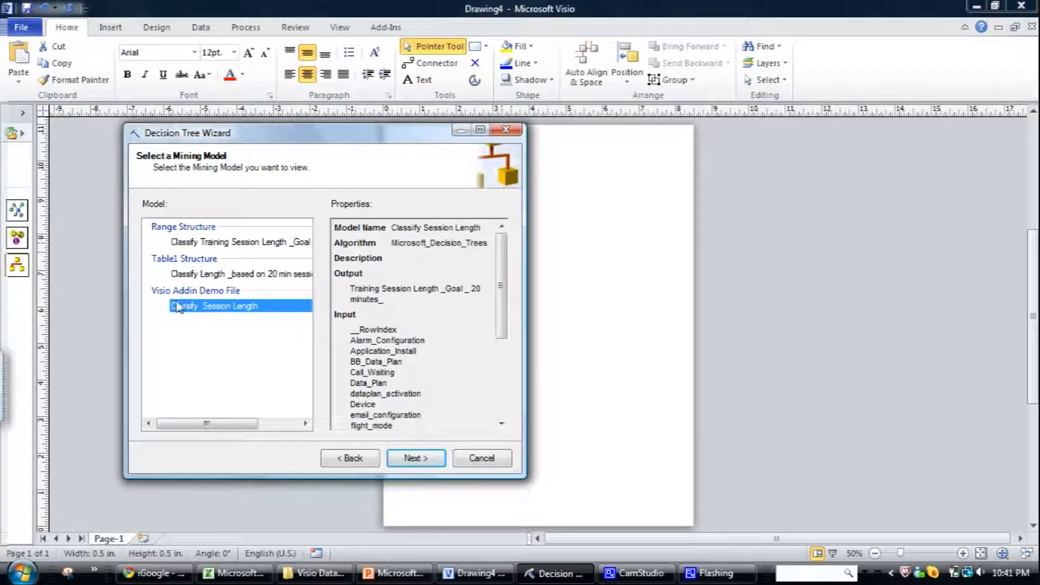
pyautogui.moveTo(338, 408)
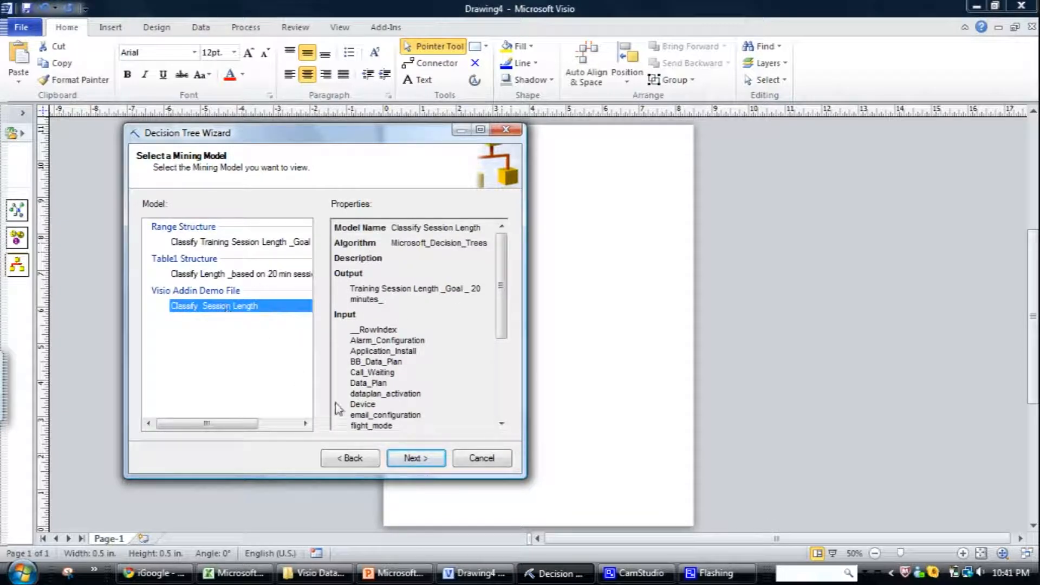
pyautogui.click(416, 458)
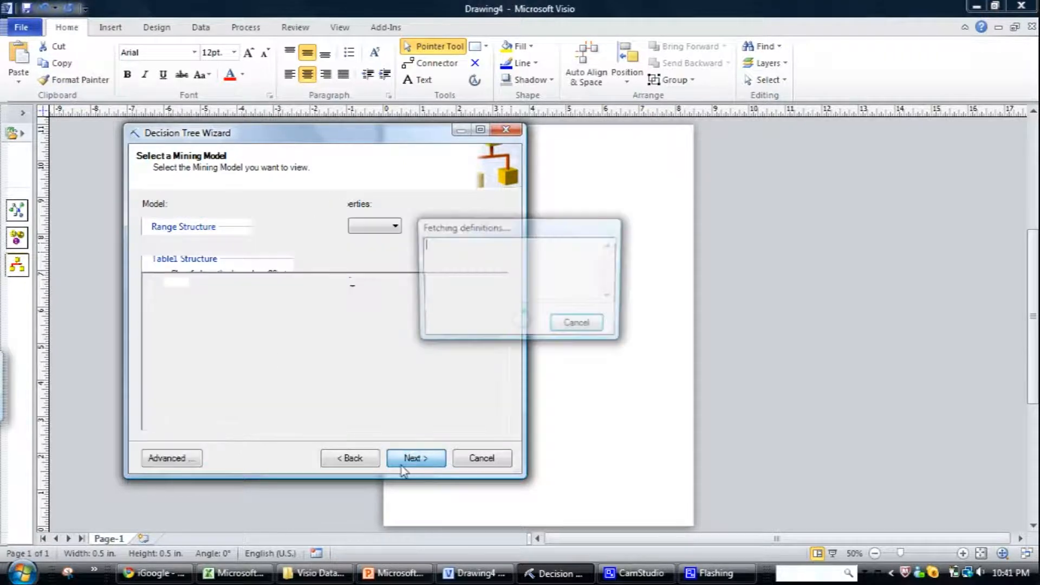
# - Turn on Show Support in the advanced node options and render the tree
pyautogui.click(416, 458)
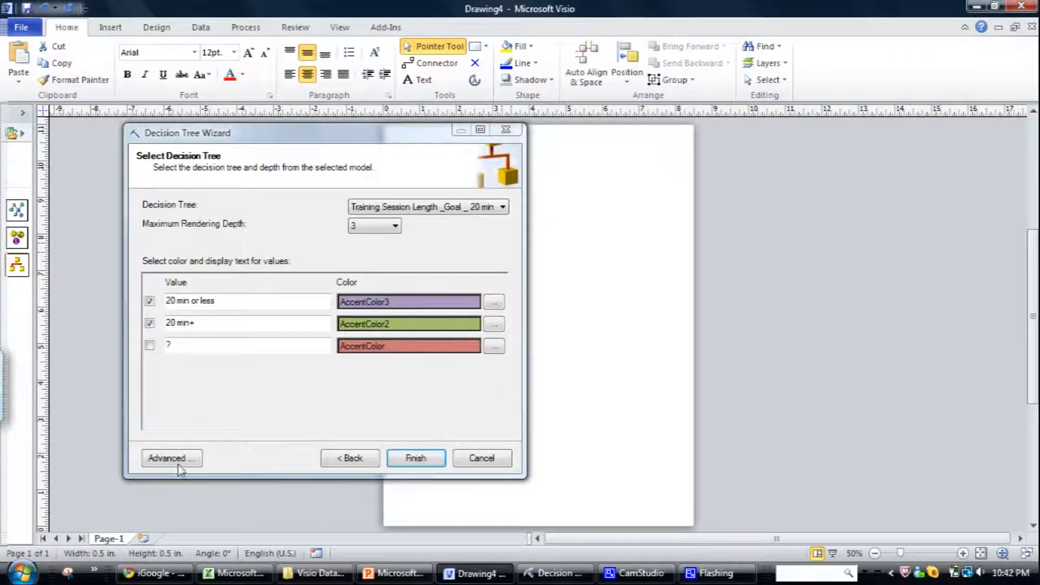
pyautogui.click(170, 458)
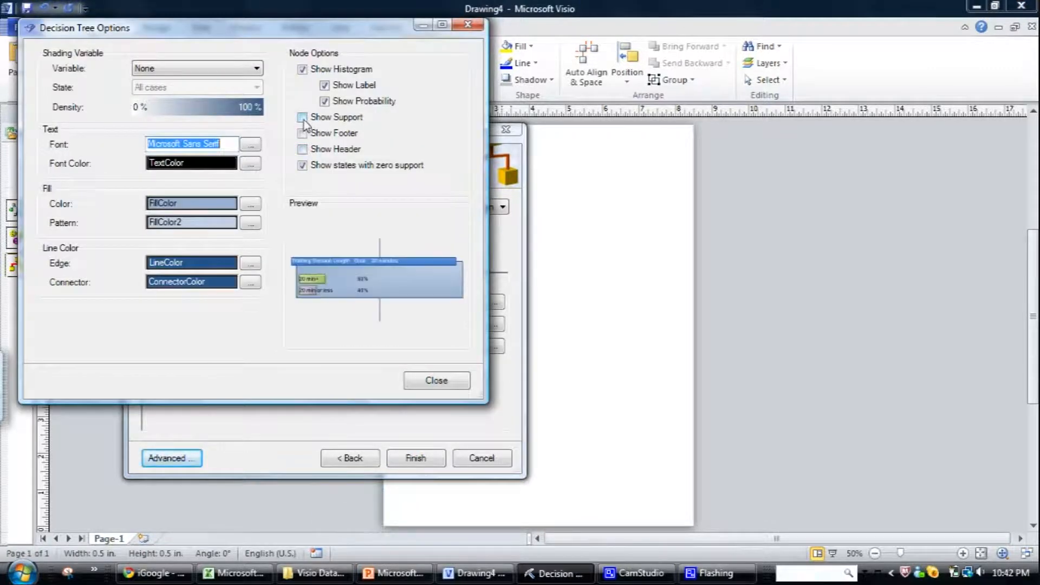
pyautogui.click(303, 117)
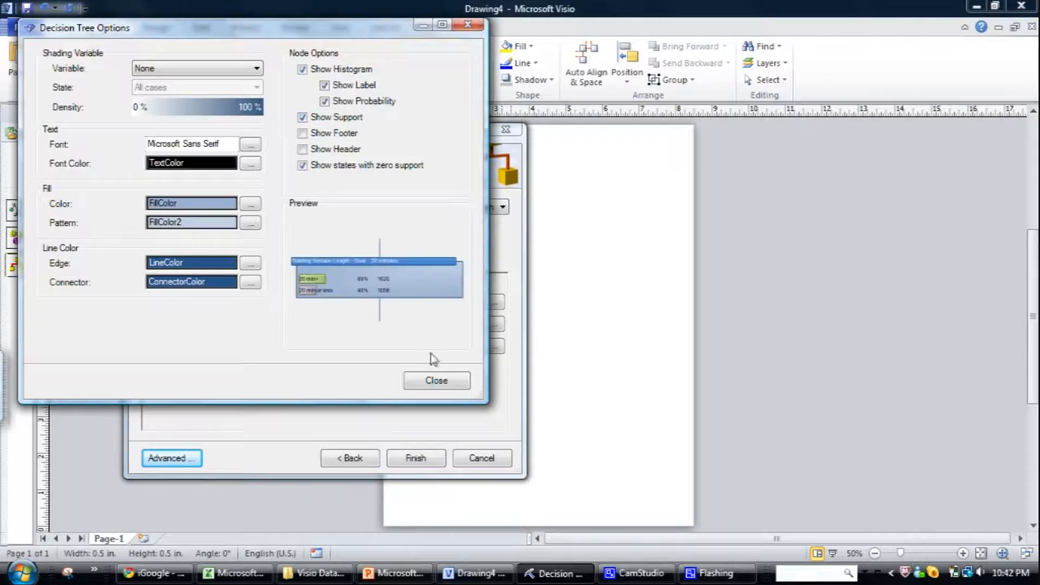
pyautogui.click(436, 380)
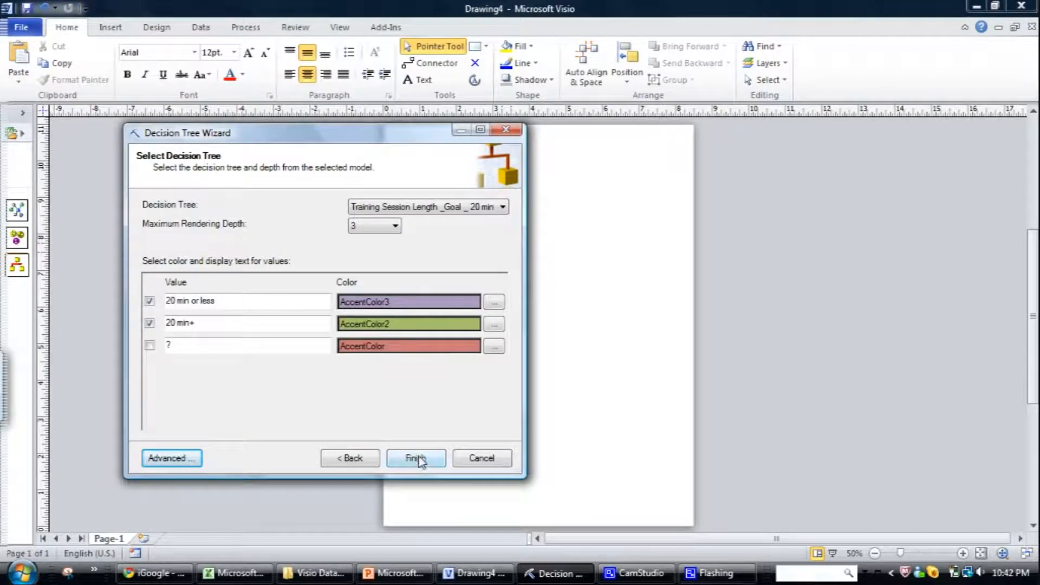
pyautogui.click(415, 458)
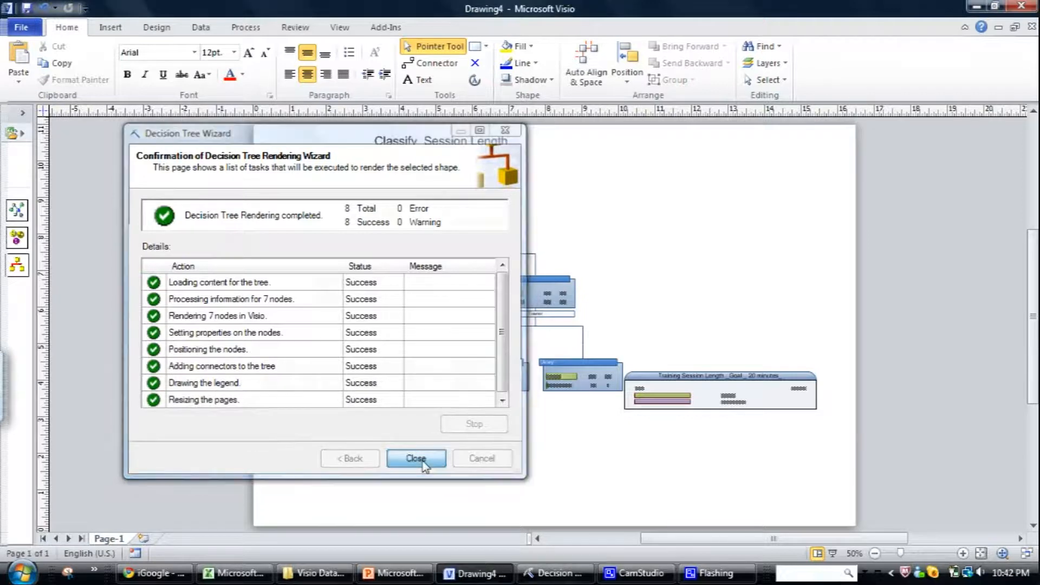
# - Close the rendering wizard and zoom in on the rendered tree
pyautogui.click(416, 458)
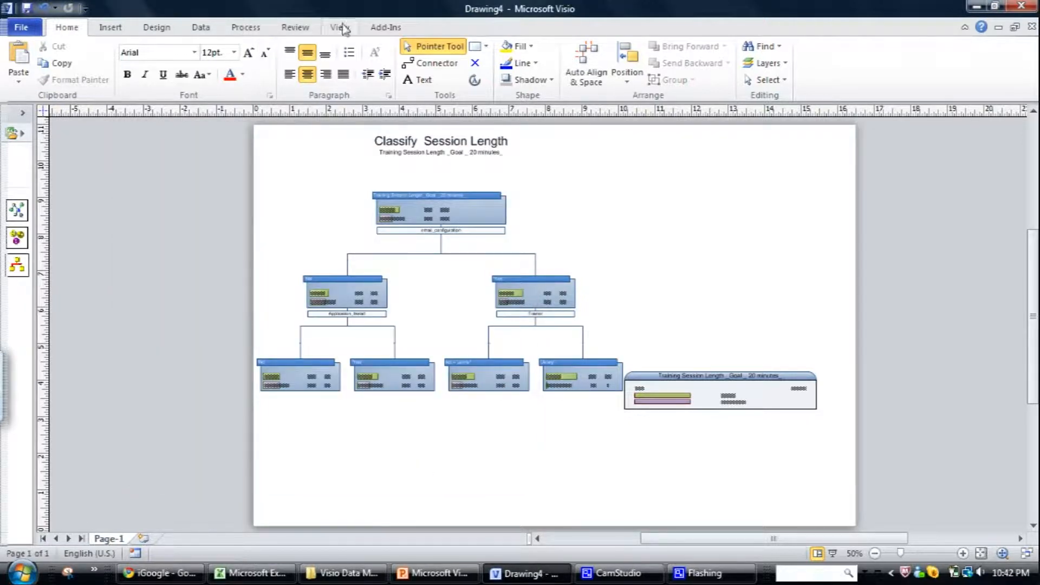
pyautogui.click(339, 27)
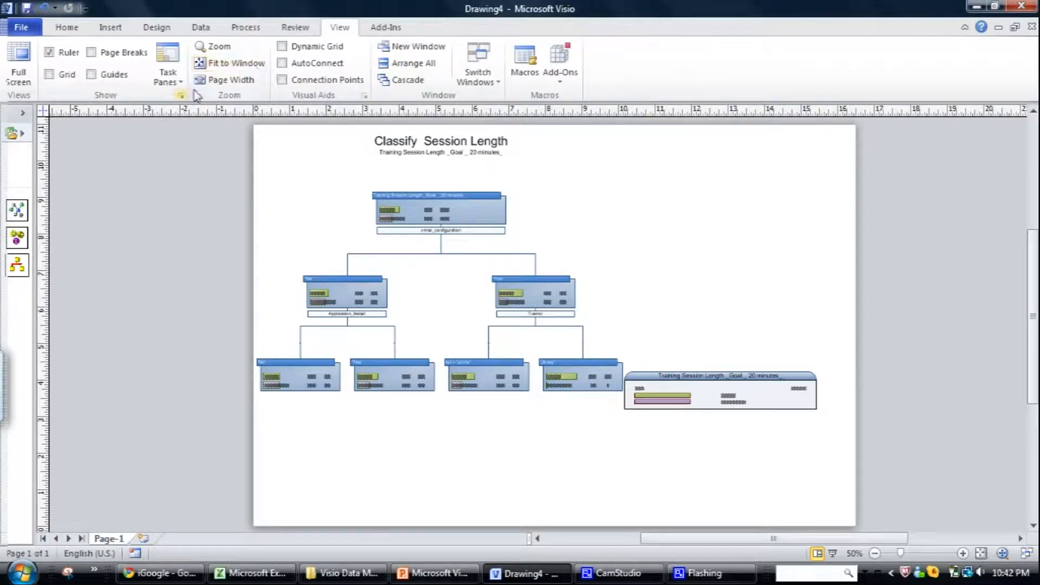
pyautogui.click(219, 45)
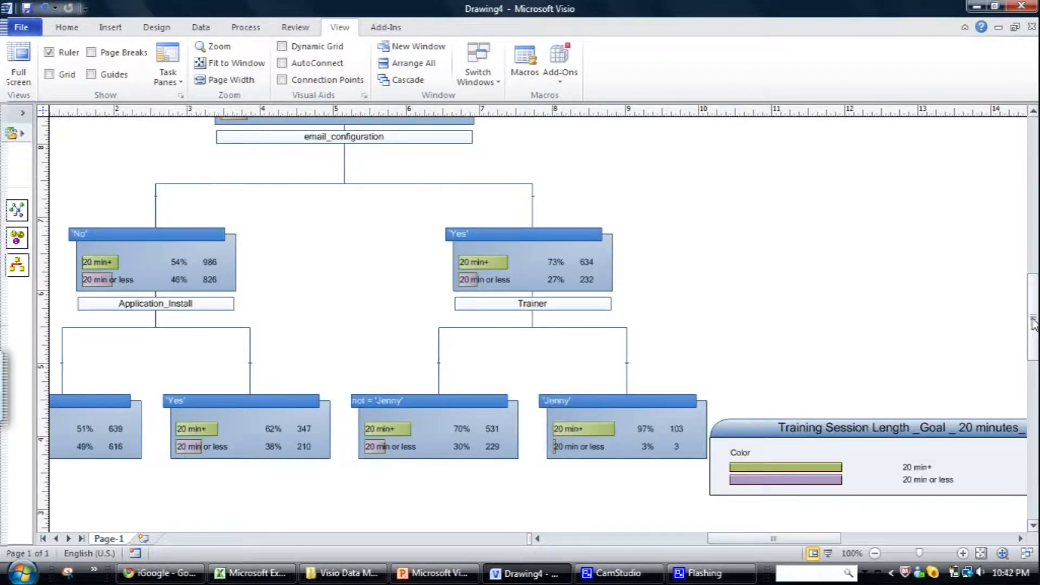
pyautogui.scroll(3)
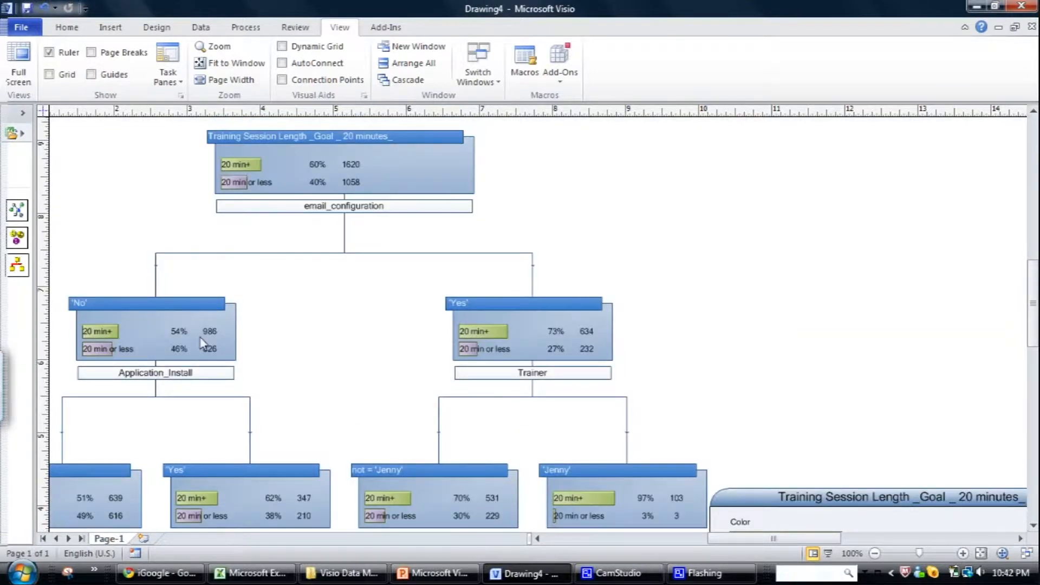
# - Select the 20 min+ row in the 'No' node, view font sizes, then switch to PowerPoint
pyautogui.click(98, 331)
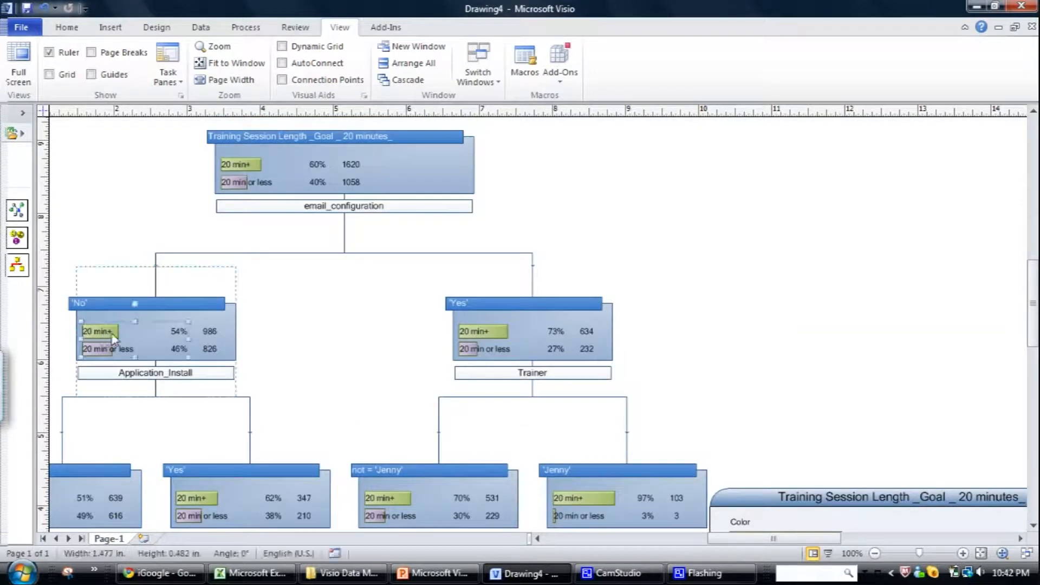
pyautogui.click(179, 338)
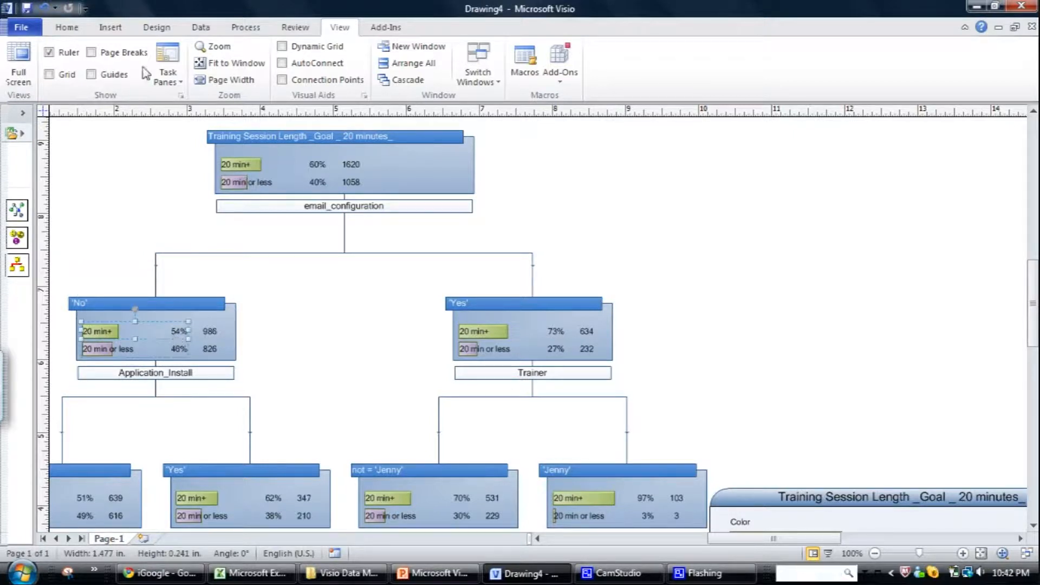
pyautogui.click(234, 53)
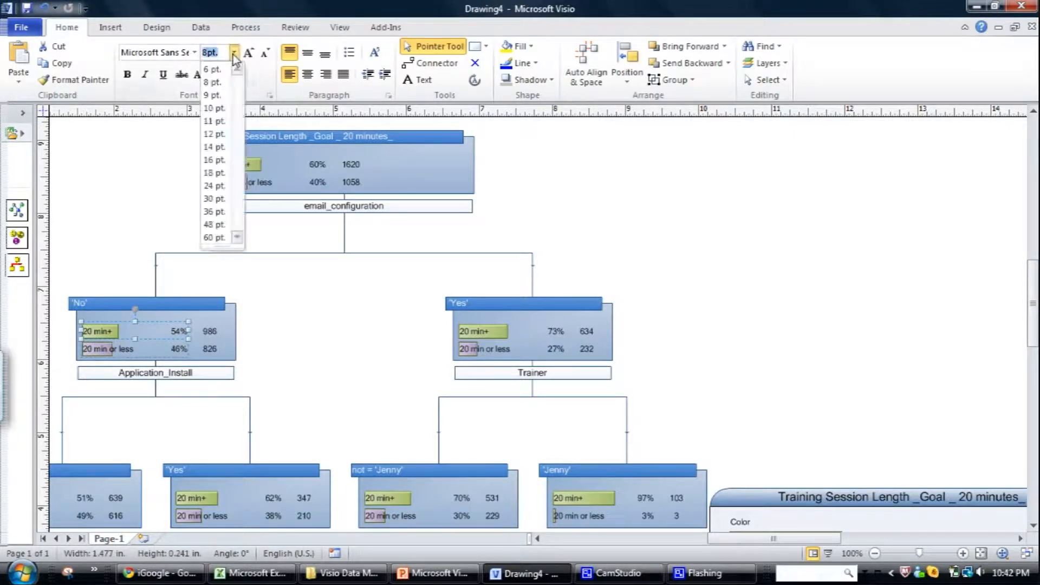
pyautogui.moveTo(214, 185)
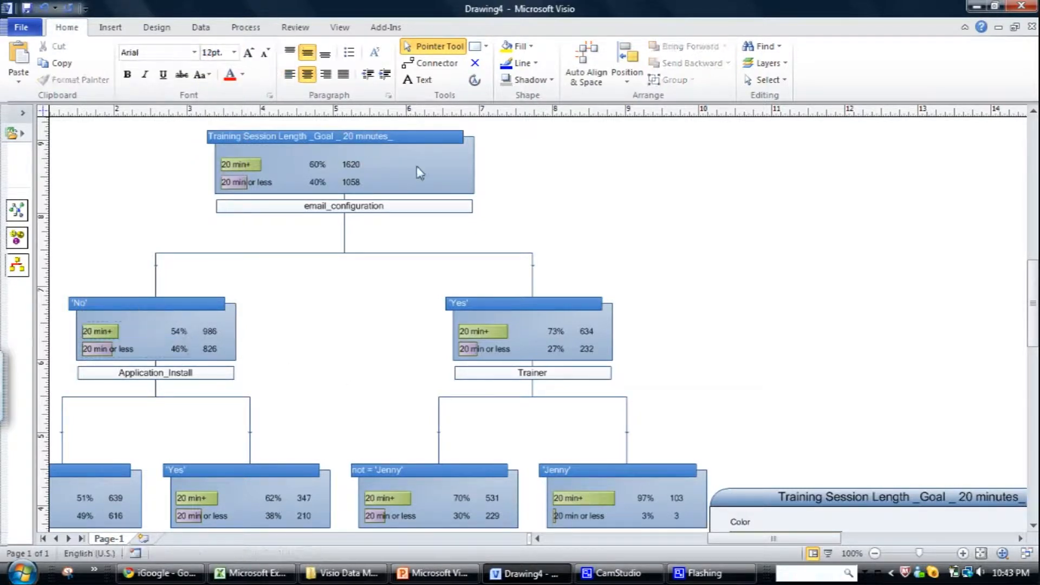
pyautogui.moveTo(962, 63)
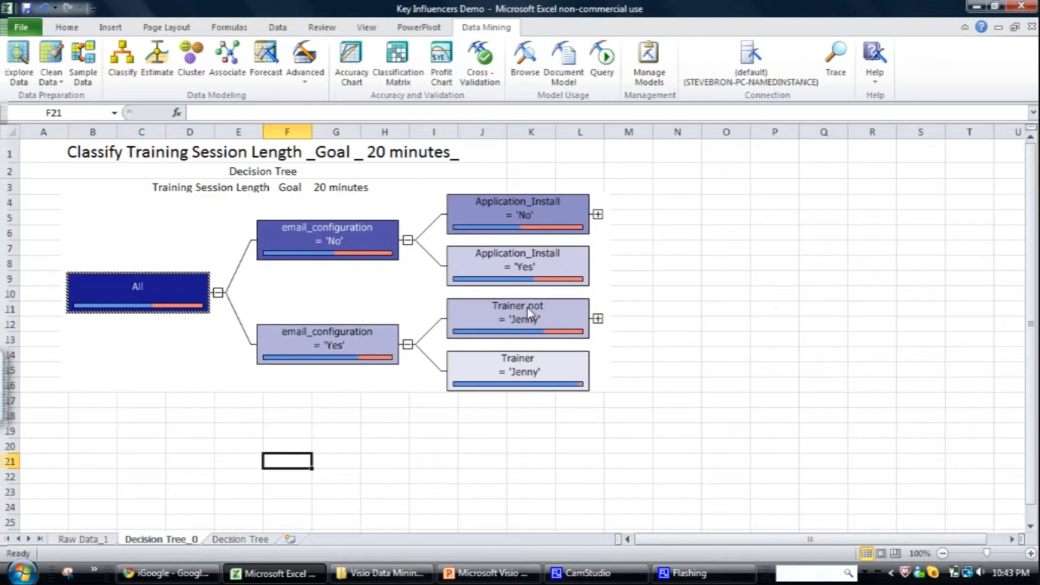
pyautogui.moveTo(387, 509)
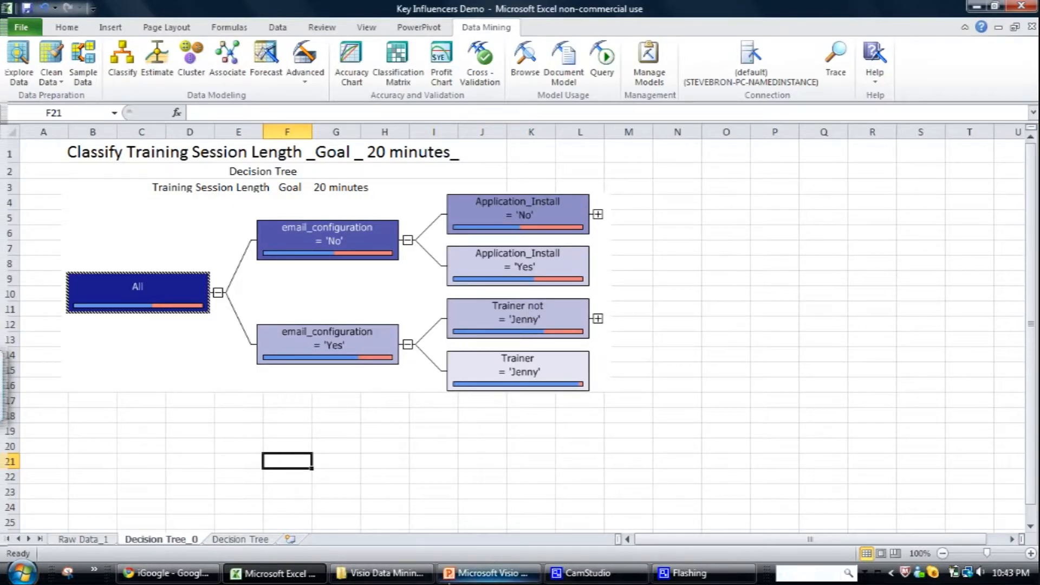
pyautogui.click(488, 573)
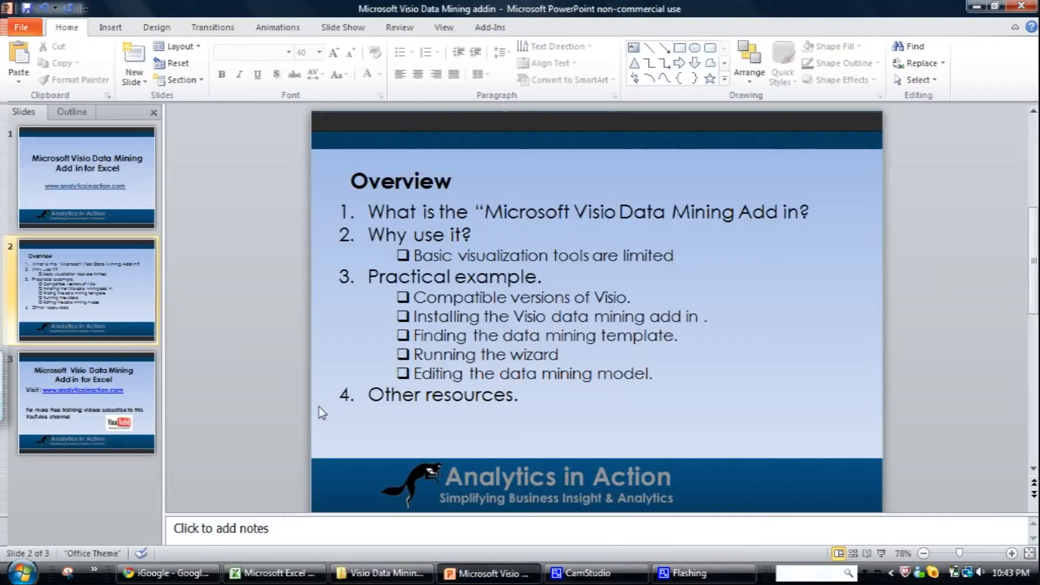
pyautogui.moveTo(423, 296)
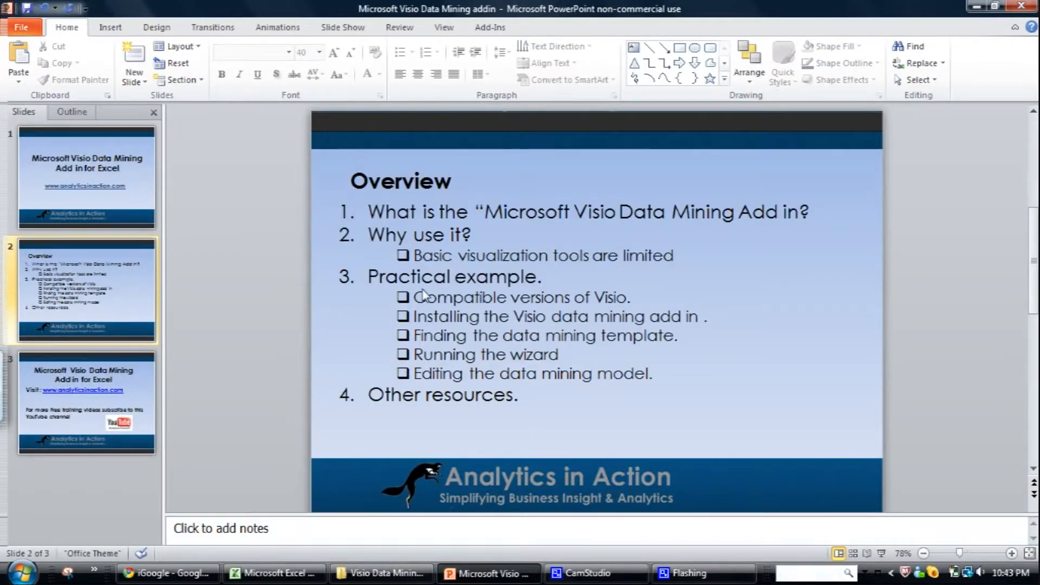
pyautogui.moveTo(118, 395)
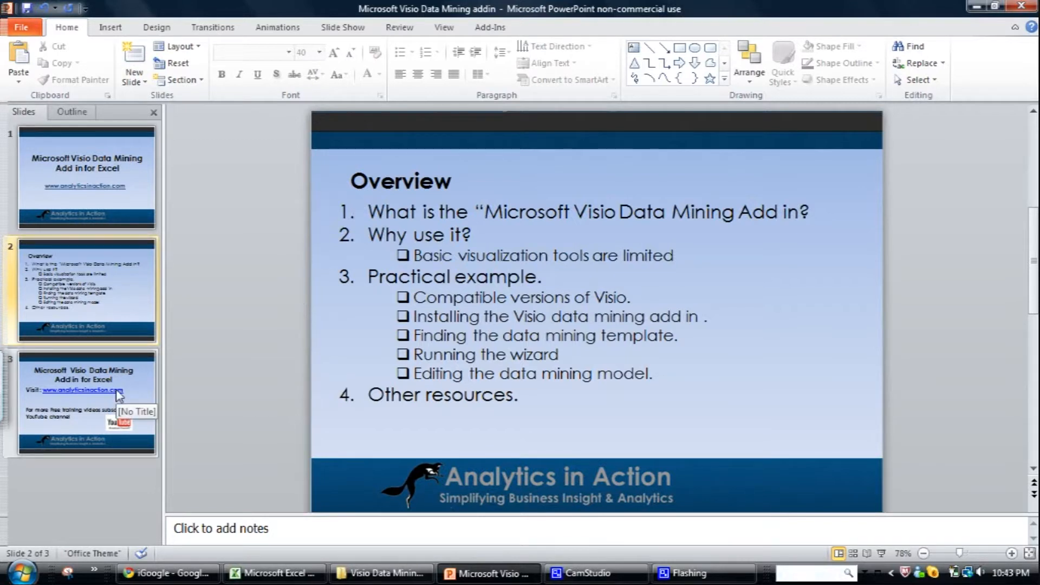
# - Go to slide 3, the closing website and YouTube channel slide
pyautogui.click(87, 401)
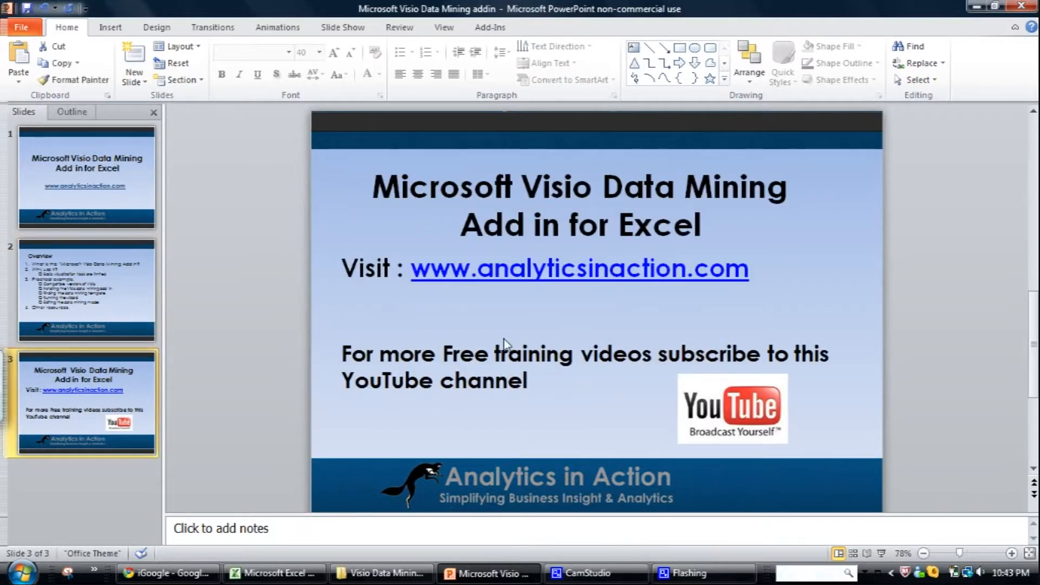